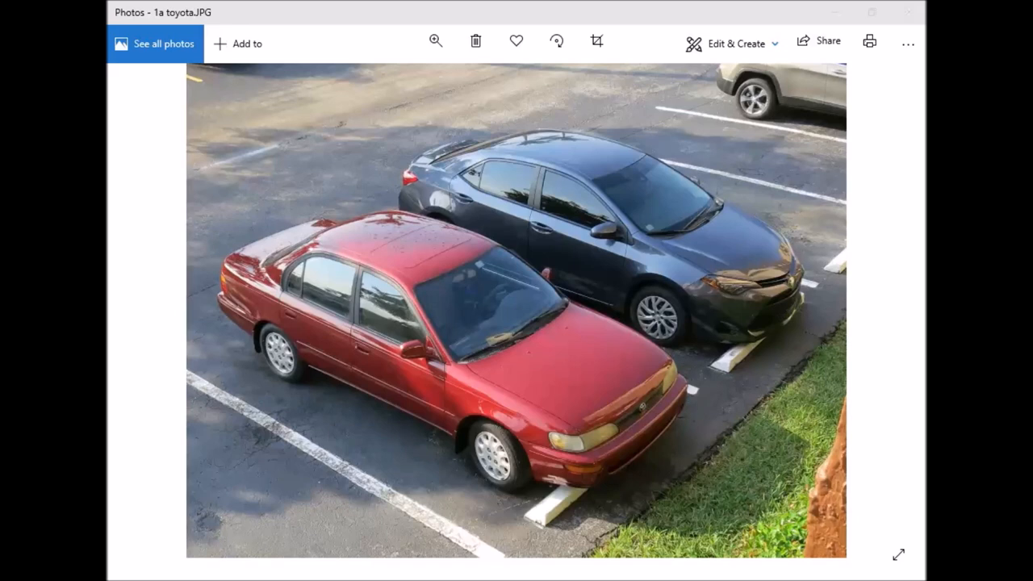
mouse_move(585, 410)
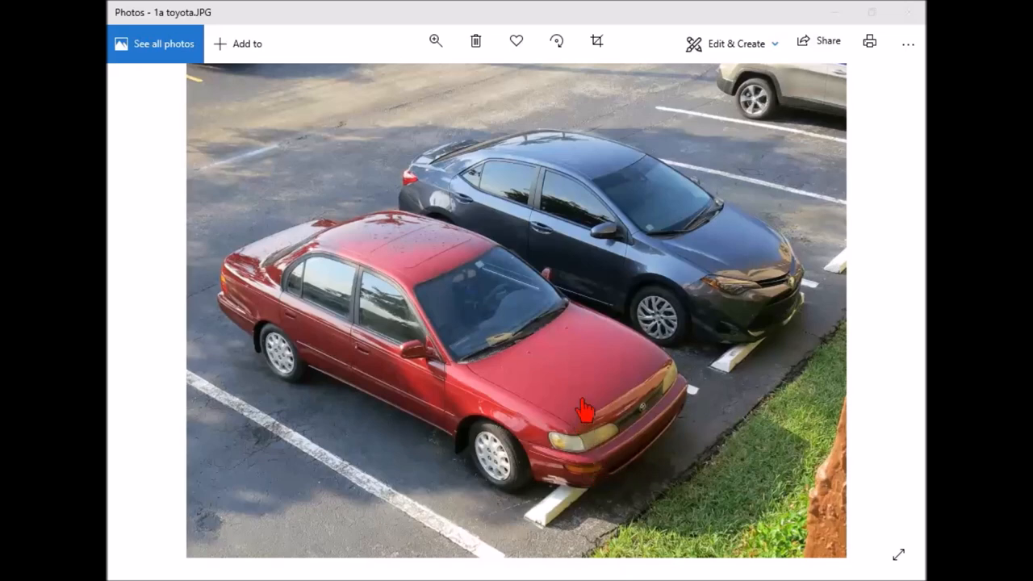
mouse_move(549, 401)
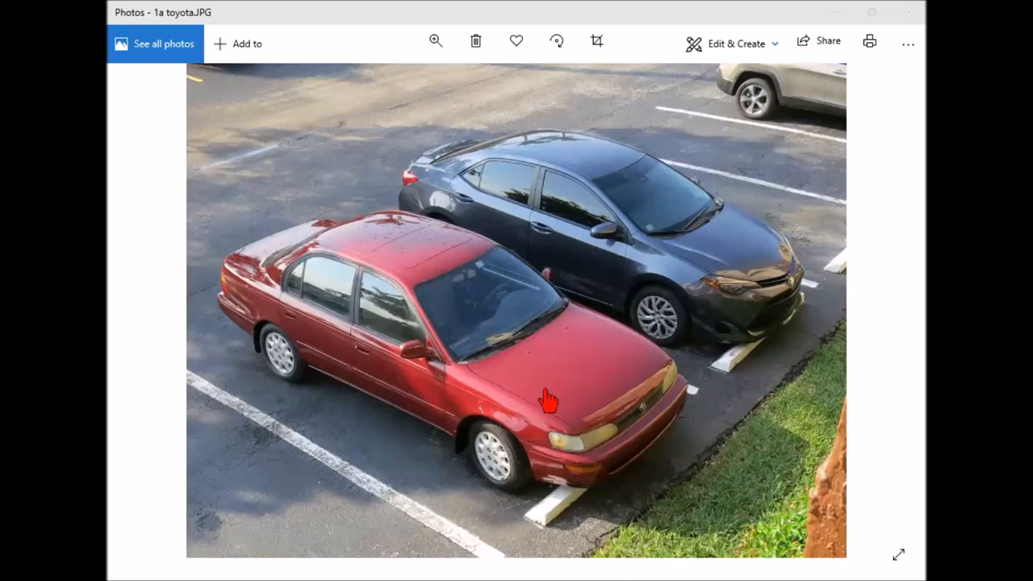
mouse_move(547, 396)
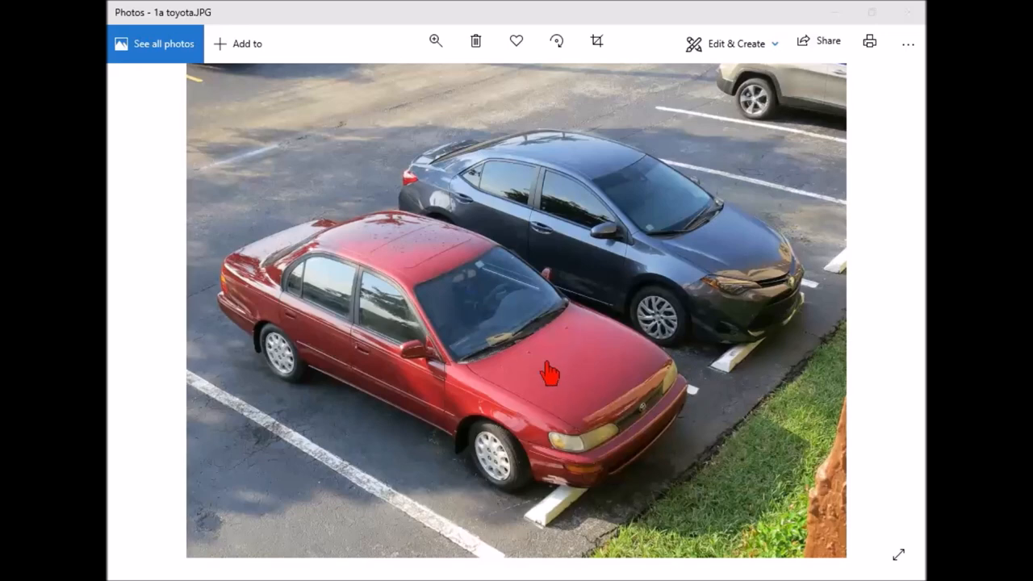
mouse_move(544, 379)
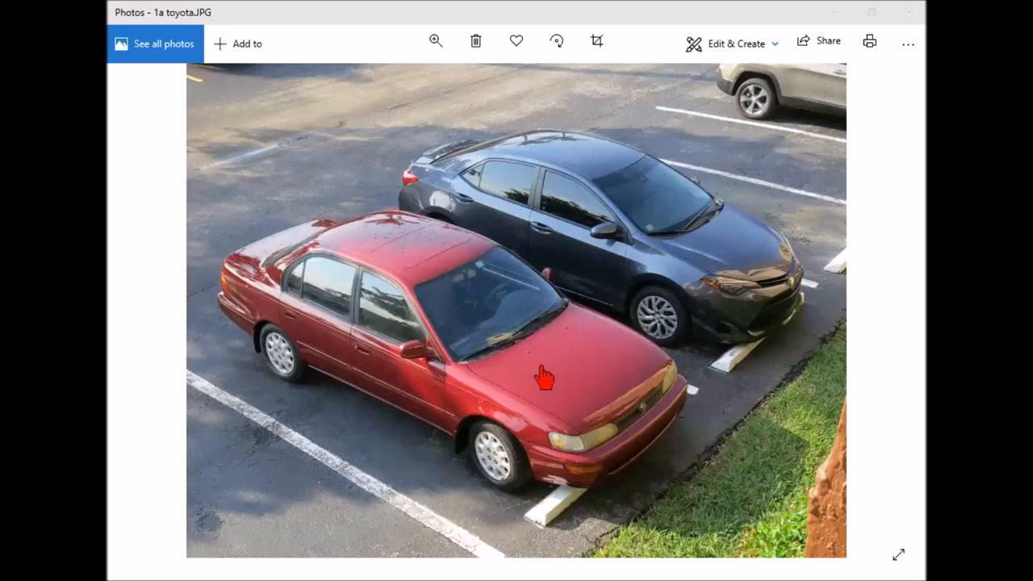
mouse_move(839, 305)
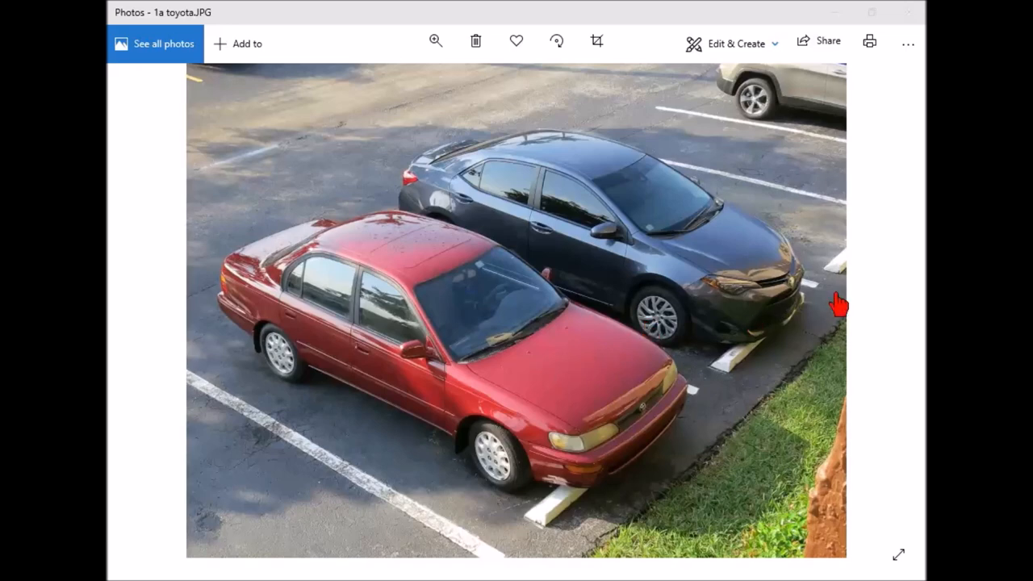
mouse_move(888, 314)
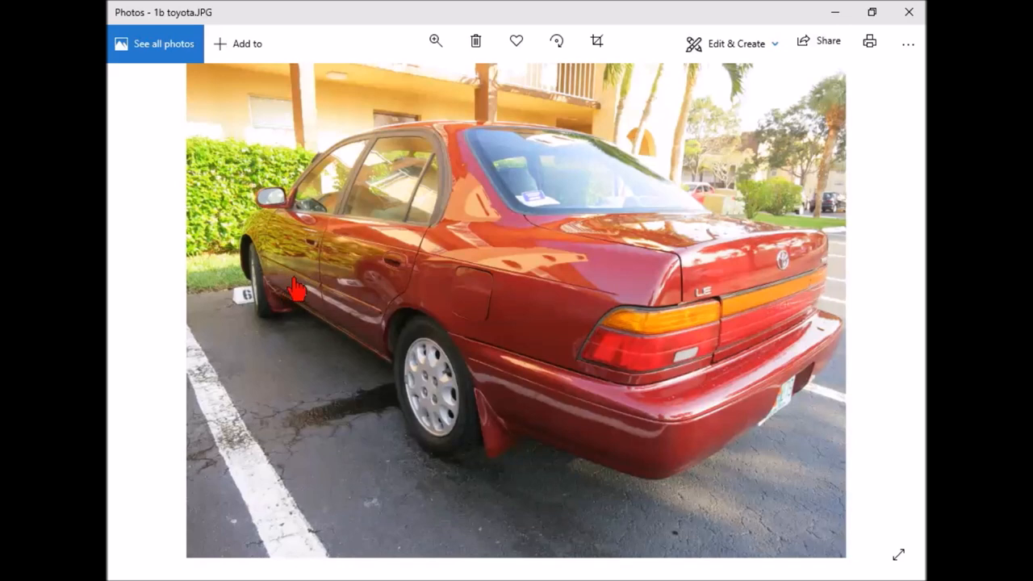
mouse_move(311, 266)
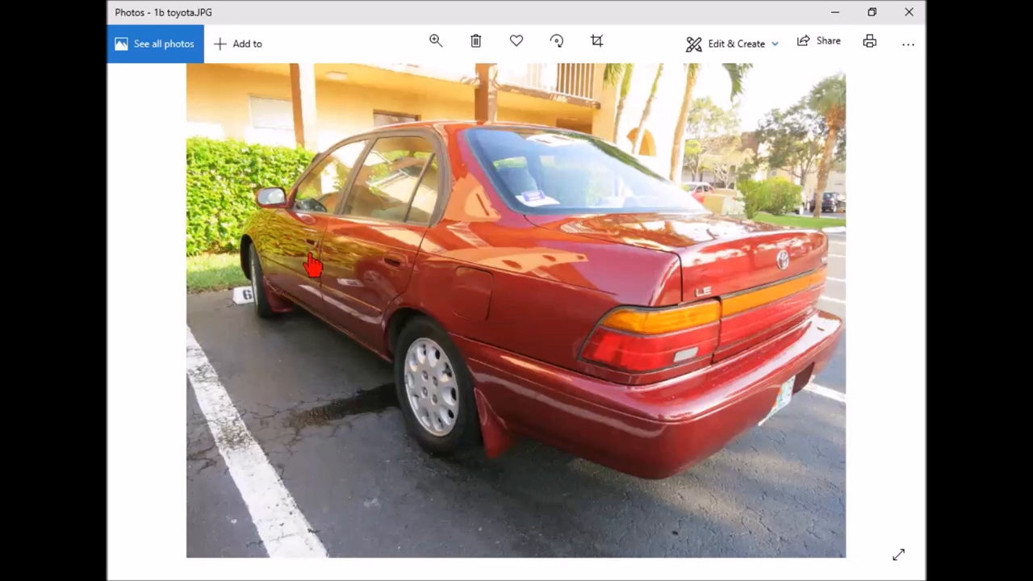
mouse_move(371, 234)
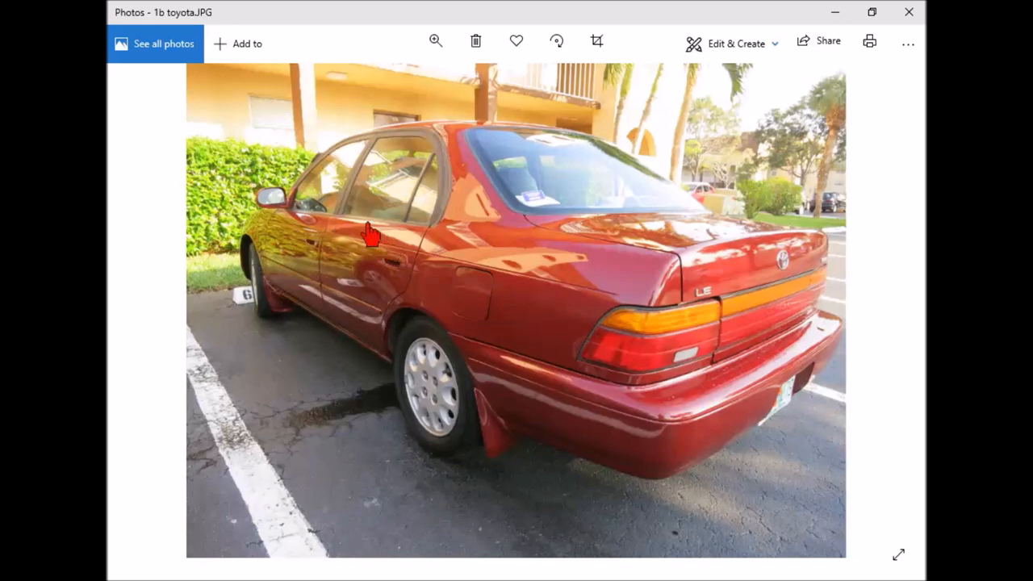
mouse_move(289, 277)
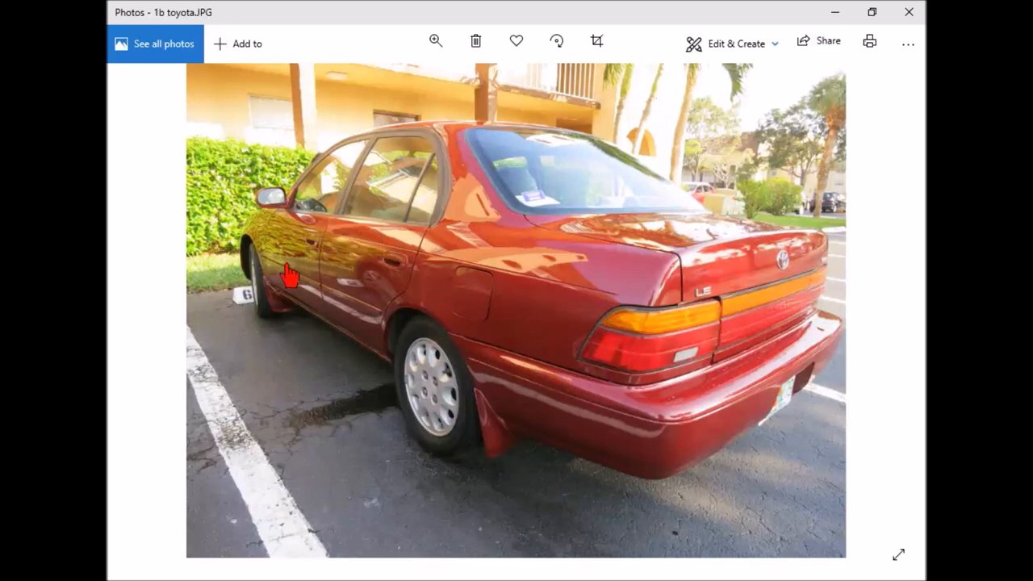
mouse_move(296, 228)
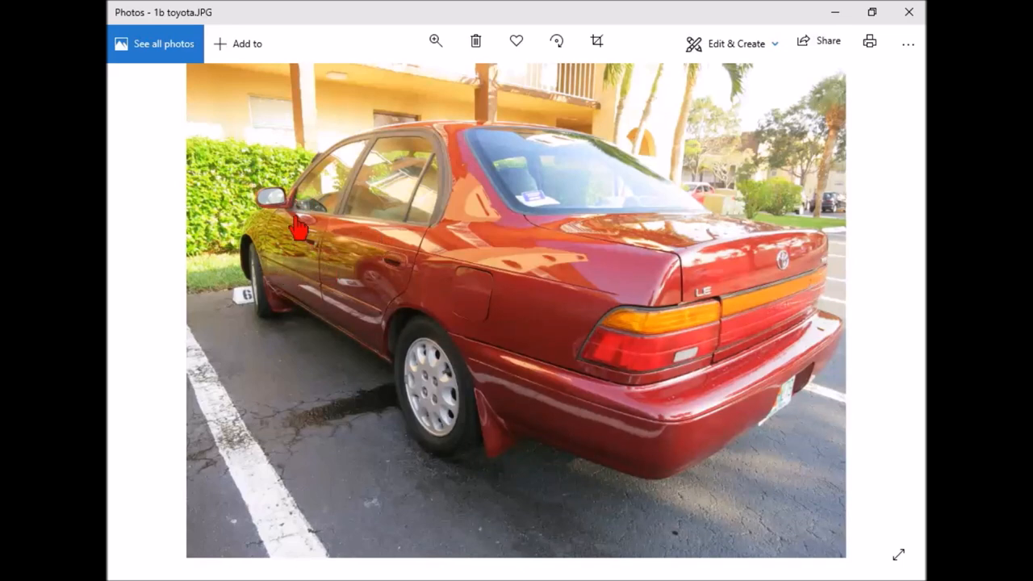
mouse_move(298, 290)
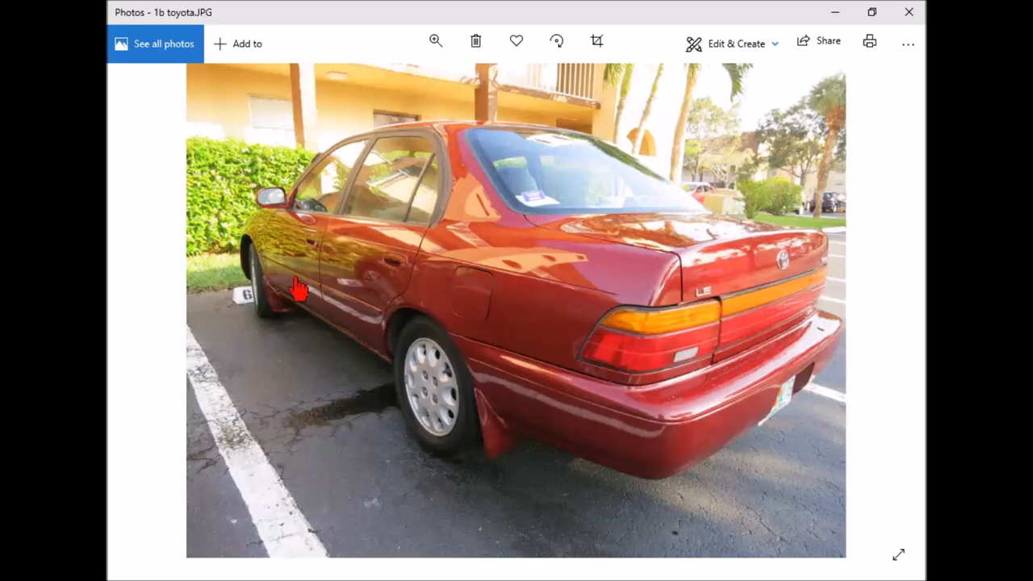
mouse_move(278, 279)
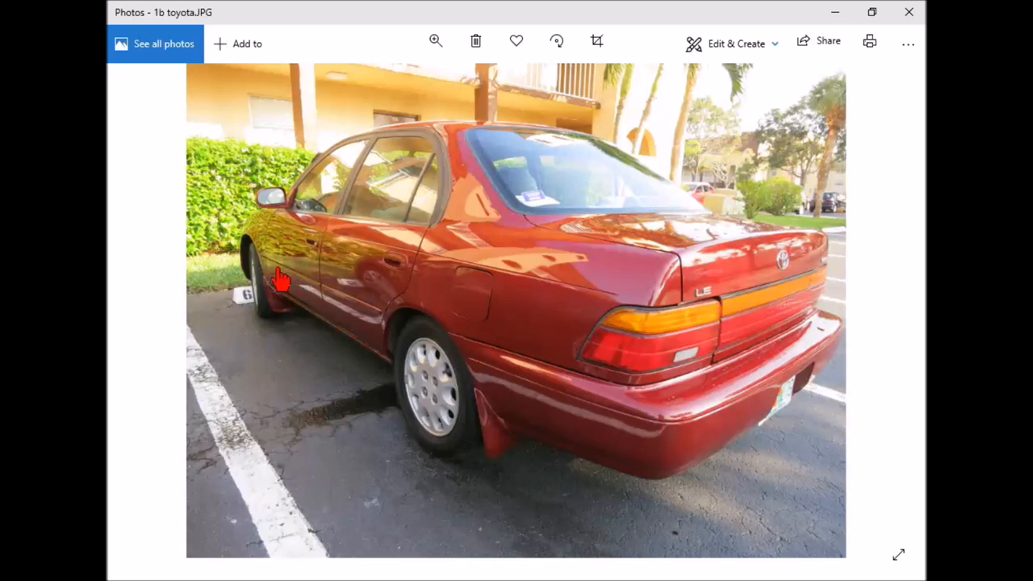
mouse_move(295, 264)
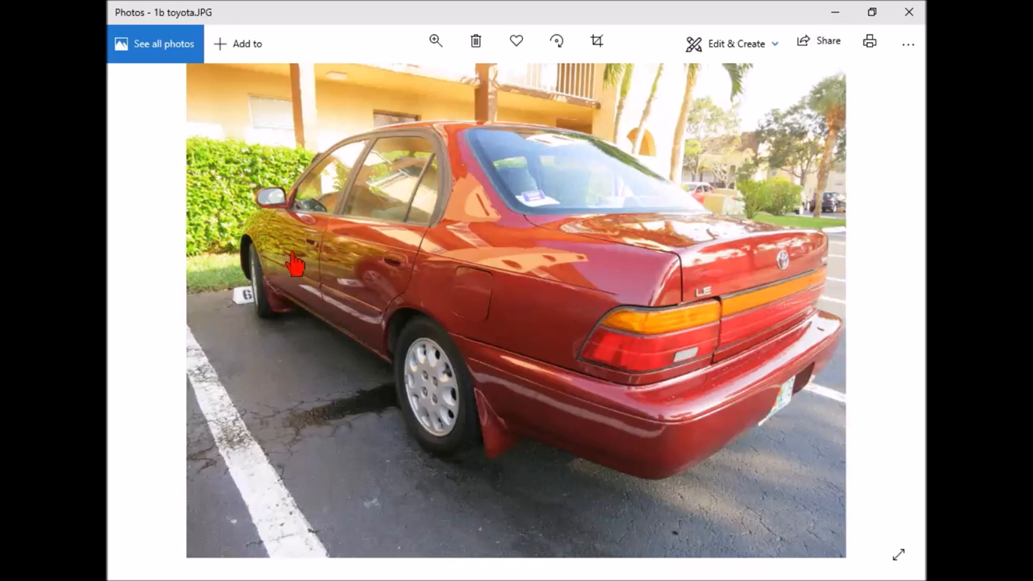
mouse_move(315, 286)
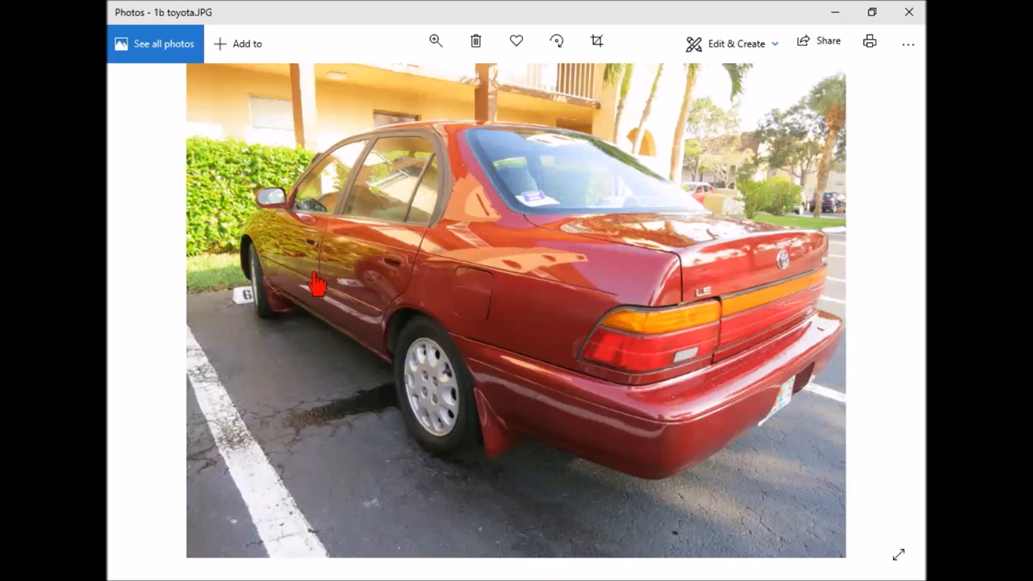
mouse_move(298, 305)
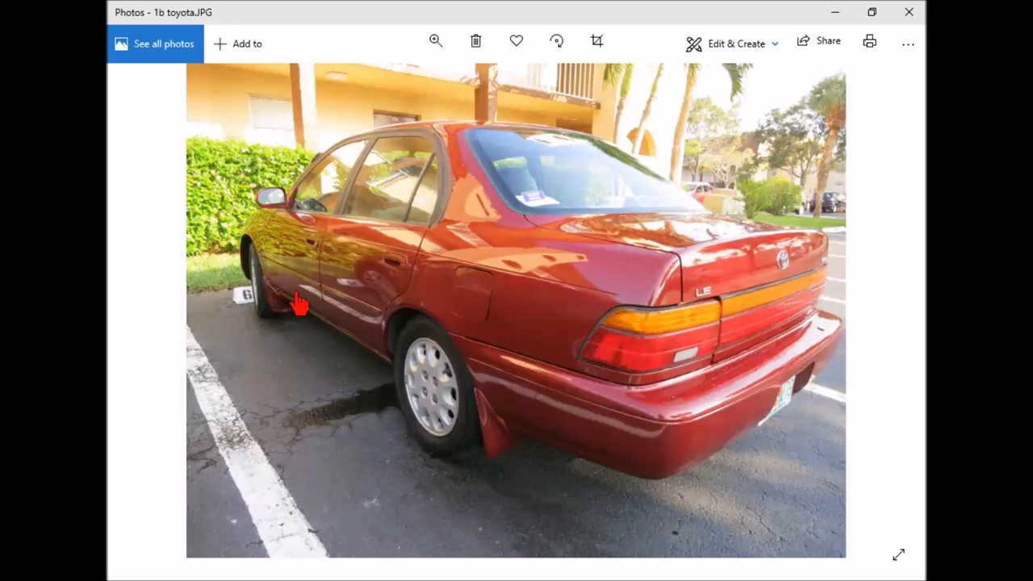
mouse_move(879, 314)
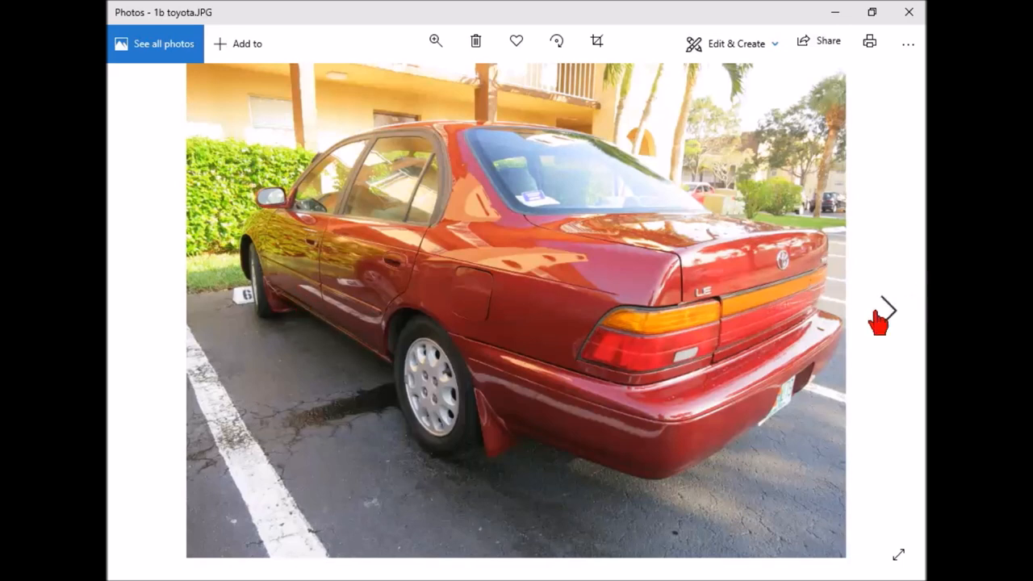
mouse_move(887, 315)
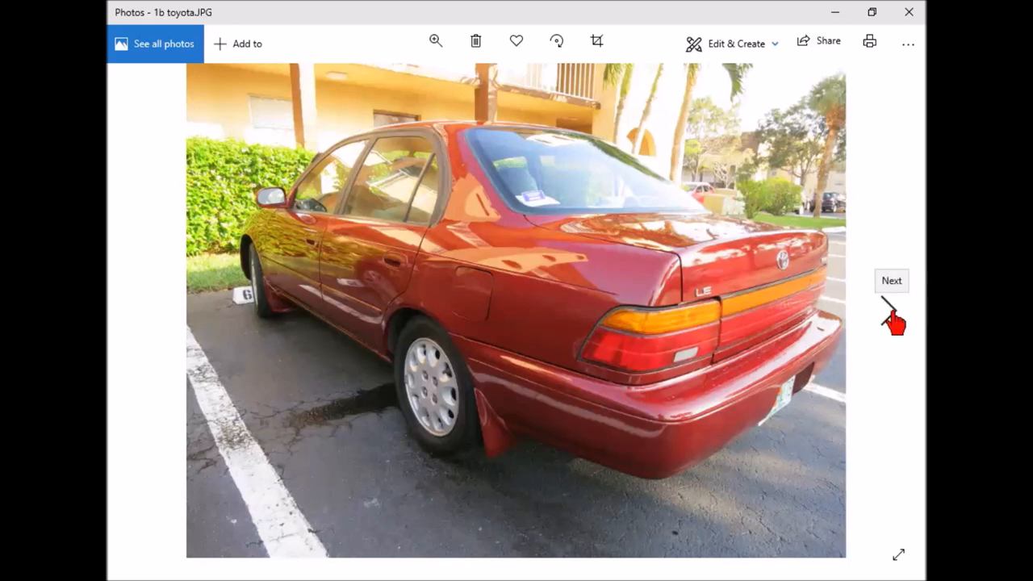
Advance to 1bb seatbelt lifetime.jpg showing the highlighted Toyota Seat Belt Lifetime Warranty passage.
left_click(891, 280)
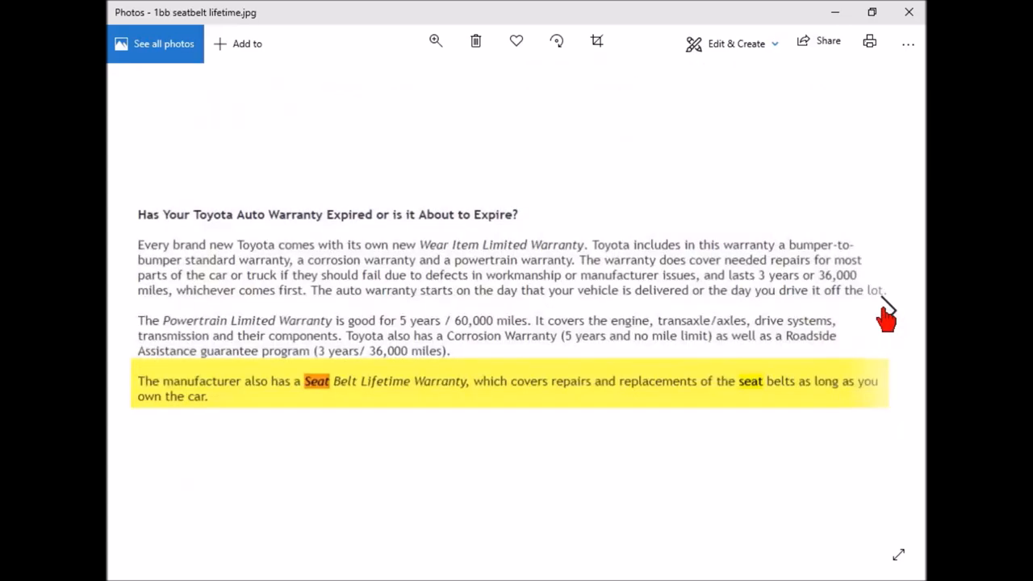
mouse_move(716, 487)
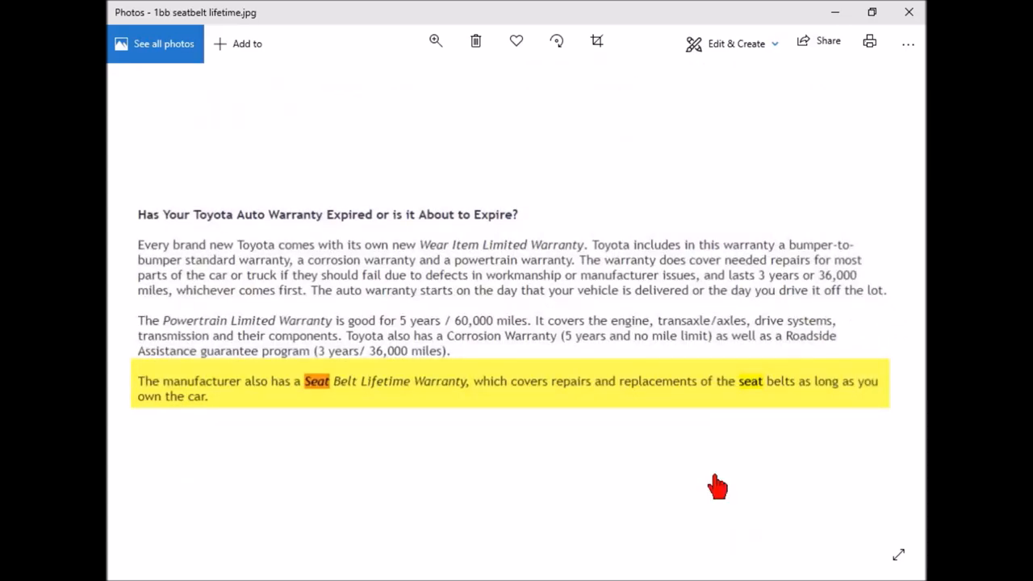
mouse_move(268, 396)
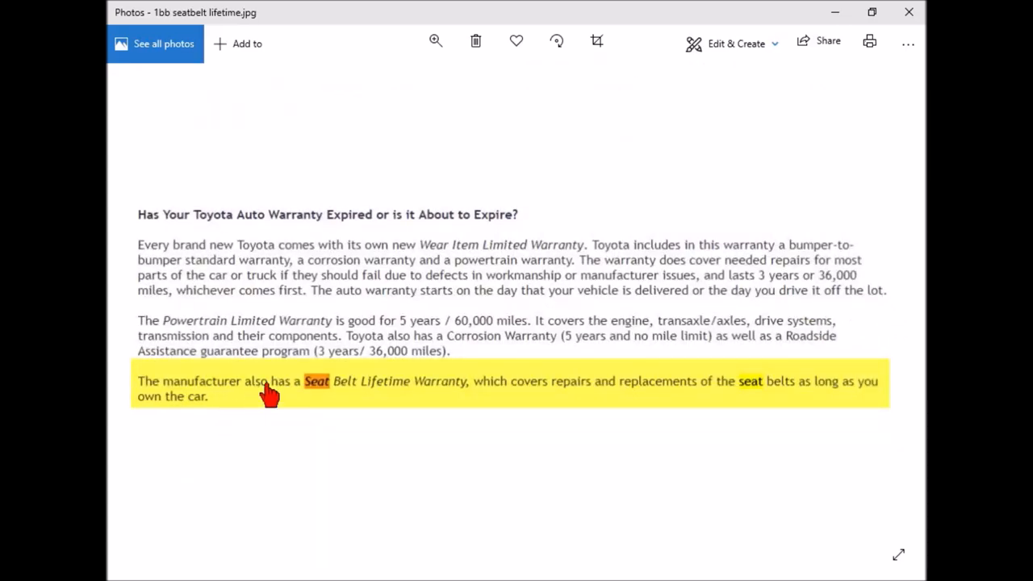
mouse_move(559, 395)
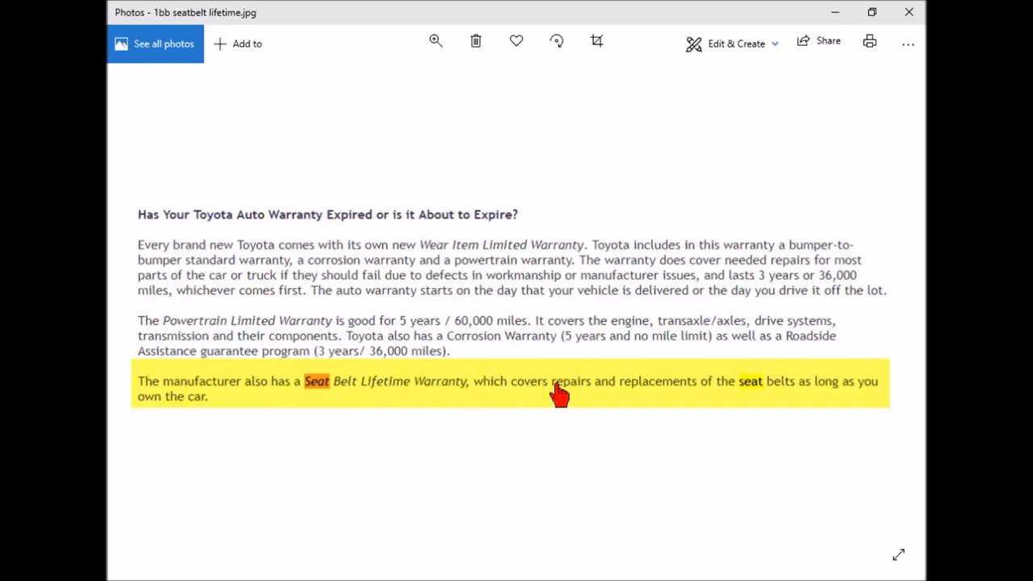
mouse_move(785, 401)
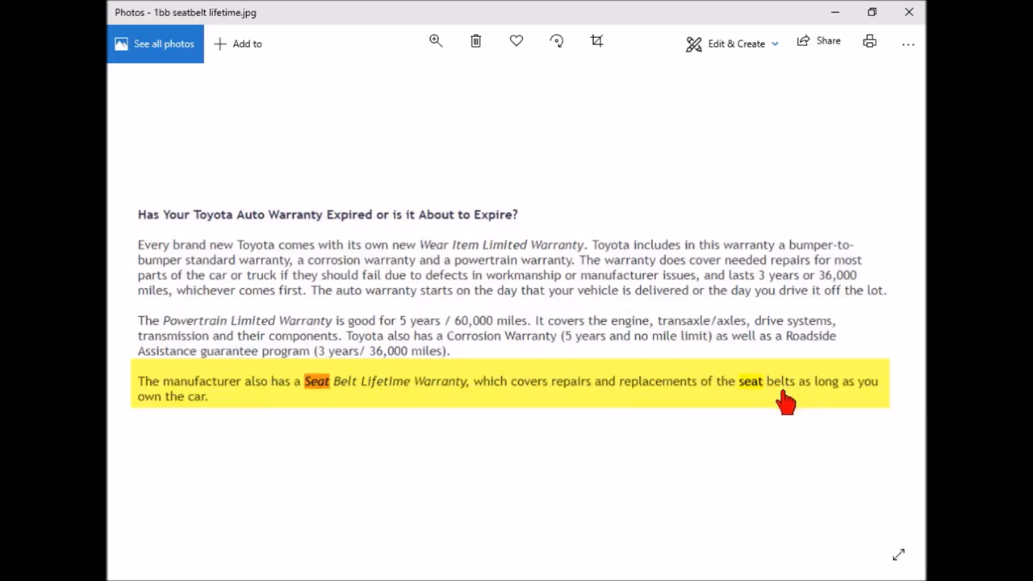
mouse_move(175, 429)
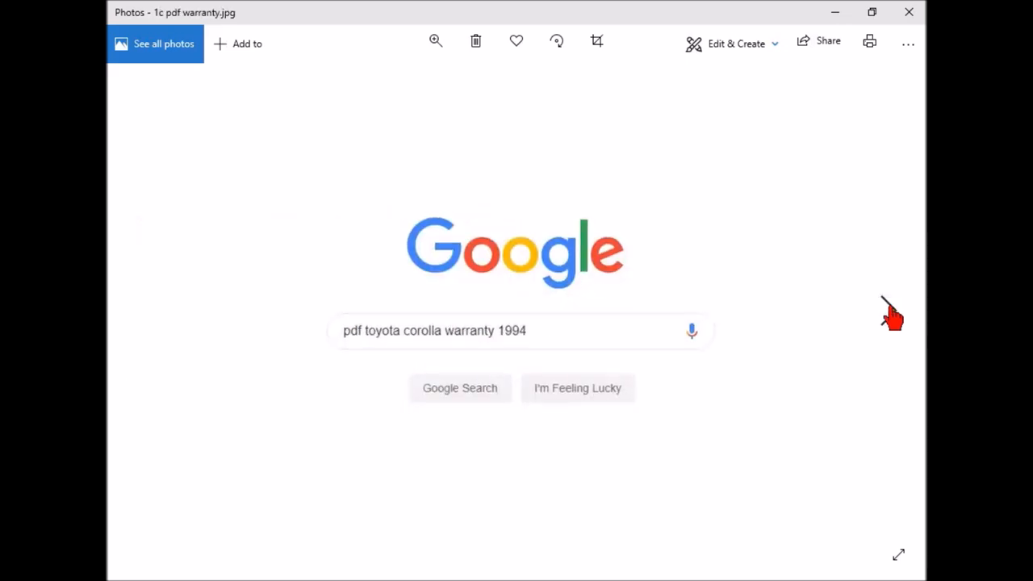
mouse_move(848, 289)
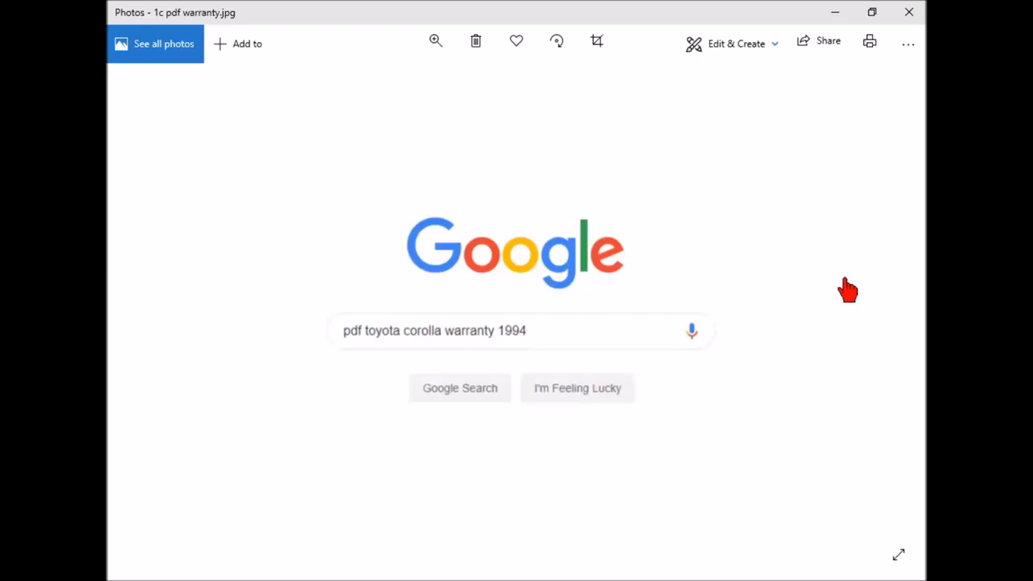
mouse_move(844, 280)
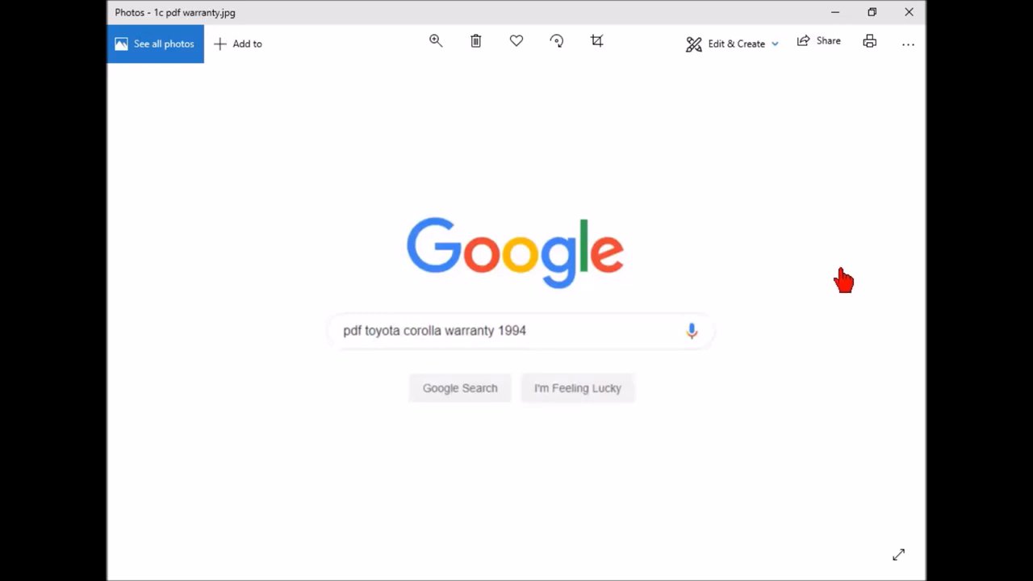
mouse_move(842, 264)
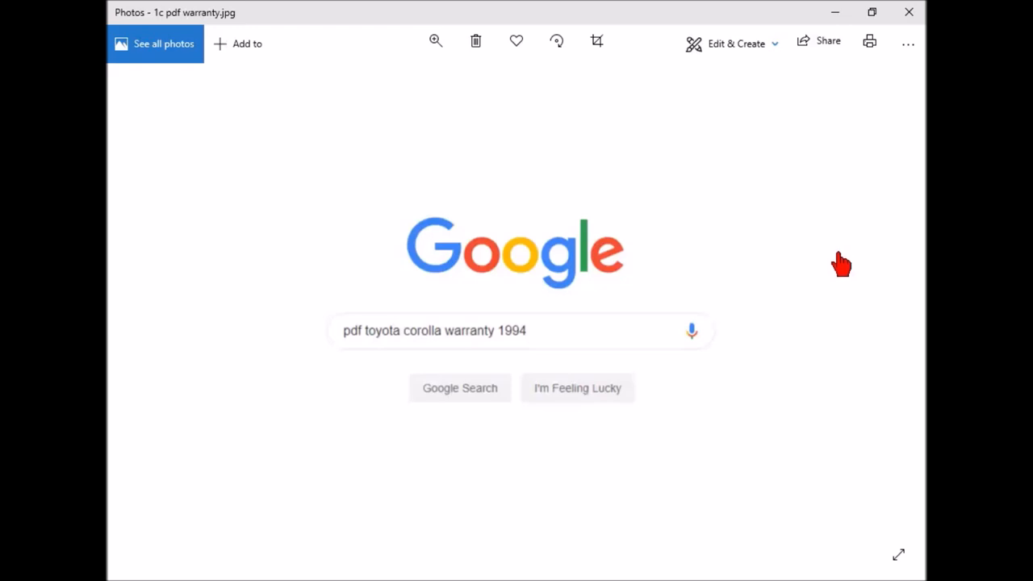
mouse_move(827, 278)
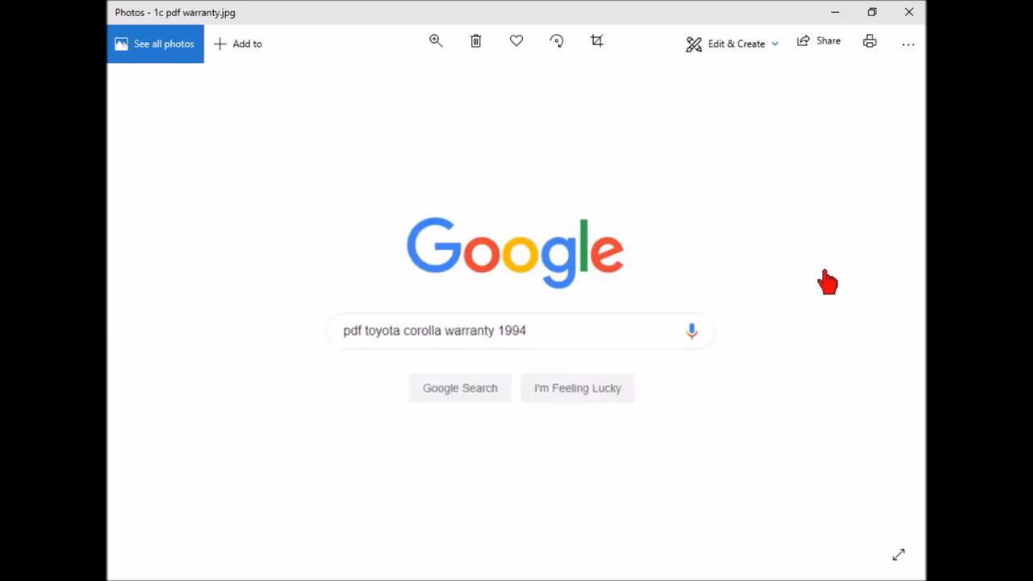
mouse_move(832, 284)
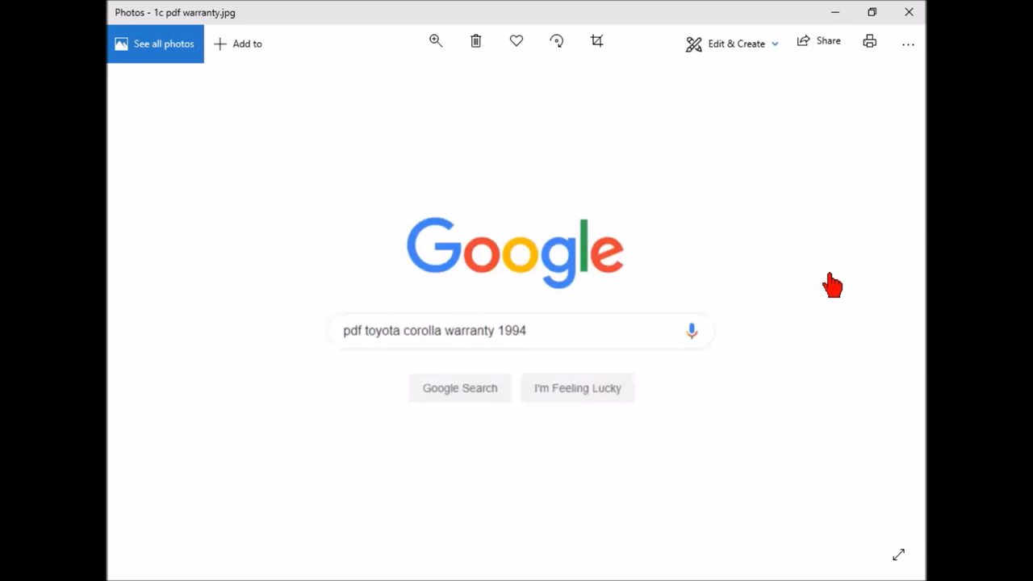
mouse_move(817, 262)
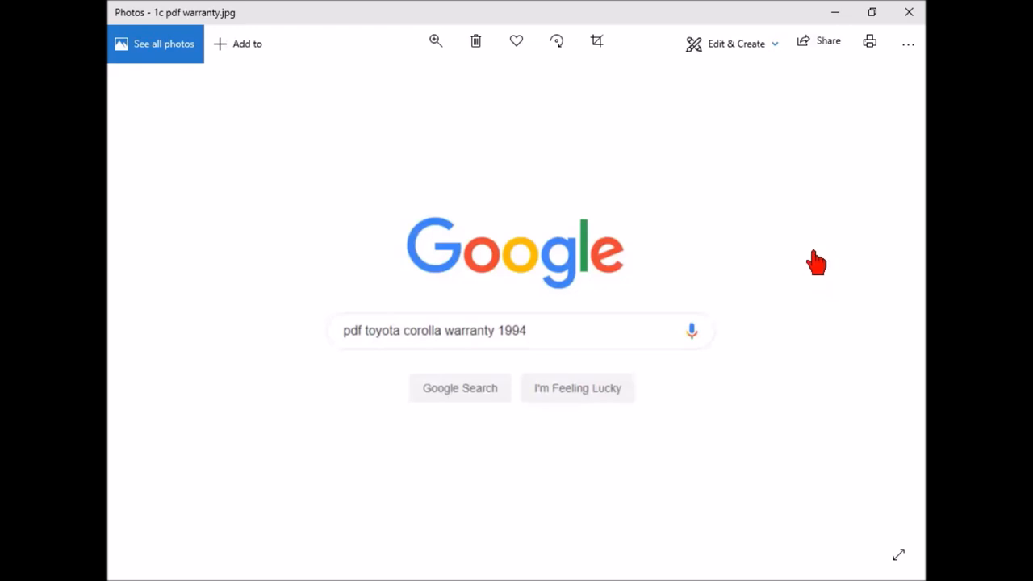
mouse_move(368, 365)
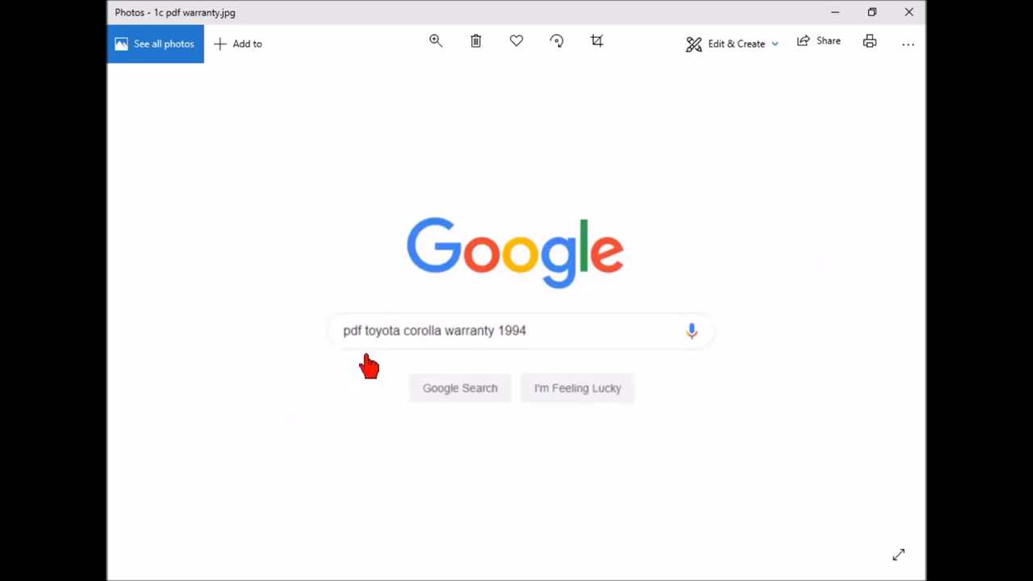
mouse_move(373, 361)
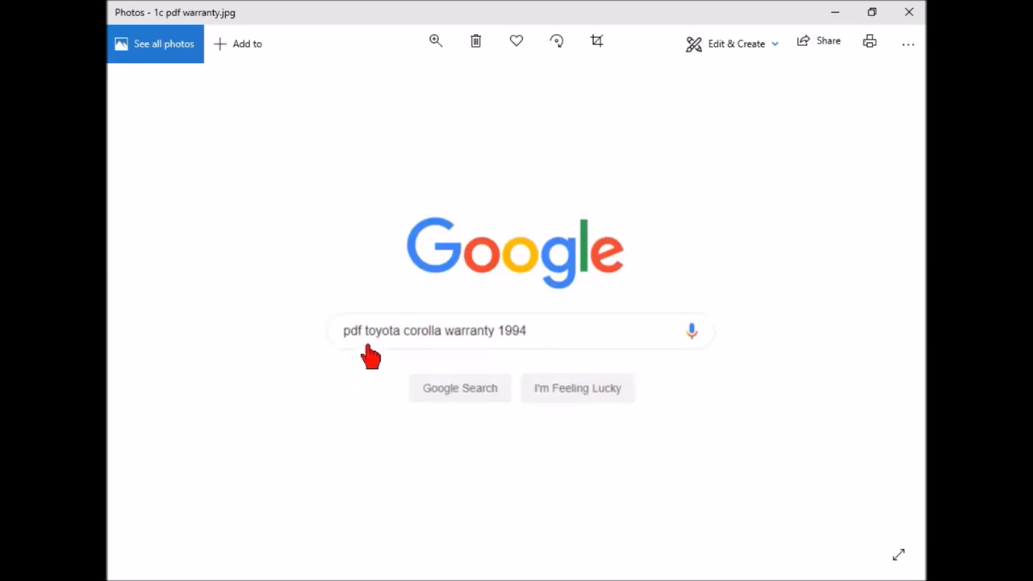
mouse_move(373, 351)
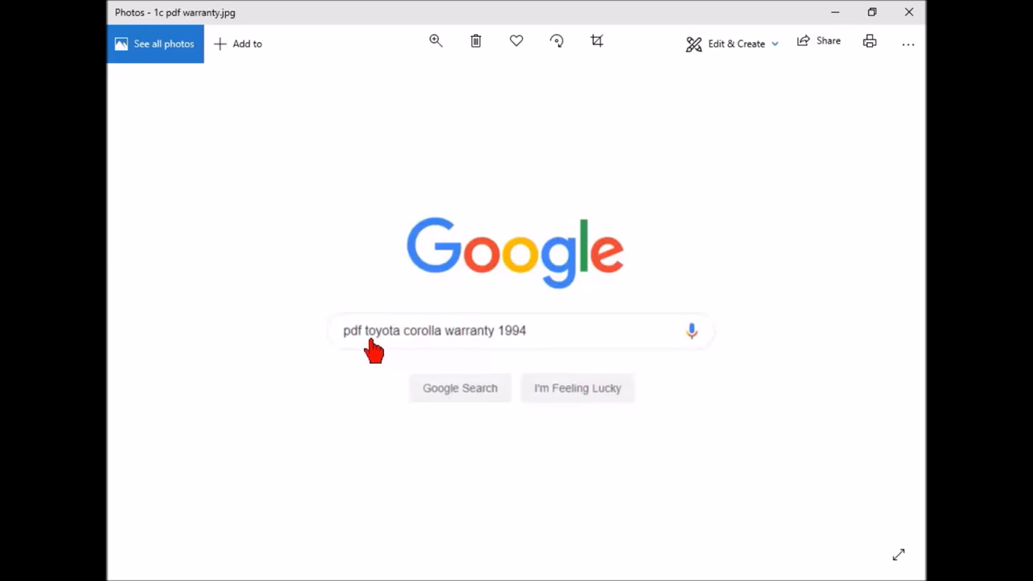
mouse_move(386, 359)
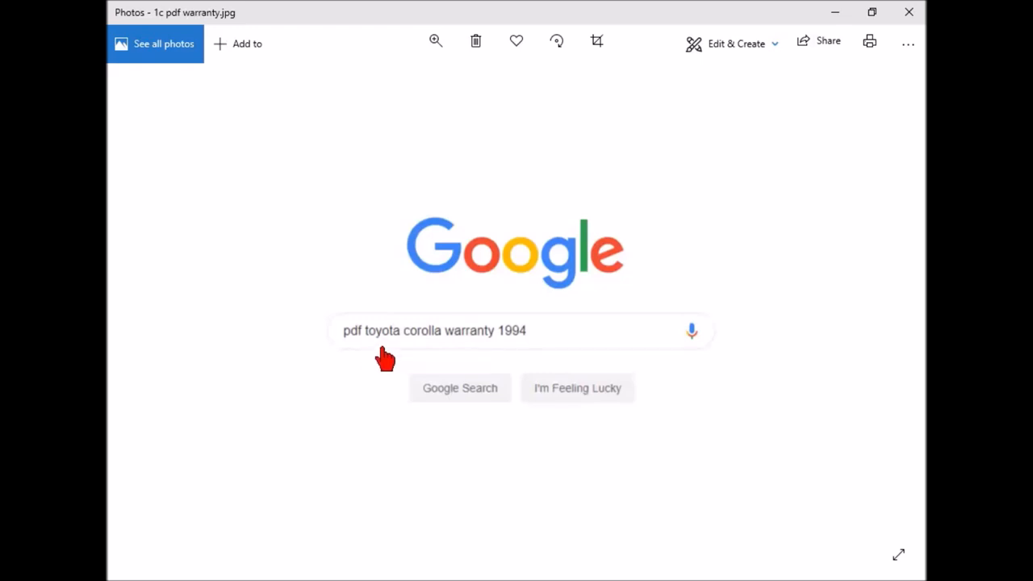
mouse_move(382, 349)
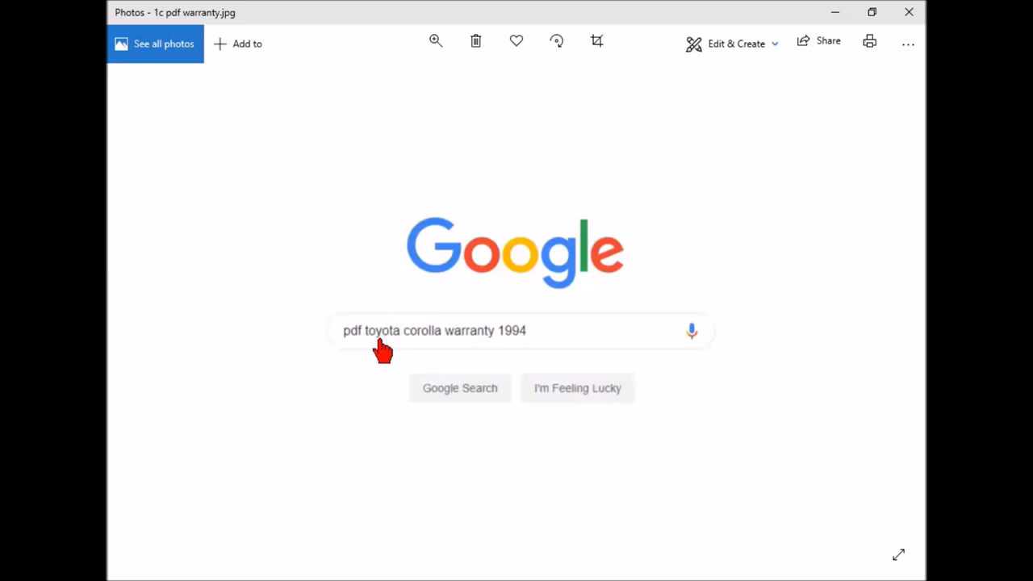
mouse_move(410, 353)
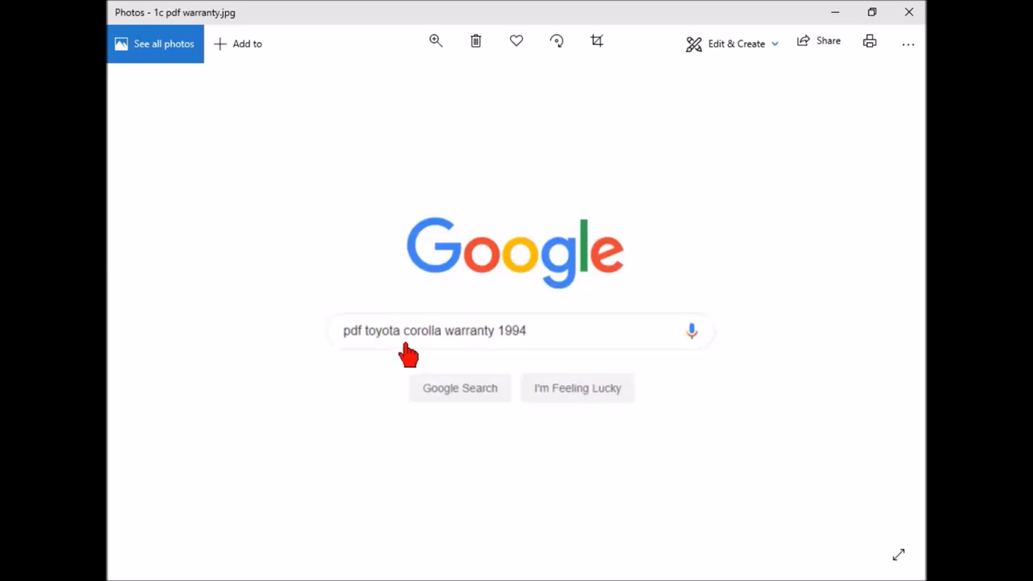
mouse_move(523, 351)
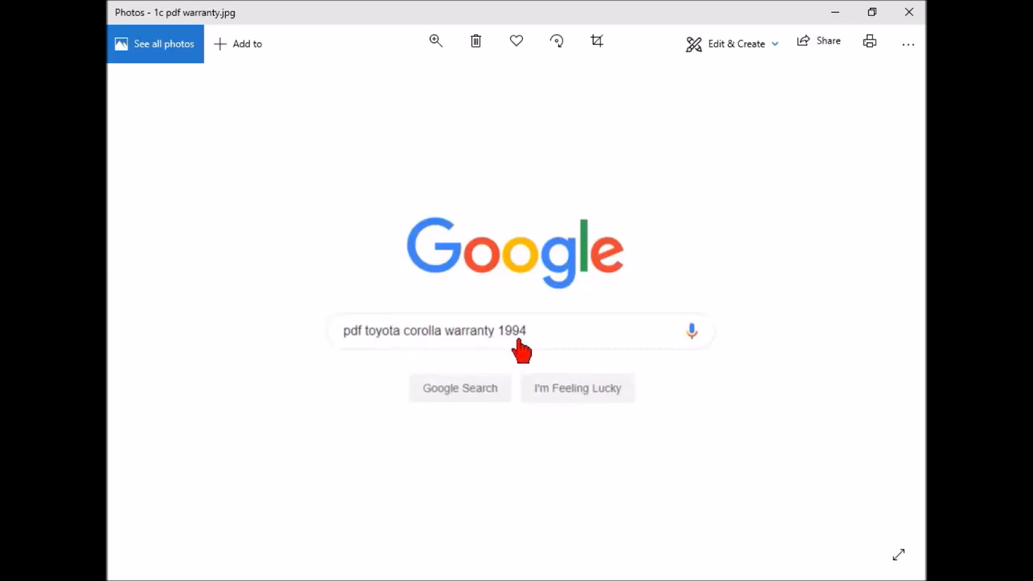
mouse_move(357, 351)
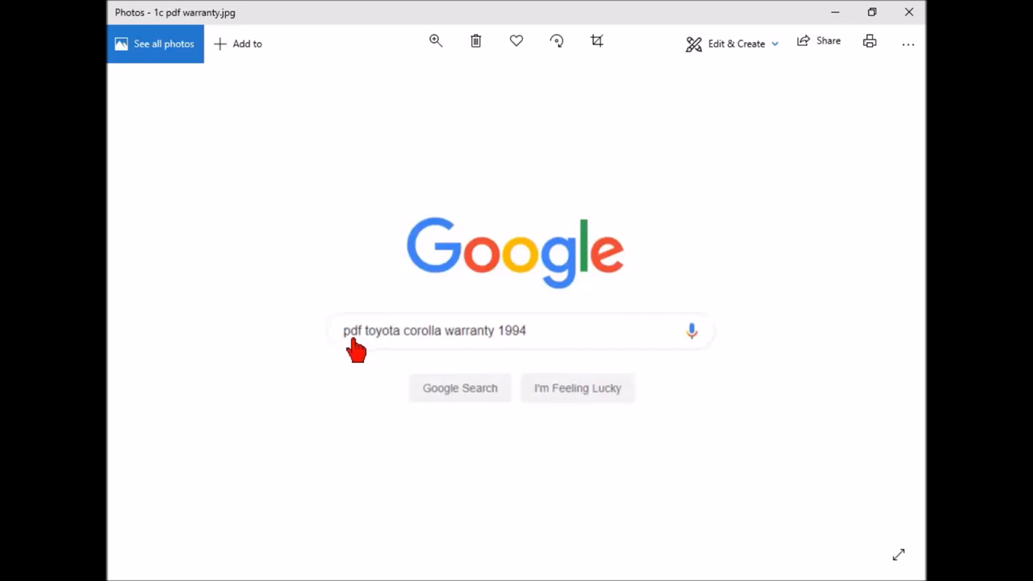
mouse_move(514, 358)
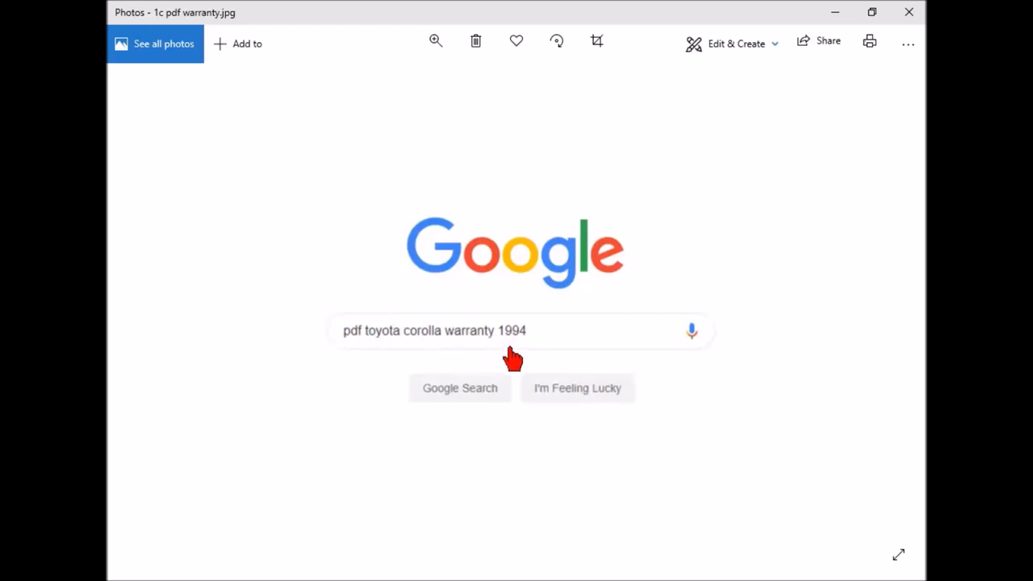
mouse_move(448, 357)
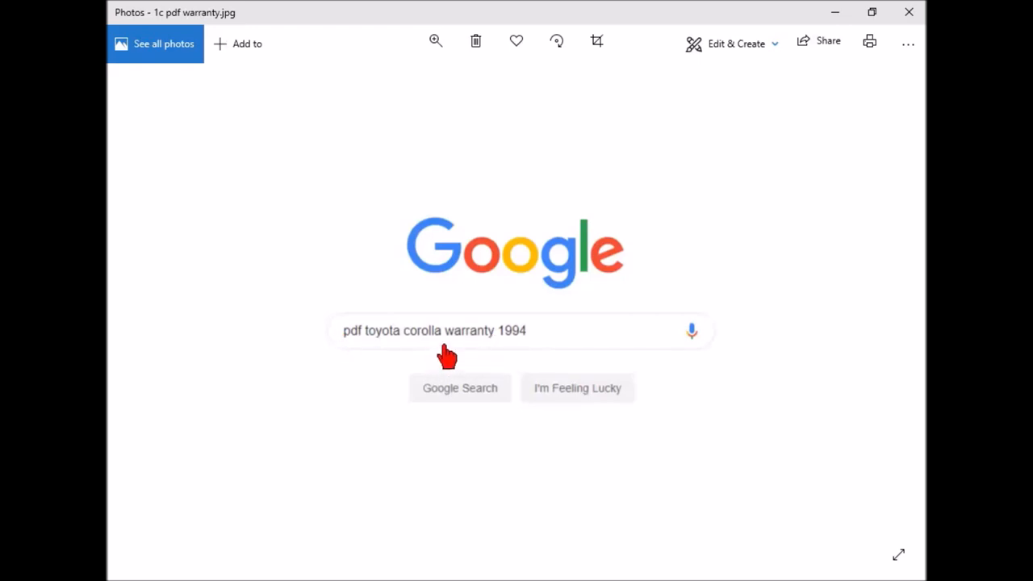
mouse_move(357, 352)
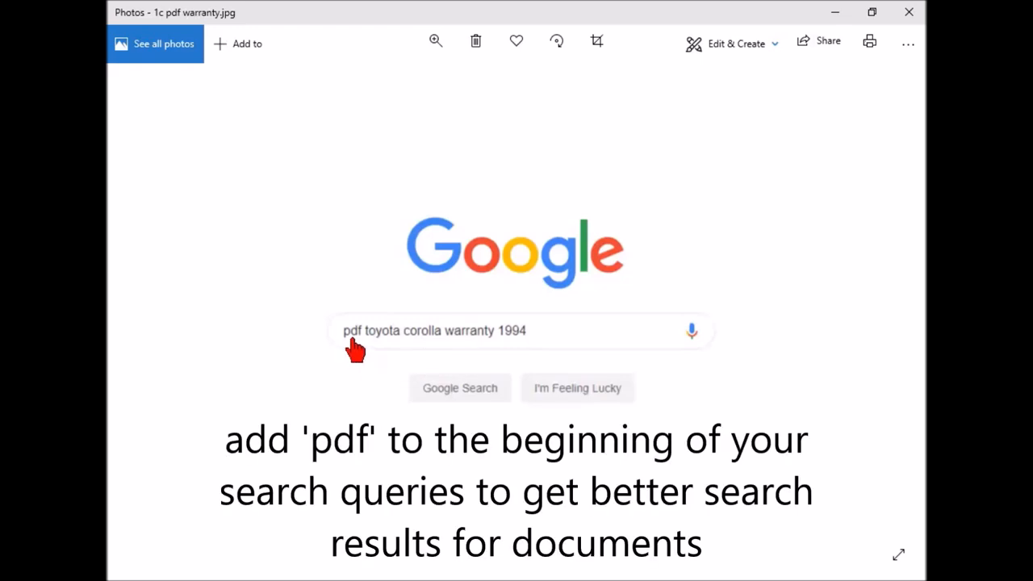
mouse_move(891, 319)
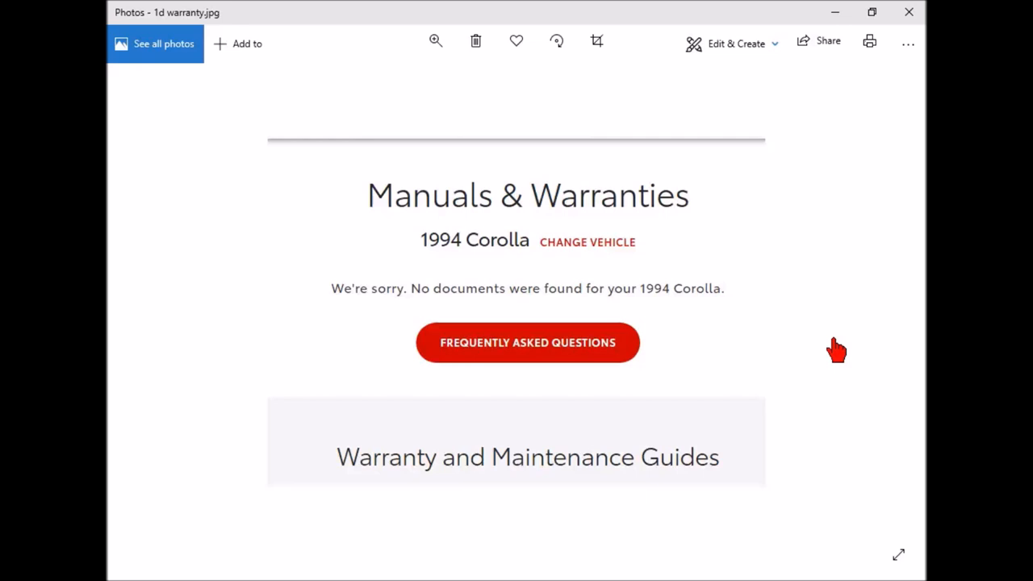
mouse_move(892, 323)
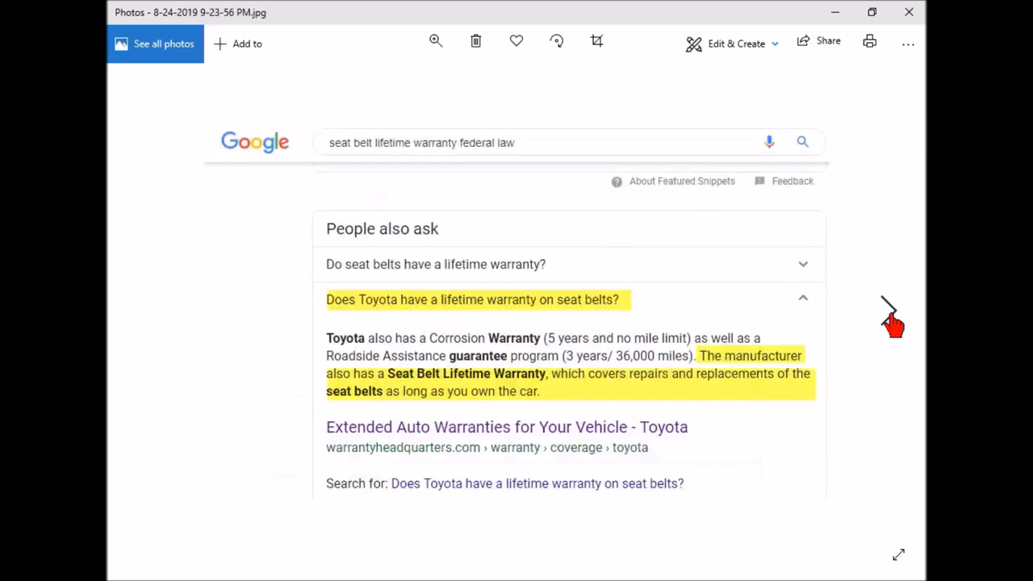
mouse_move(580, 335)
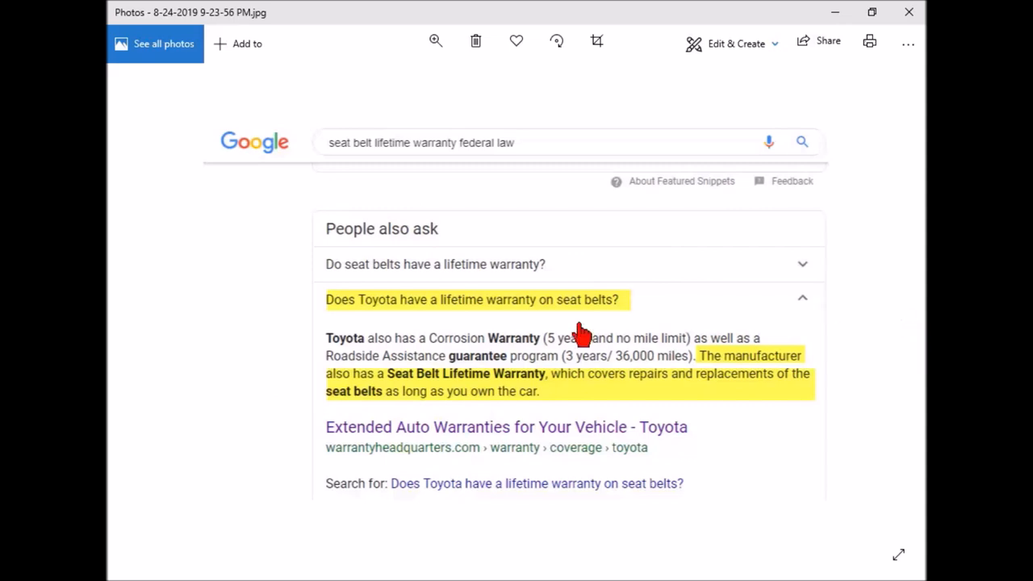
mouse_move(399, 310)
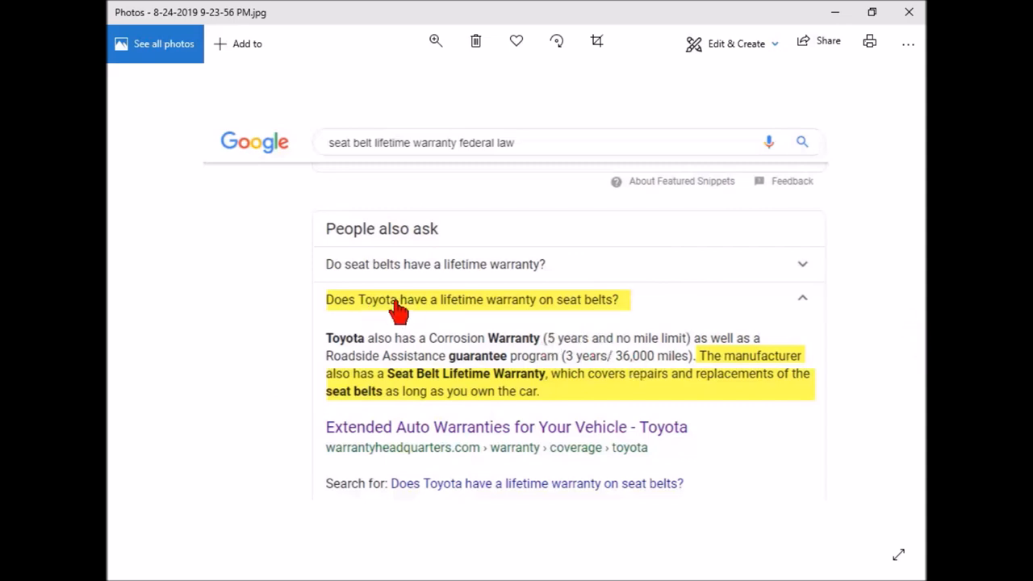
mouse_move(456, 387)
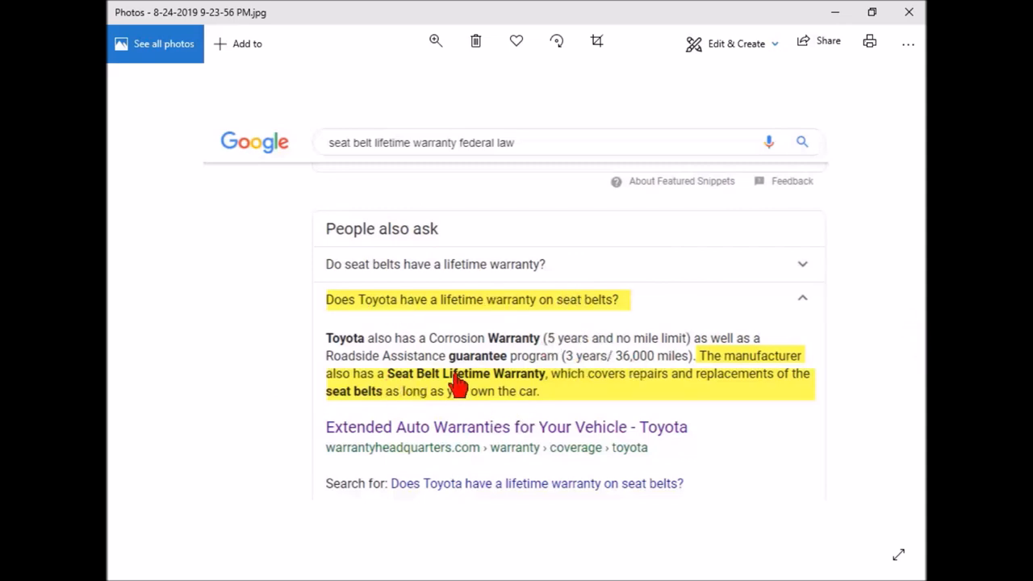
mouse_move(314, 410)
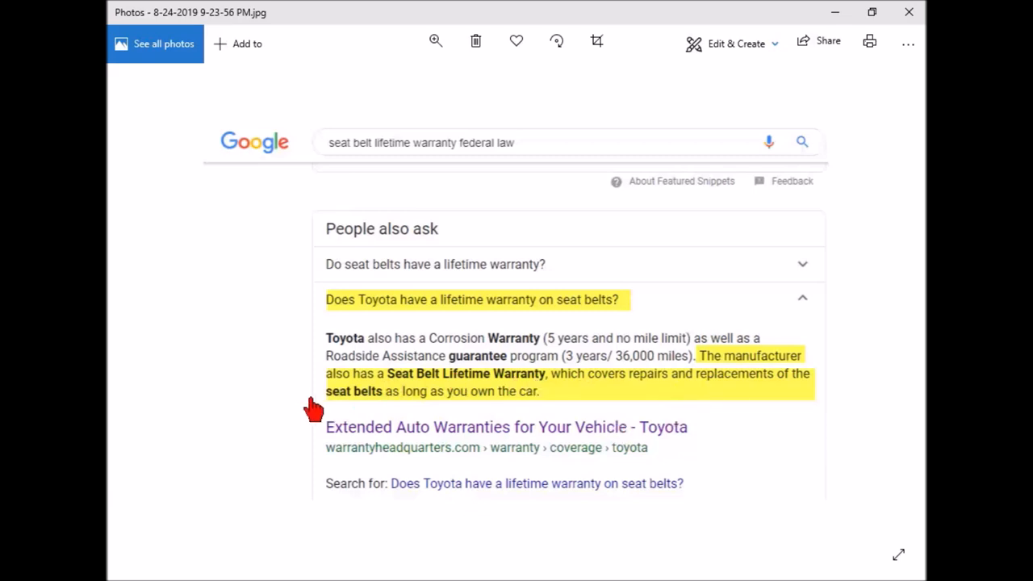
mouse_move(893, 315)
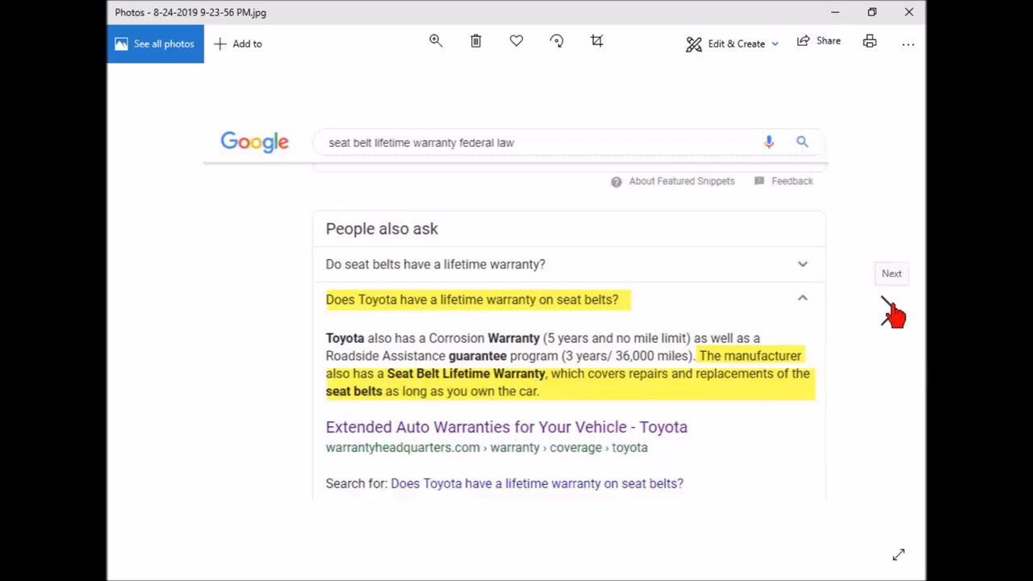
Show the forum post quoting Honda's useful-life seat belt warranty, coverage and exclusions.
left_click(891, 273)
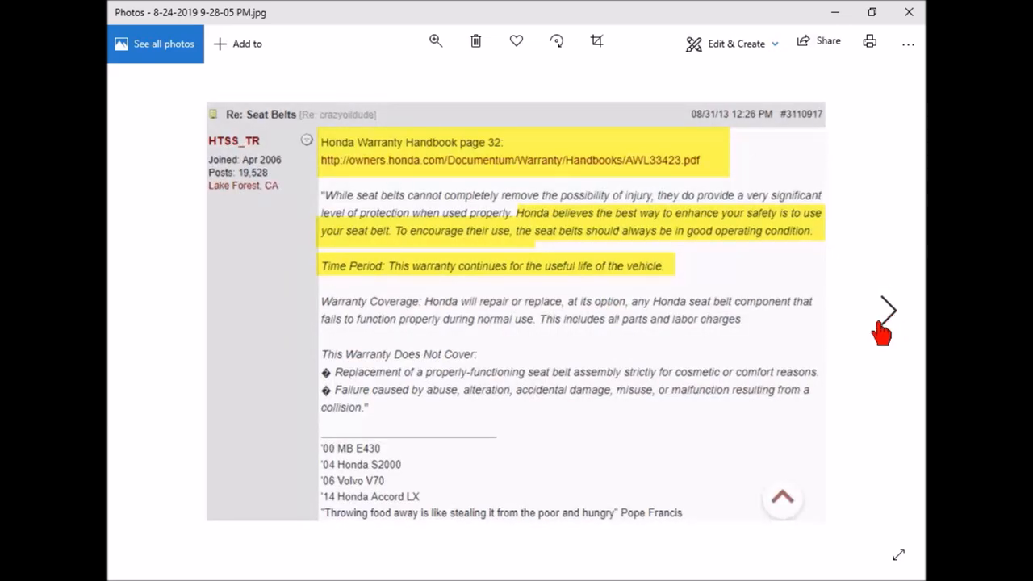
mouse_move(587, 339)
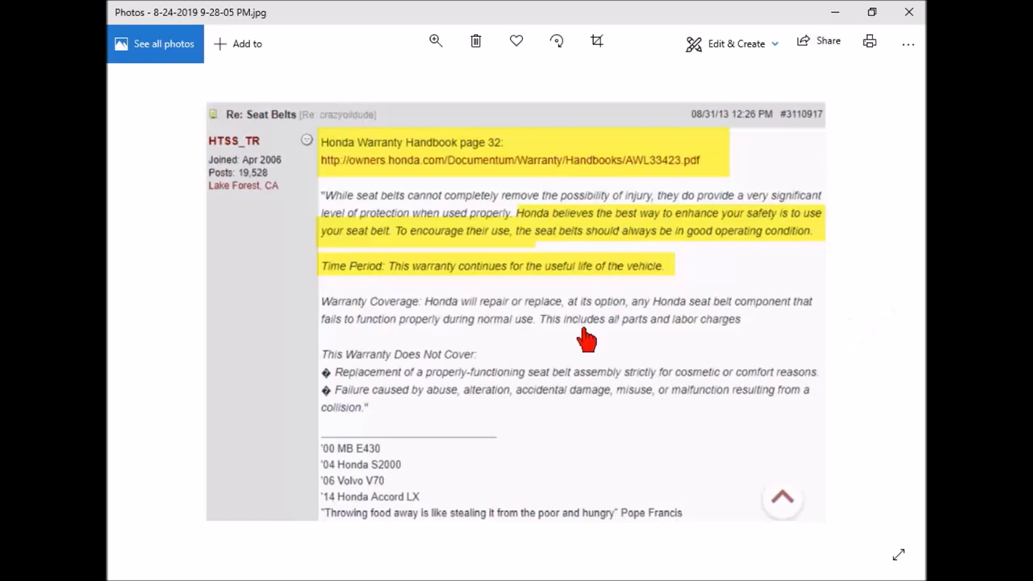
mouse_move(579, 361)
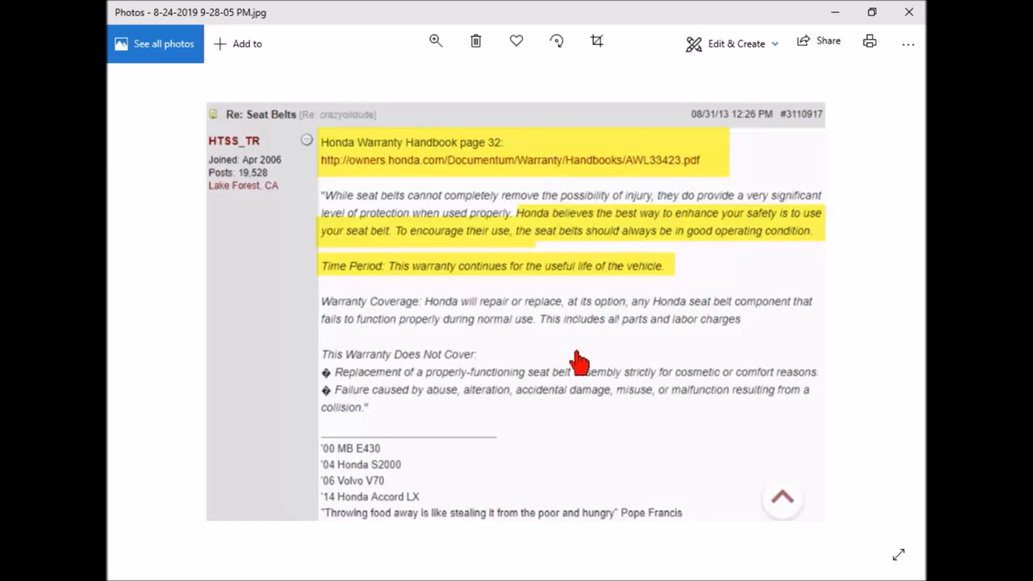
mouse_move(595, 337)
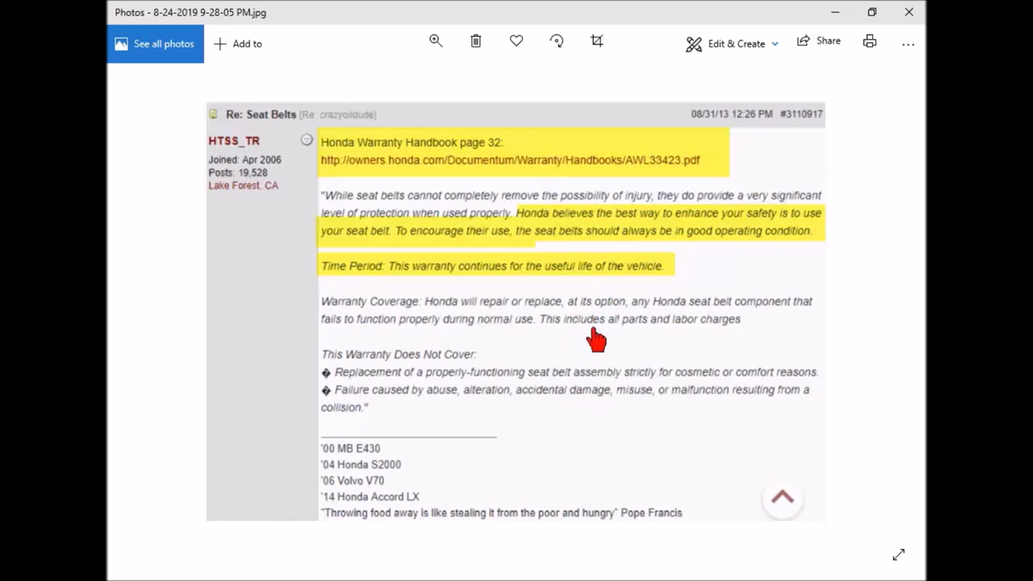
mouse_move(625, 367)
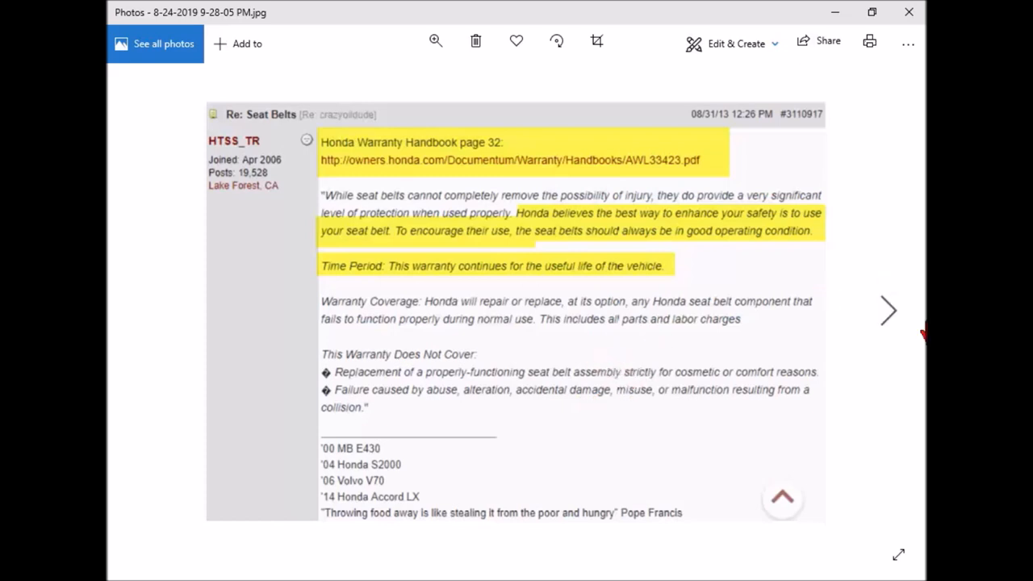
Show the 1986 NYT article 'G.M. Offers Free Repair of Faulty Seat Belts.'.
left_click(887, 311)
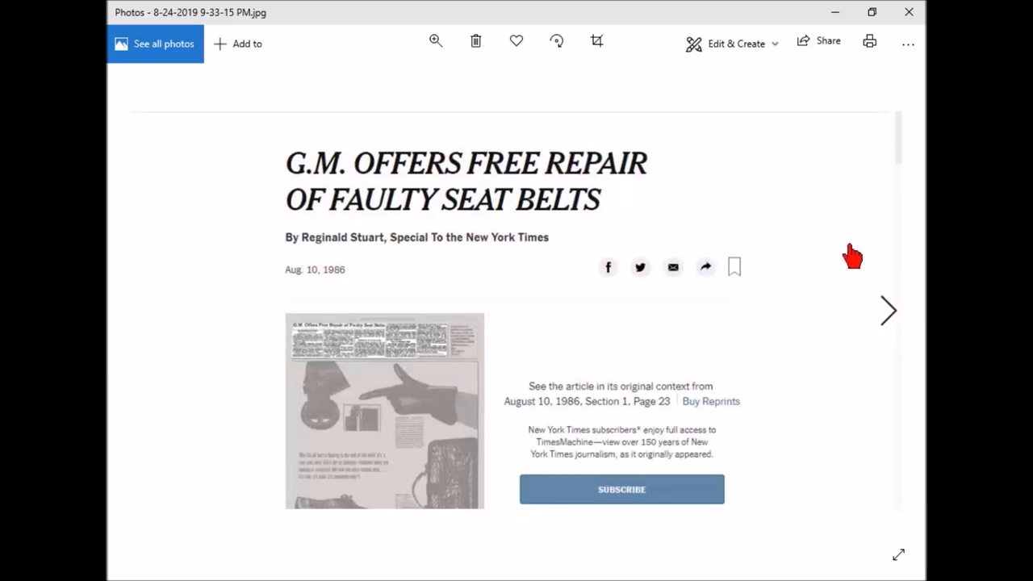
mouse_move(752, 207)
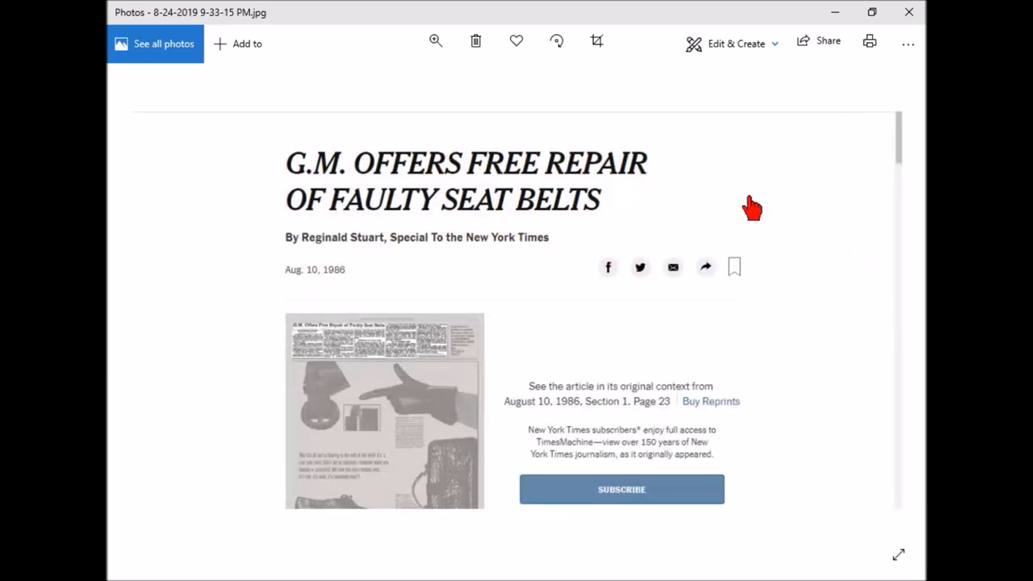
mouse_move(781, 368)
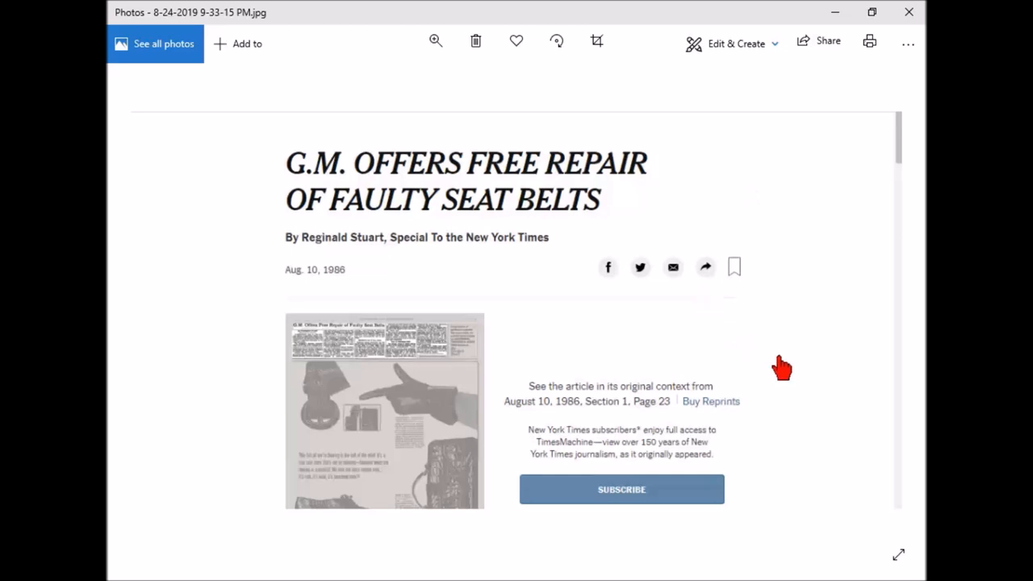
mouse_move(773, 363)
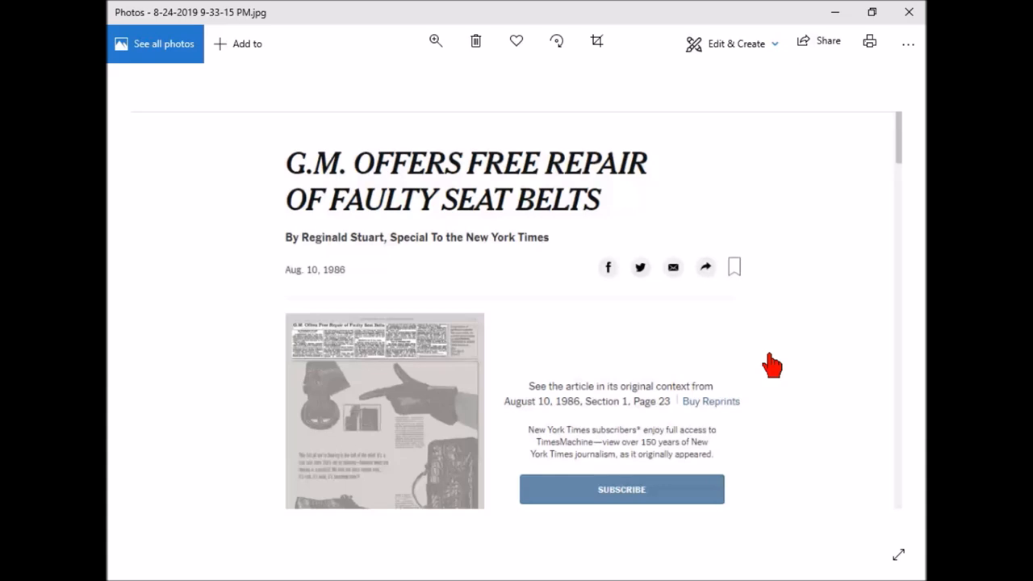
mouse_move(895, 323)
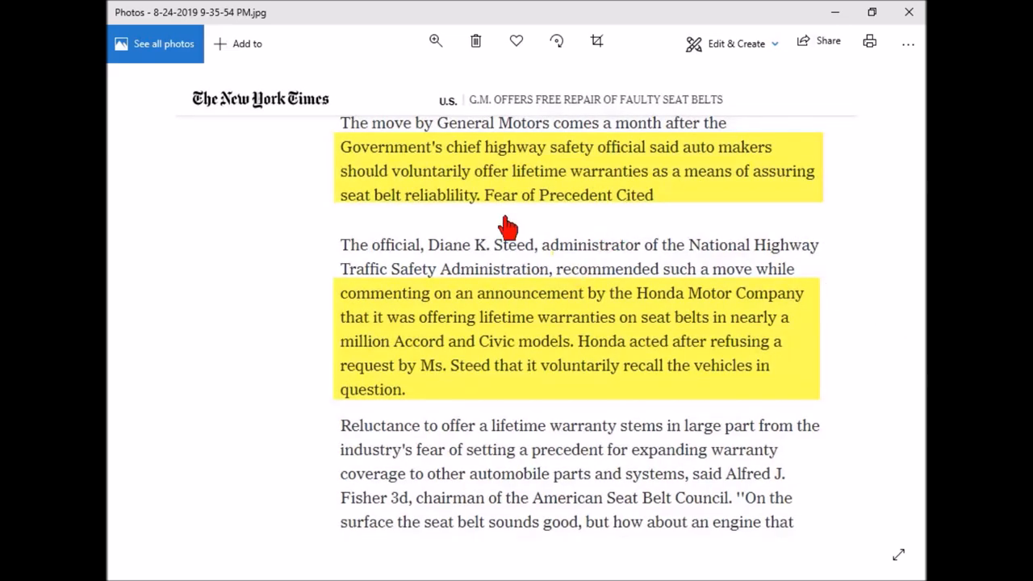
mouse_move(674, 178)
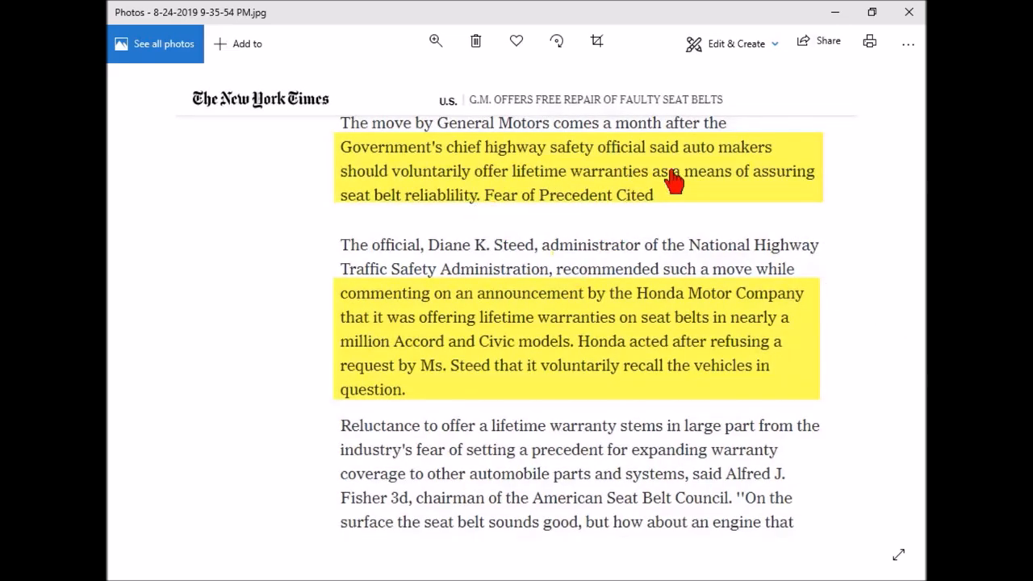
mouse_move(435, 186)
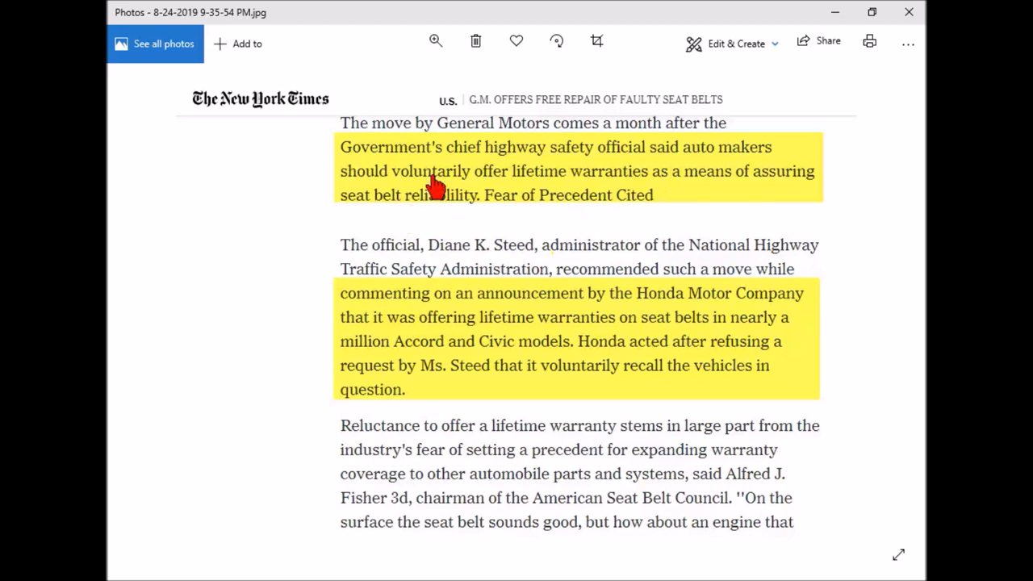
mouse_move(666, 194)
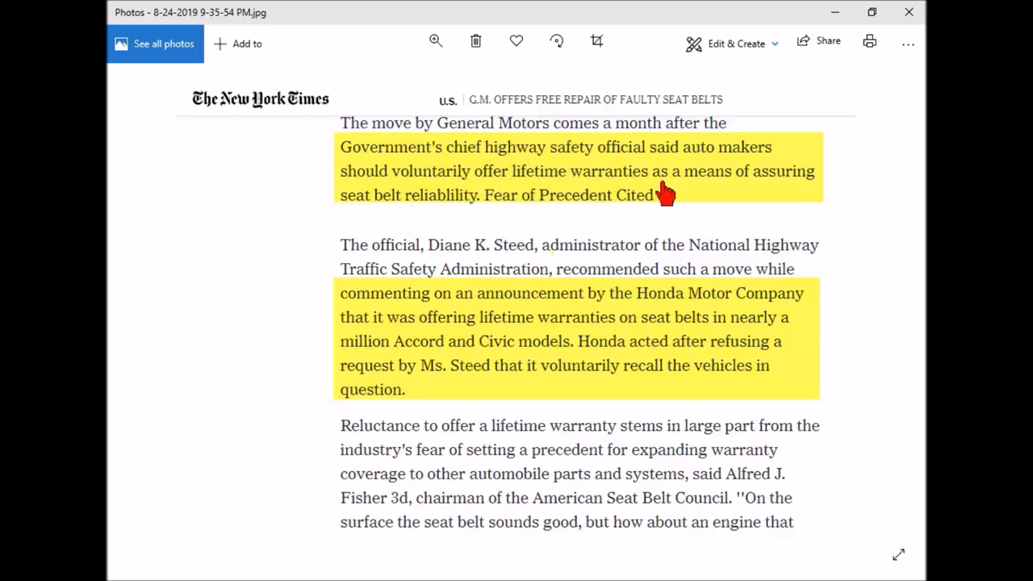
mouse_move(522, 224)
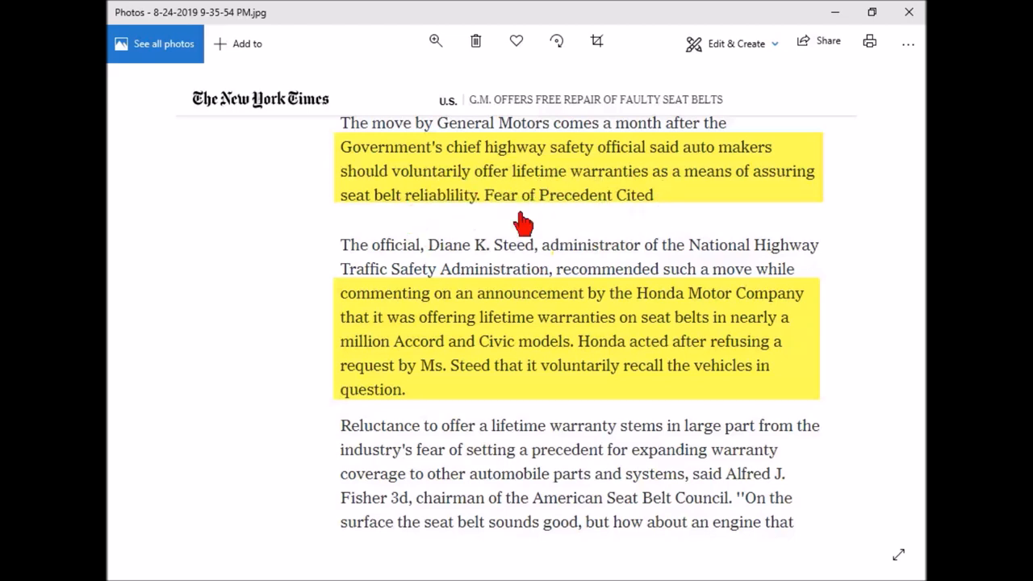
mouse_move(773, 338)
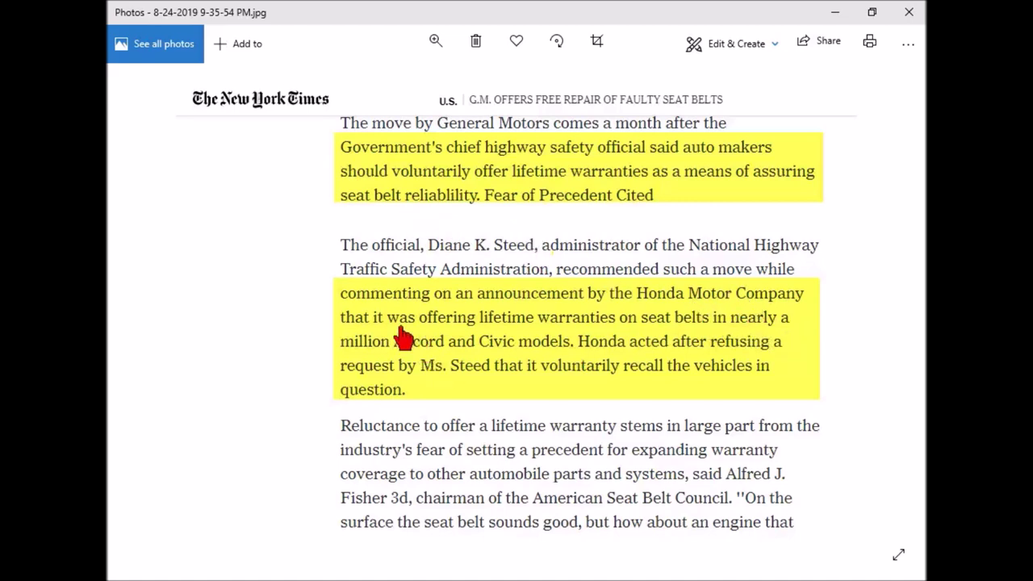
mouse_move(613, 338)
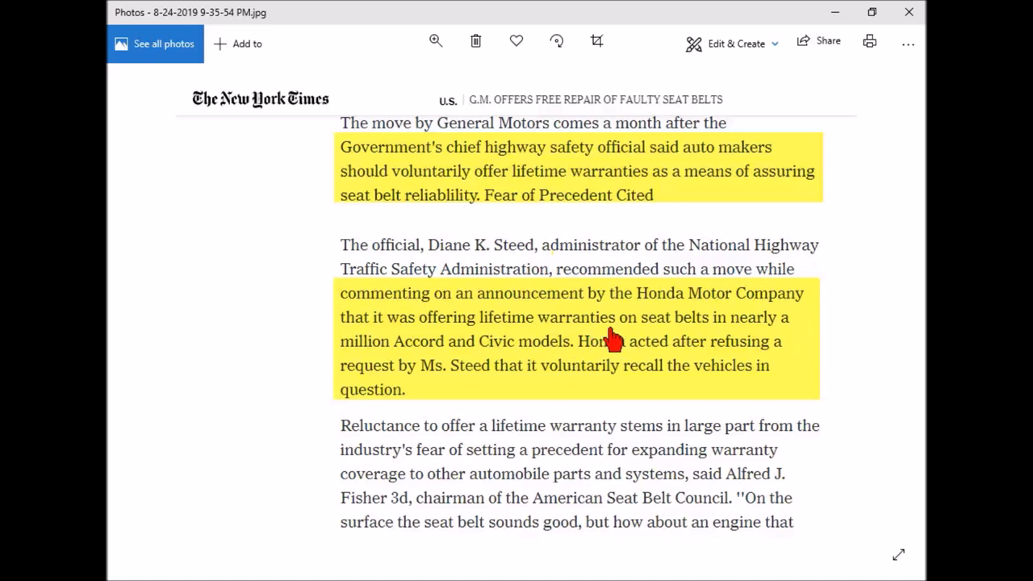
mouse_move(529, 359)
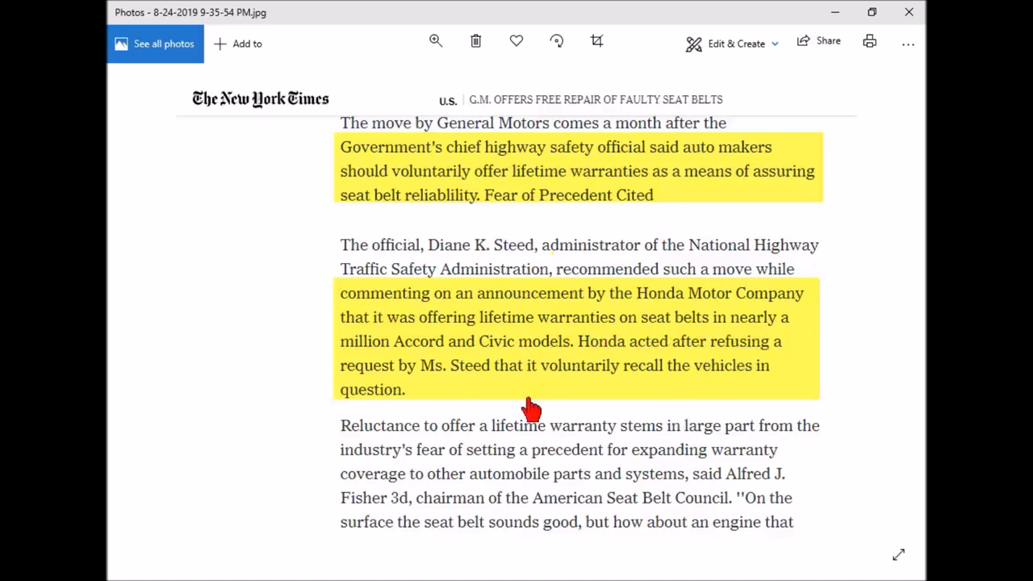
mouse_move(718, 382)
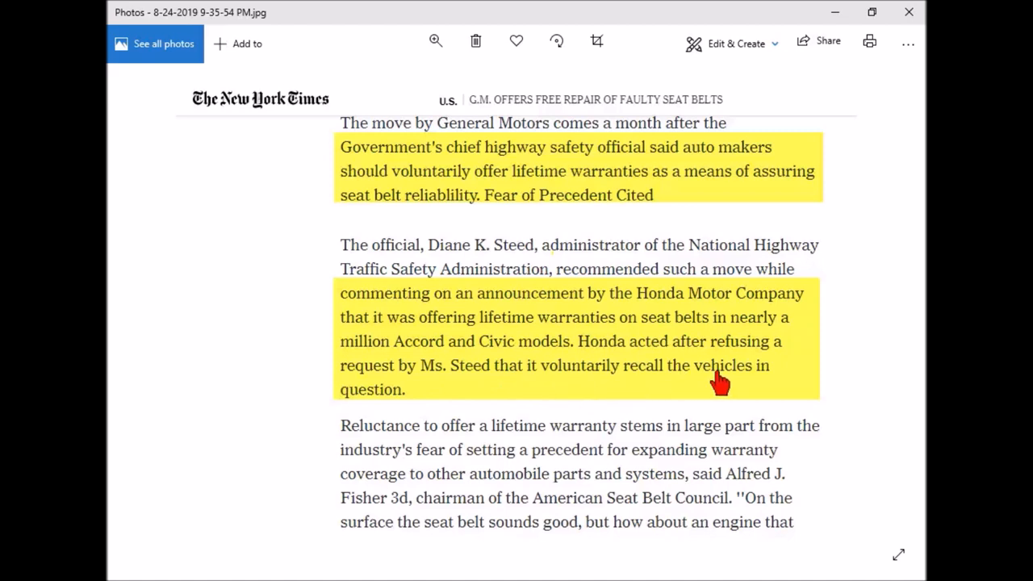
mouse_move(234, 331)
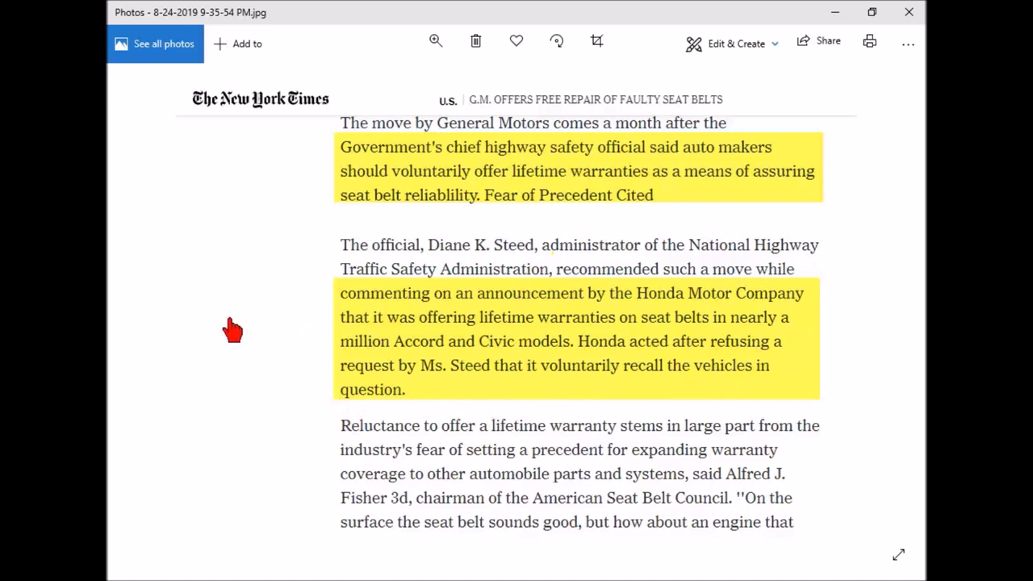
mouse_move(238, 362)
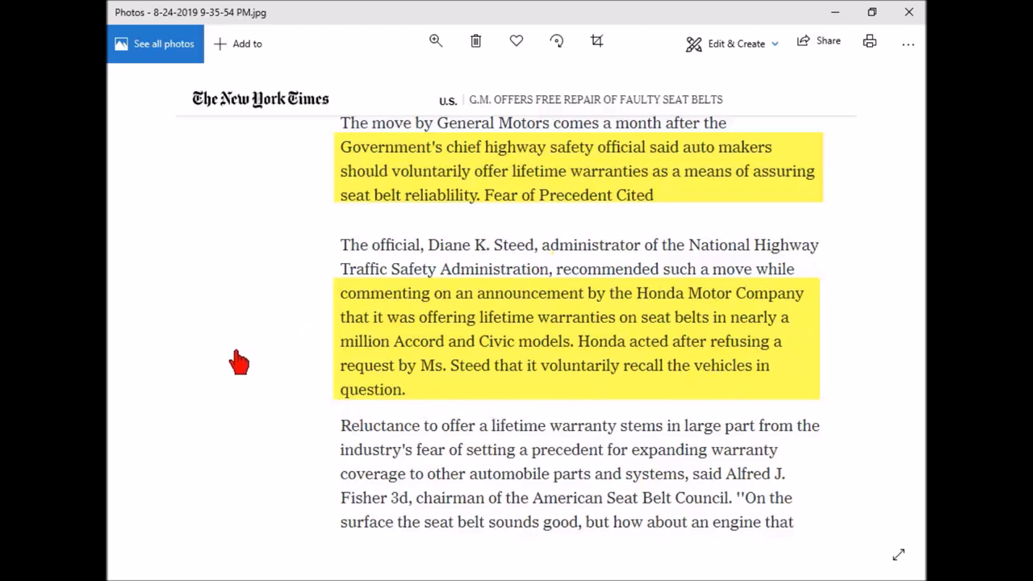
mouse_move(278, 393)
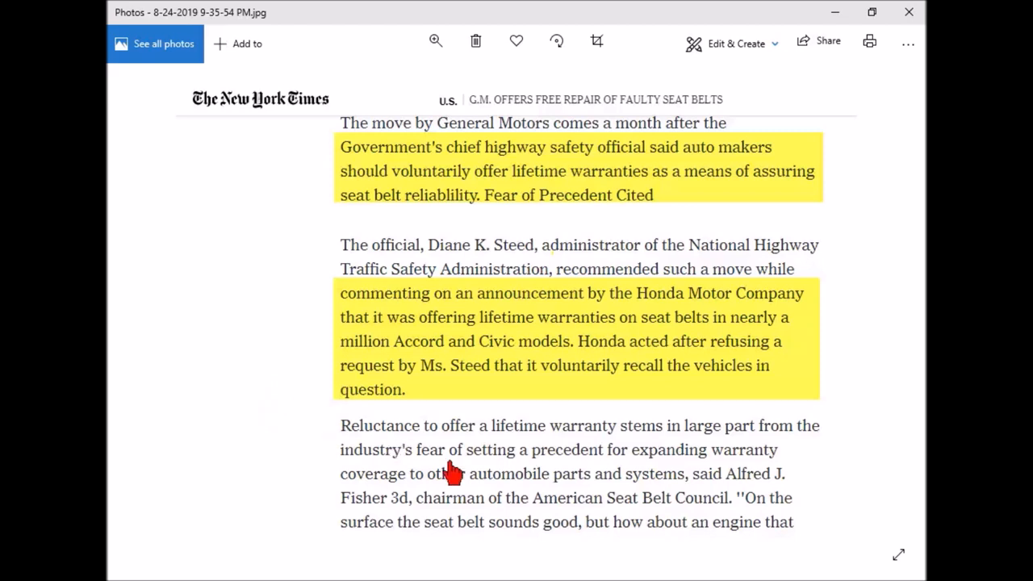
mouse_move(626, 443)
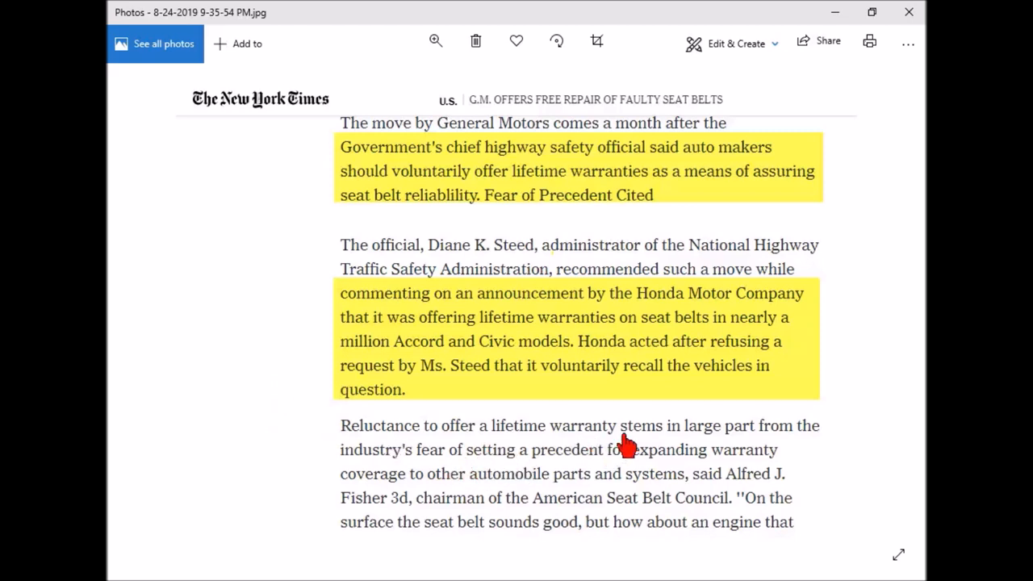
mouse_move(791, 456)
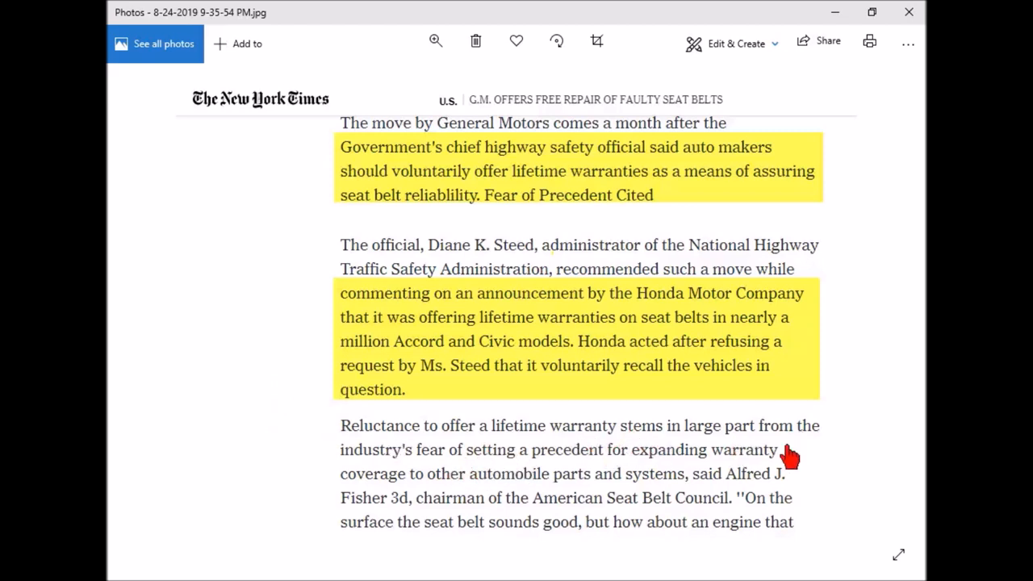
mouse_move(254, 490)
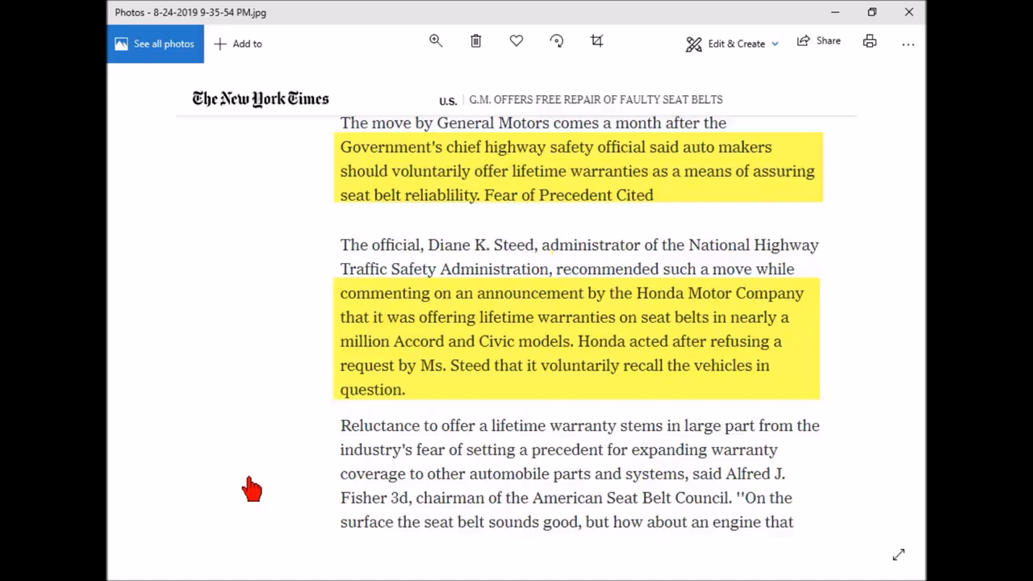
mouse_move(763, 525)
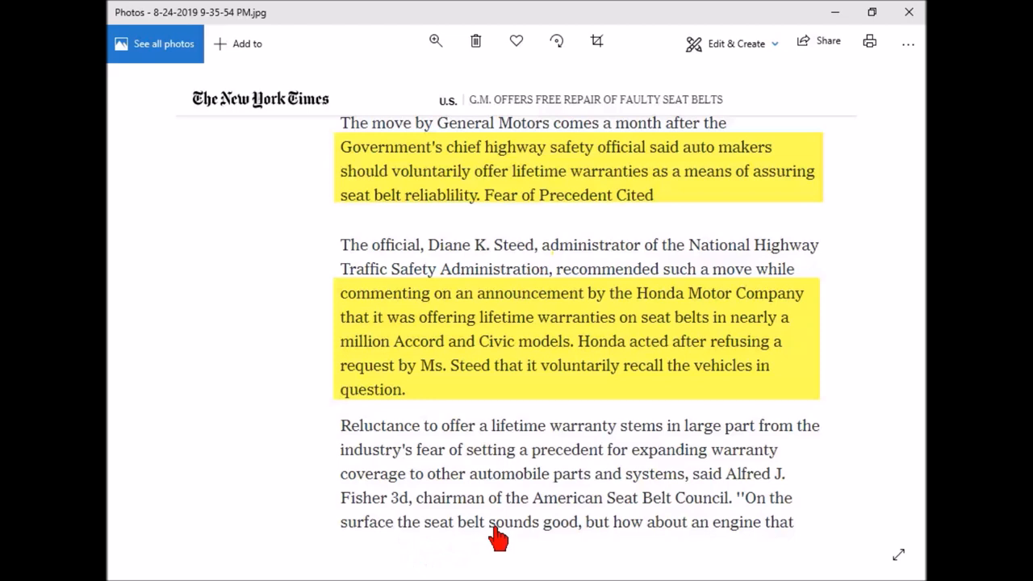
mouse_move(797, 394)
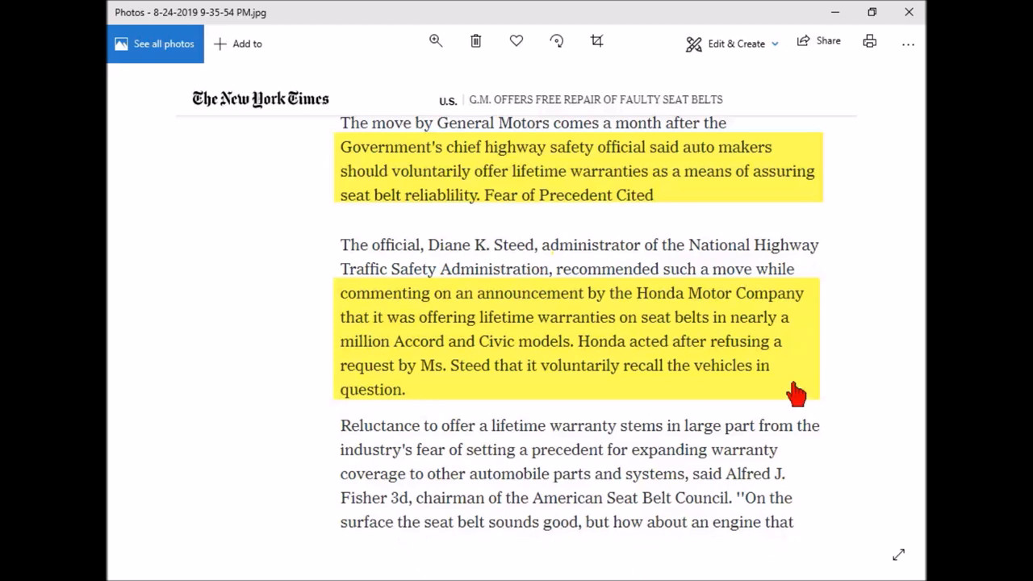
Show the Honda Owners seat belt limited warranty result covering the vehicle's useful life.
left_click(887, 311)
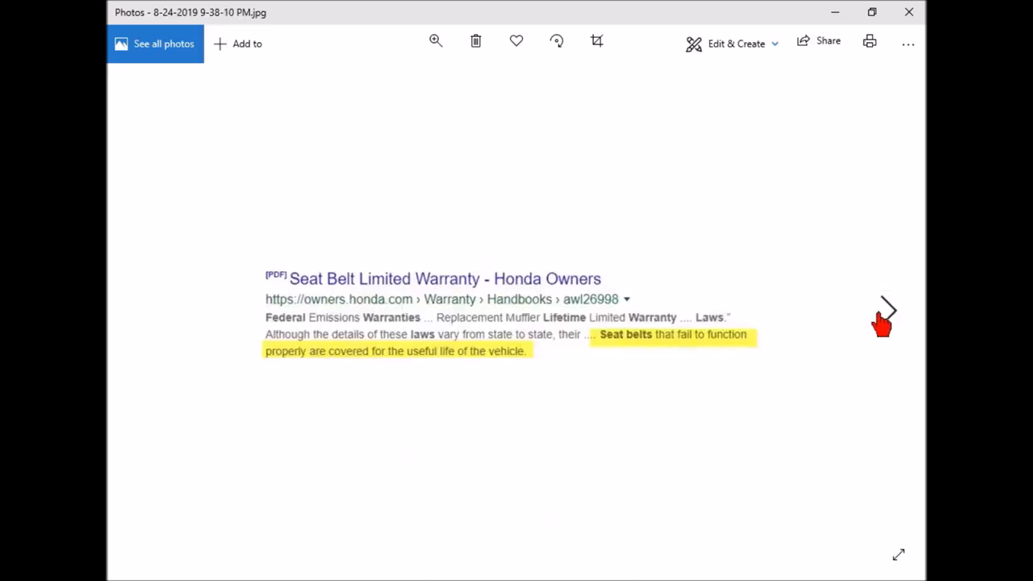
mouse_move(164, 458)
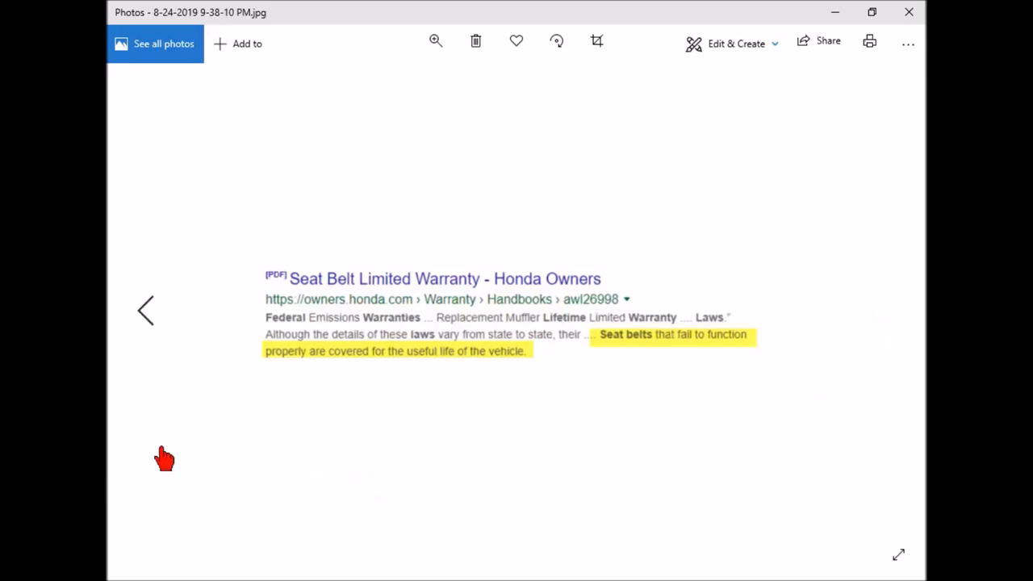
mouse_move(875, 290)
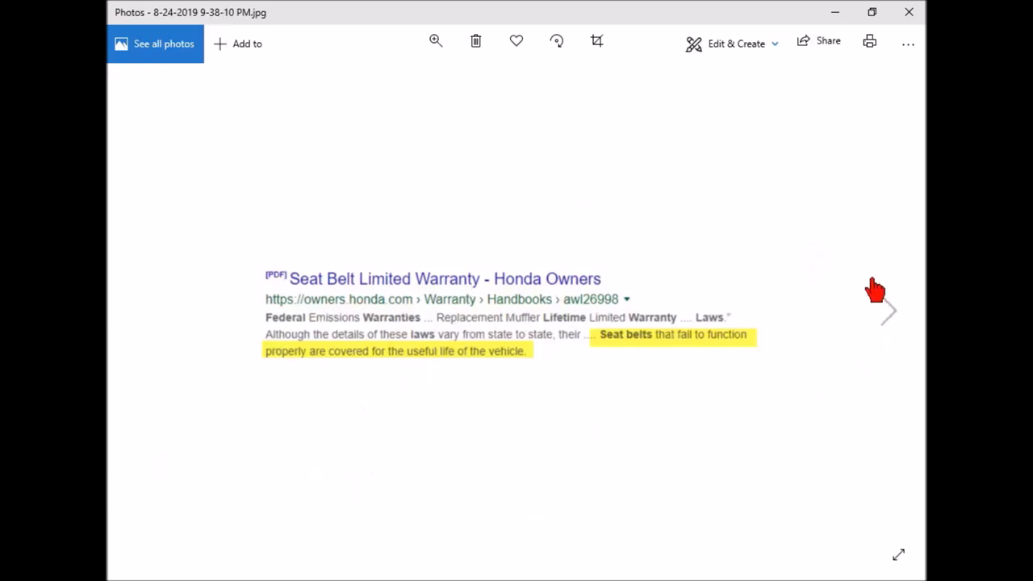
mouse_move(875, 318)
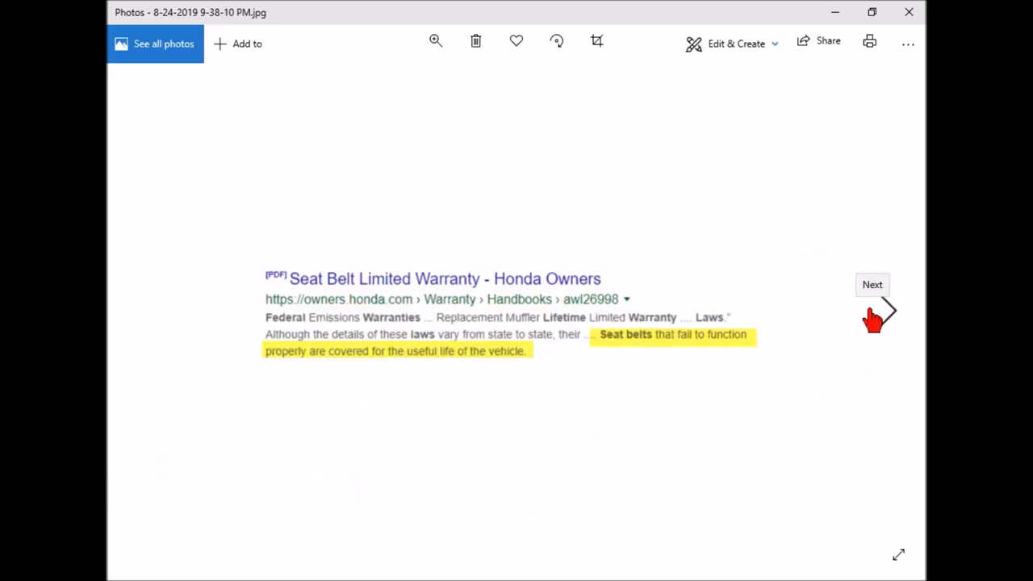
mouse_move(720, 373)
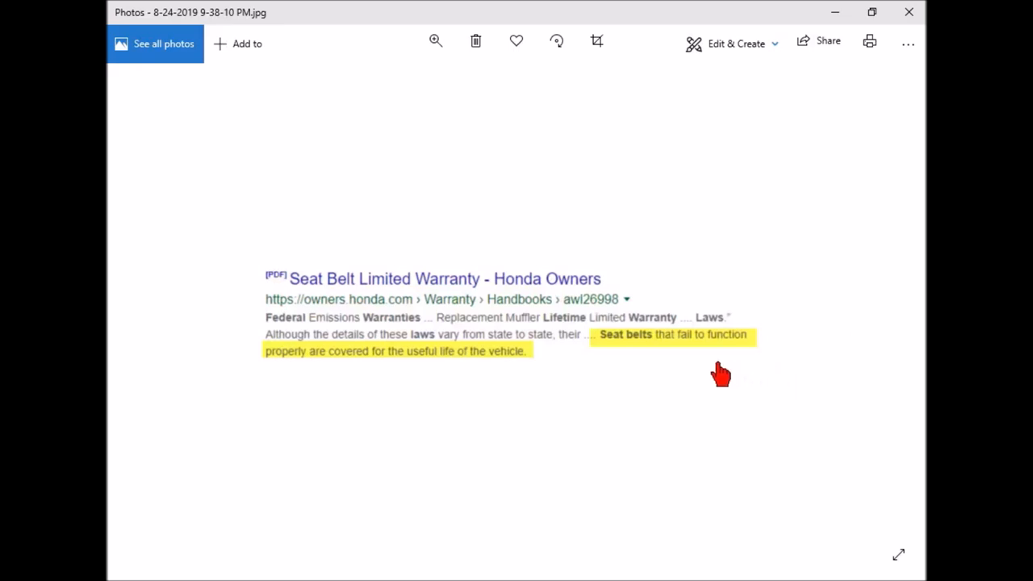
mouse_move(426, 386)
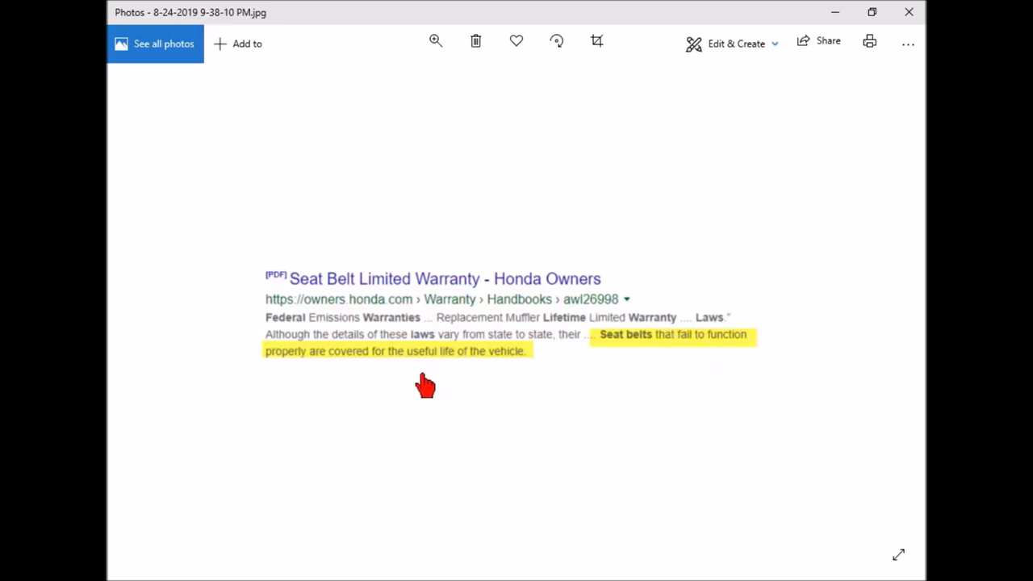
mouse_move(476, 376)
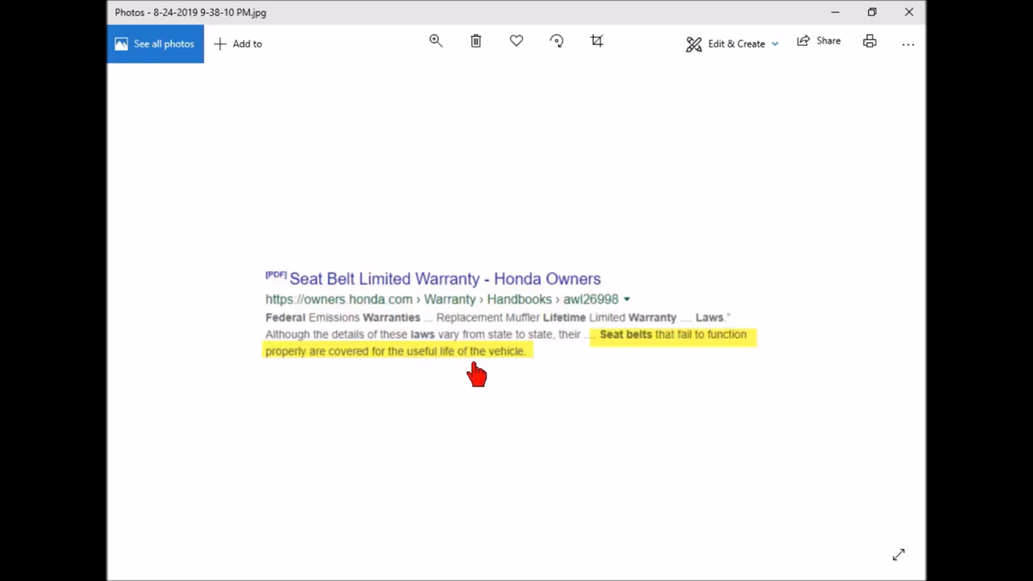
mouse_move(483, 373)
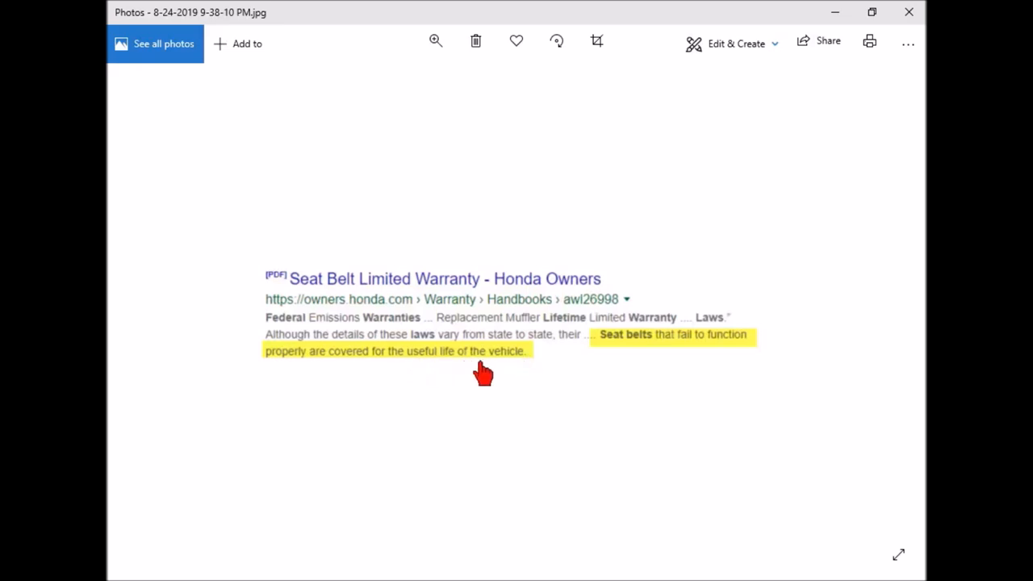
mouse_move(433, 388)
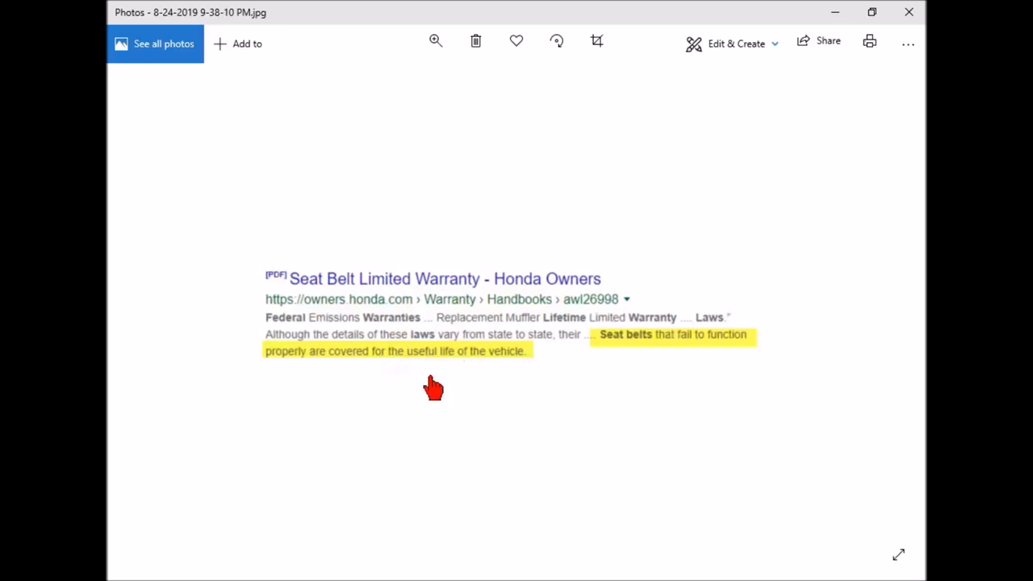
mouse_move(532, 359)
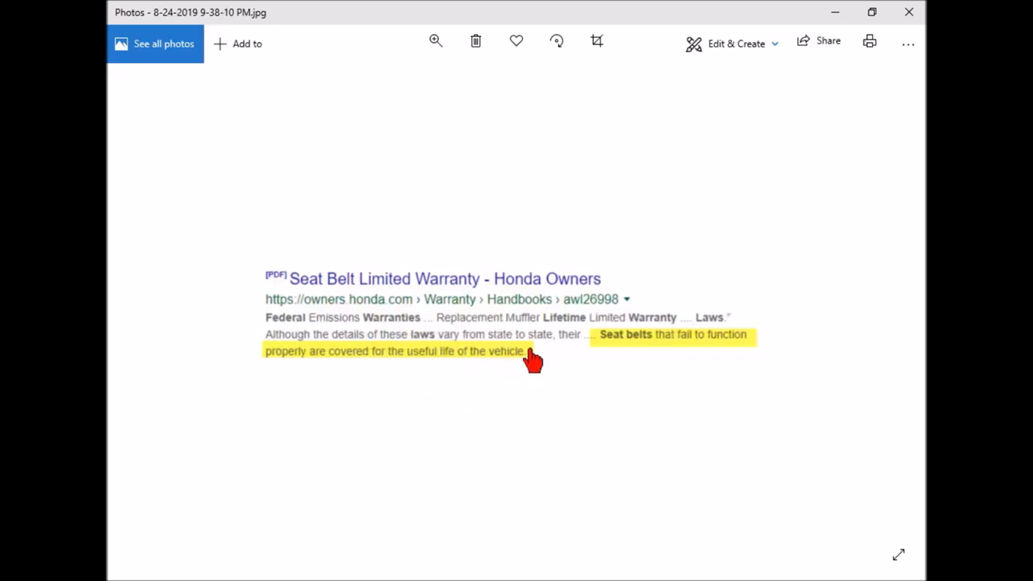
mouse_move(890, 319)
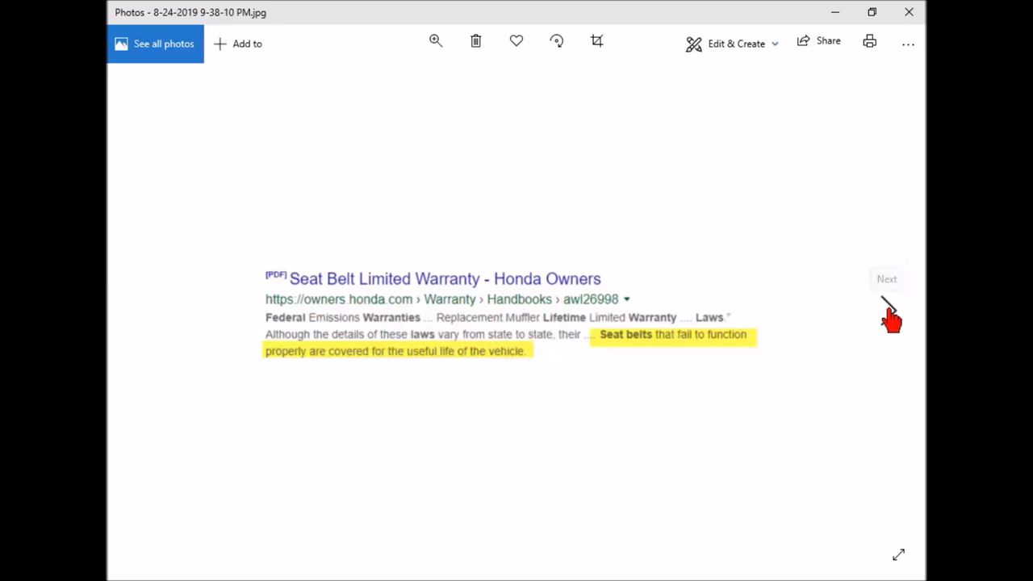
mouse_move(886, 278)
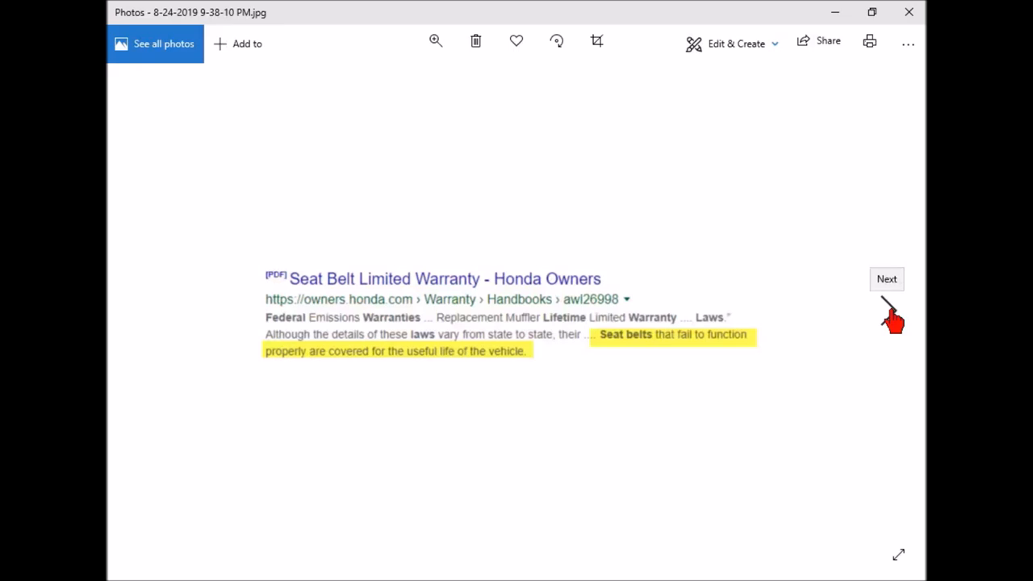
Step past the Toyota Restraint Systems Warranty excerpt to the 2019 C-HR guide cover.
left_click(887, 278)
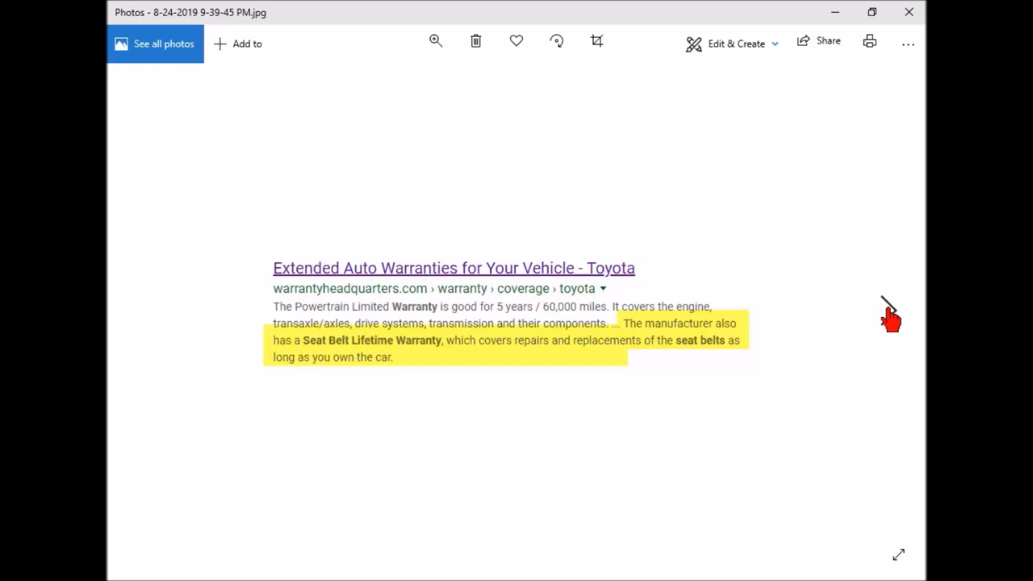
mouse_move(607, 343)
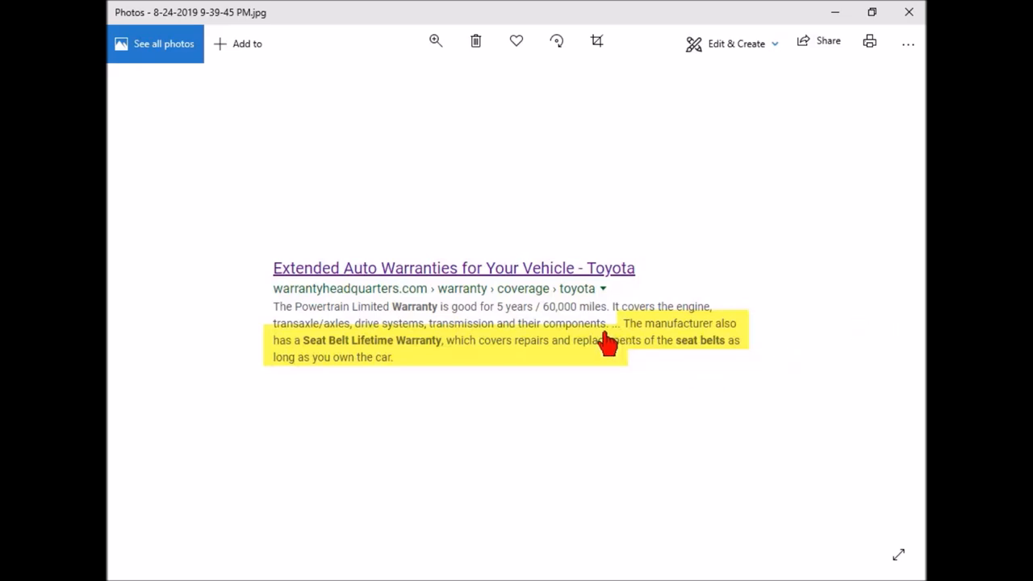
mouse_move(522, 282)
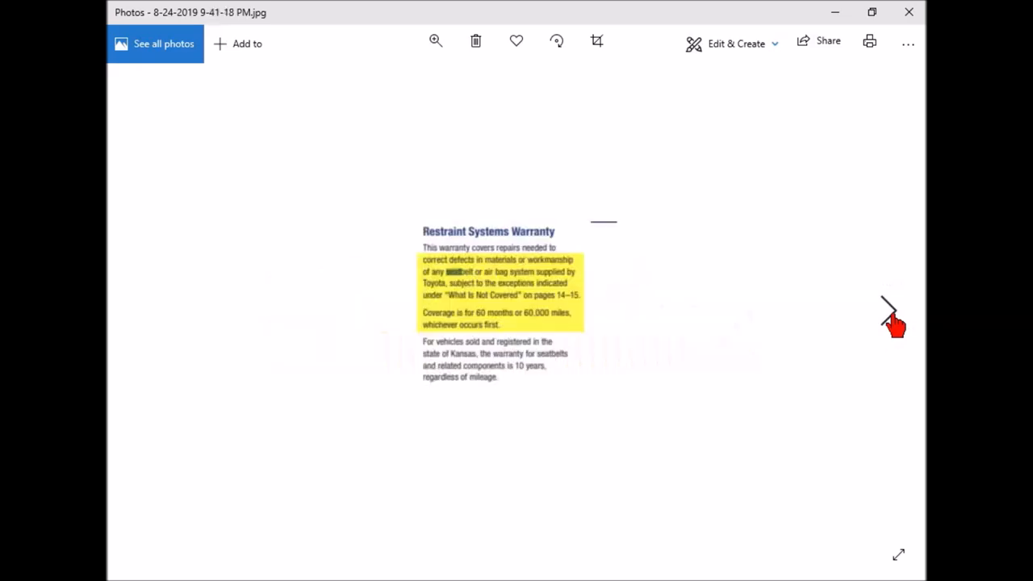
mouse_move(200, 357)
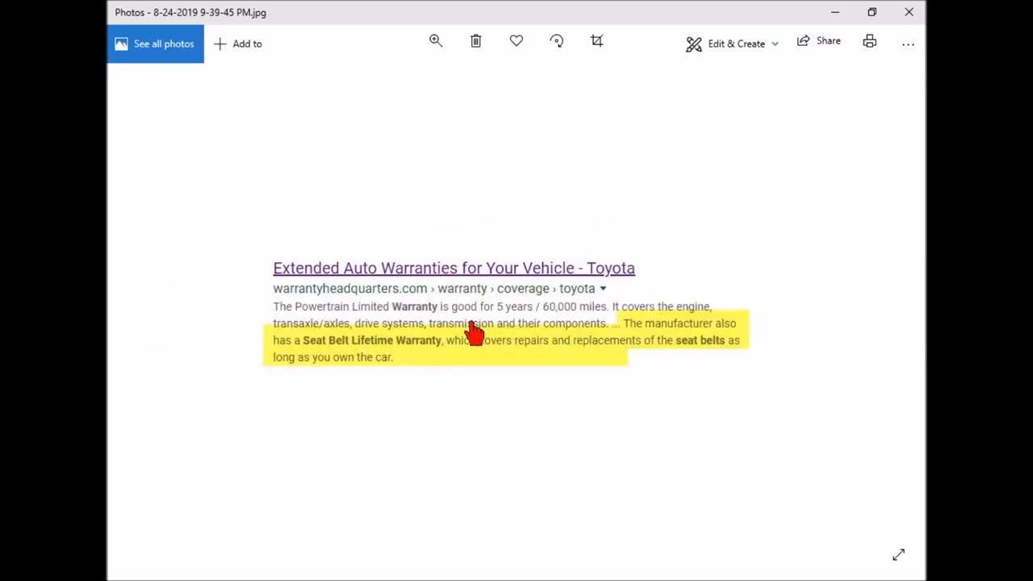
mouse_move(343, 307)
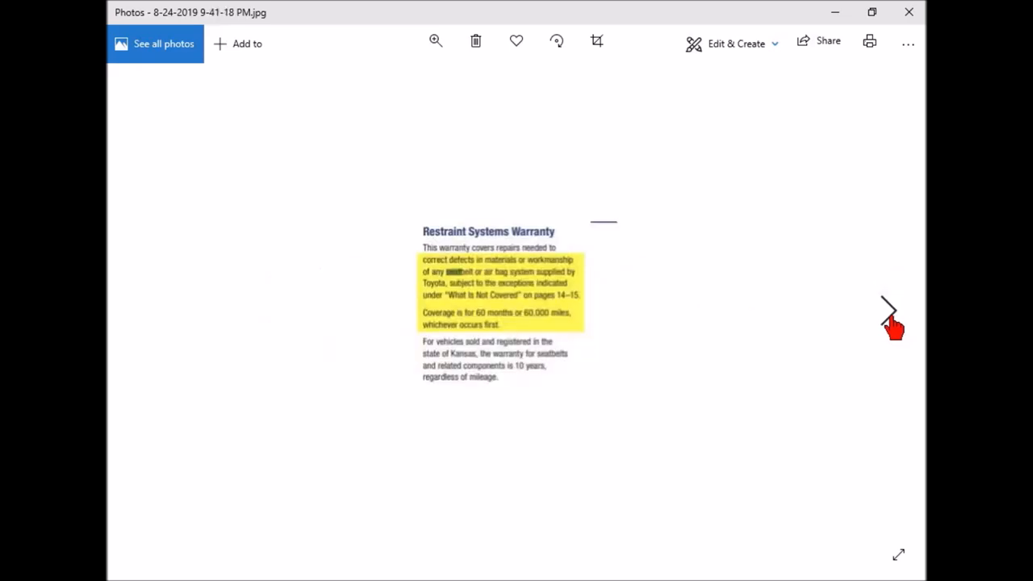
mouse_move(573, 292)
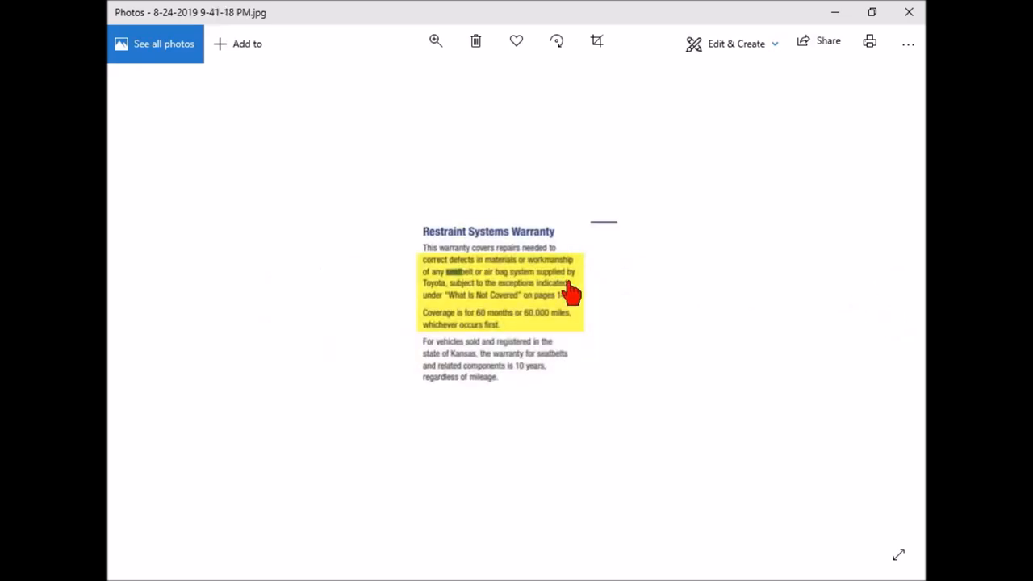
mouse_move(726, 349)
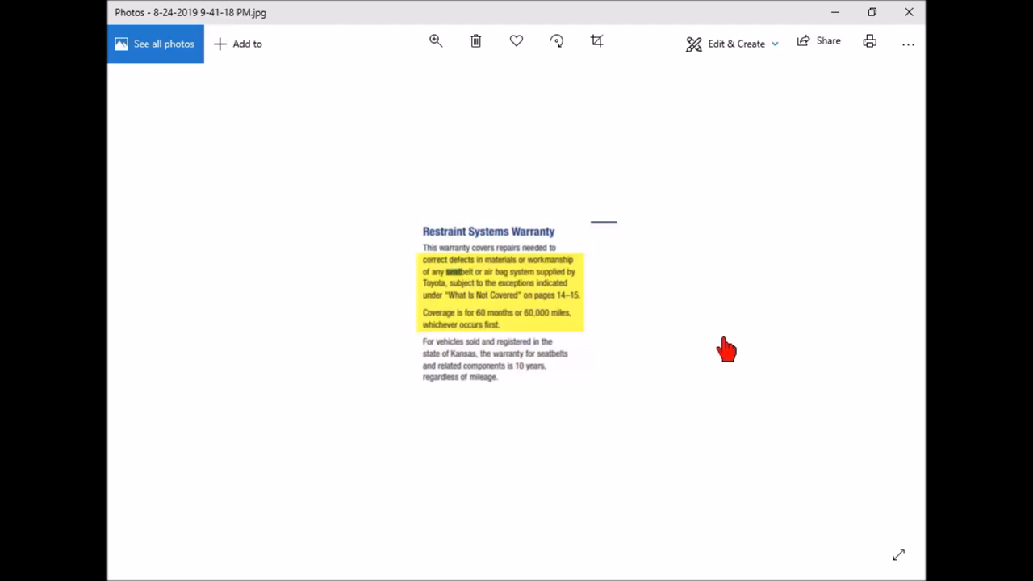
mouse_move(508, 355)
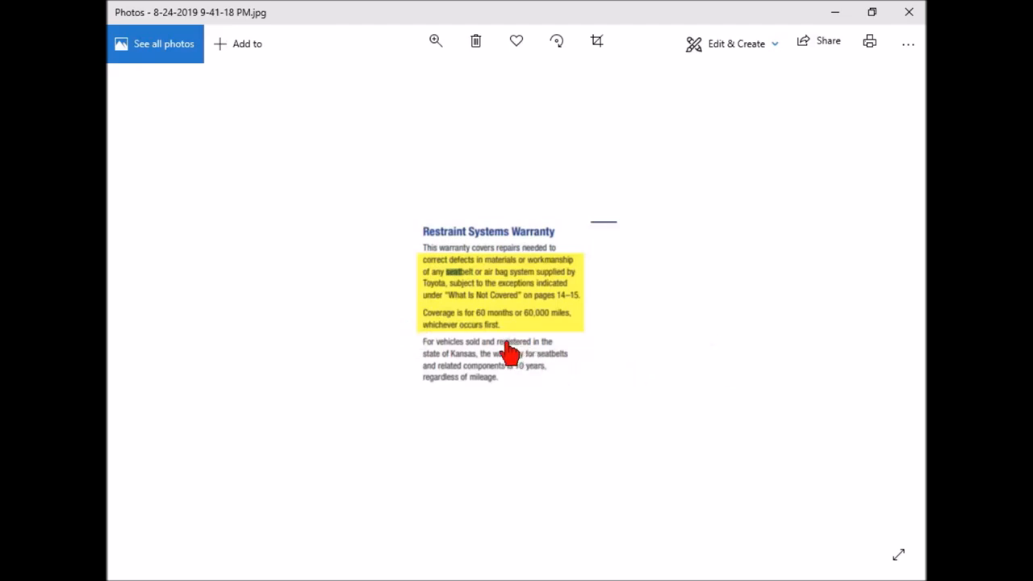
mouse_move(557, 326)
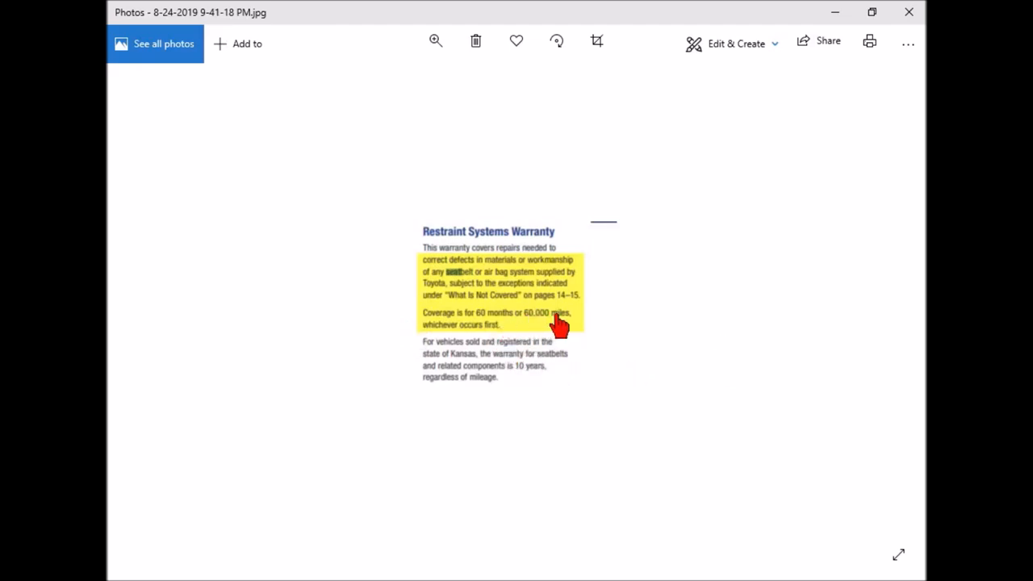
mouse_move(890, 326)
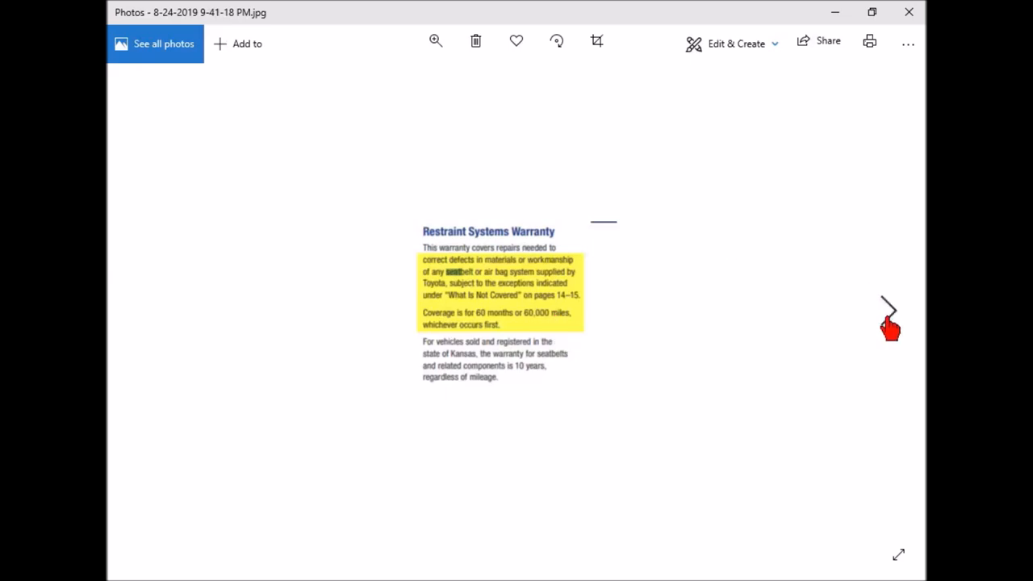
left_click(890, 306)
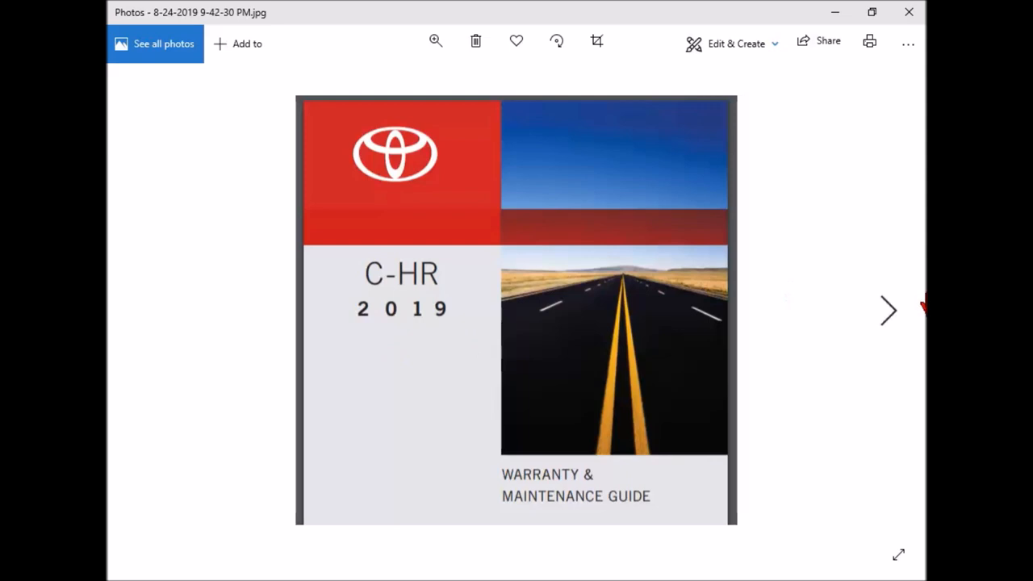
Show the Reference.com screenshot 'What Is the Average Seat Belt Warranty?' with highlights.
left_click(887, 310)
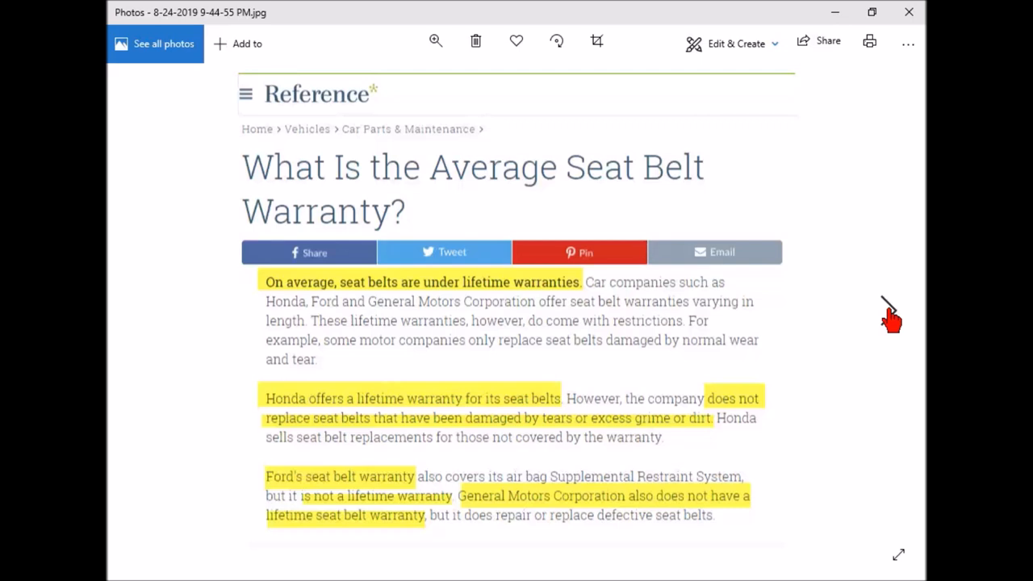
mouse_move(329, 218)
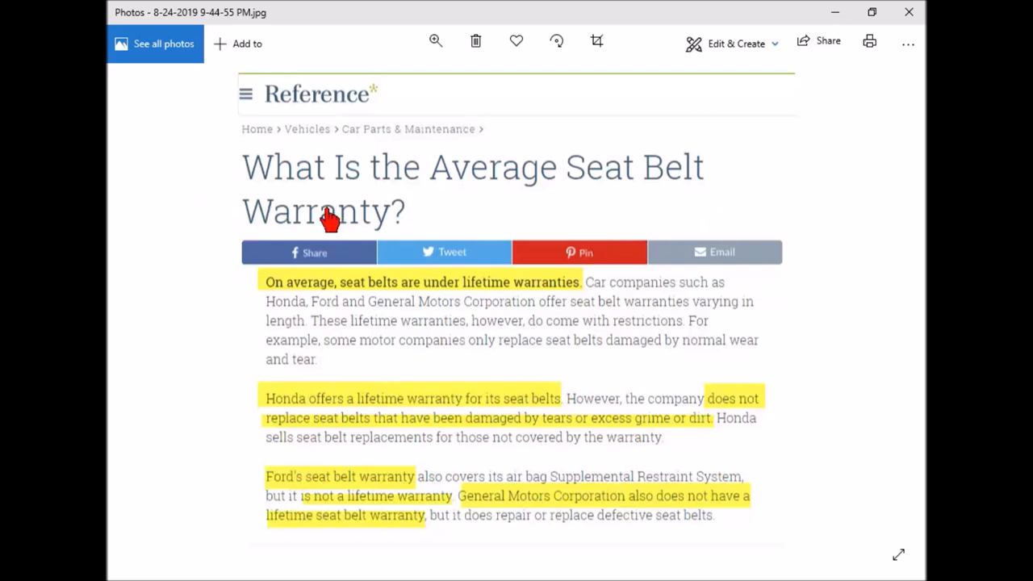
mouse_move(373, 367)
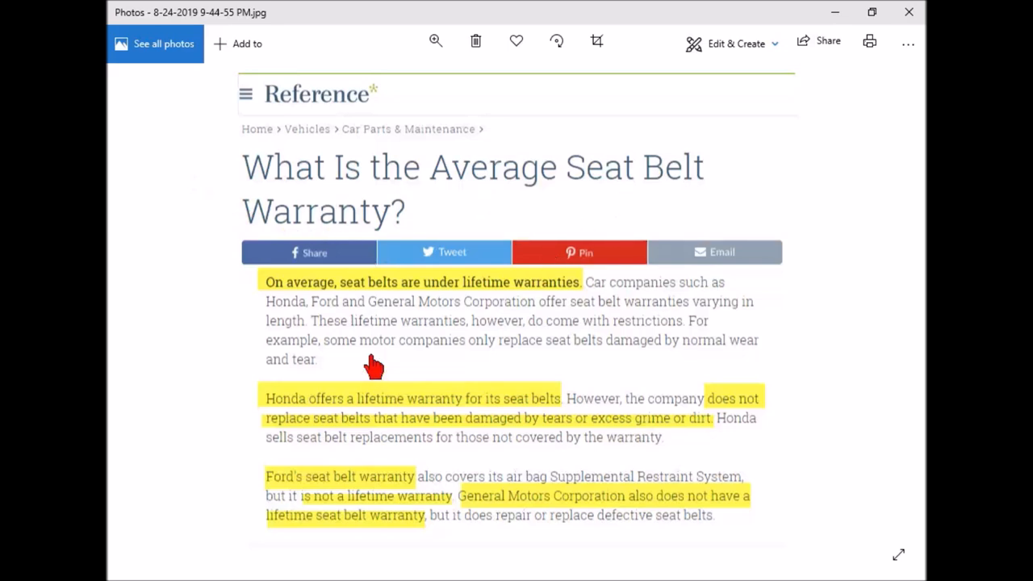
mouse_move(438, 309)
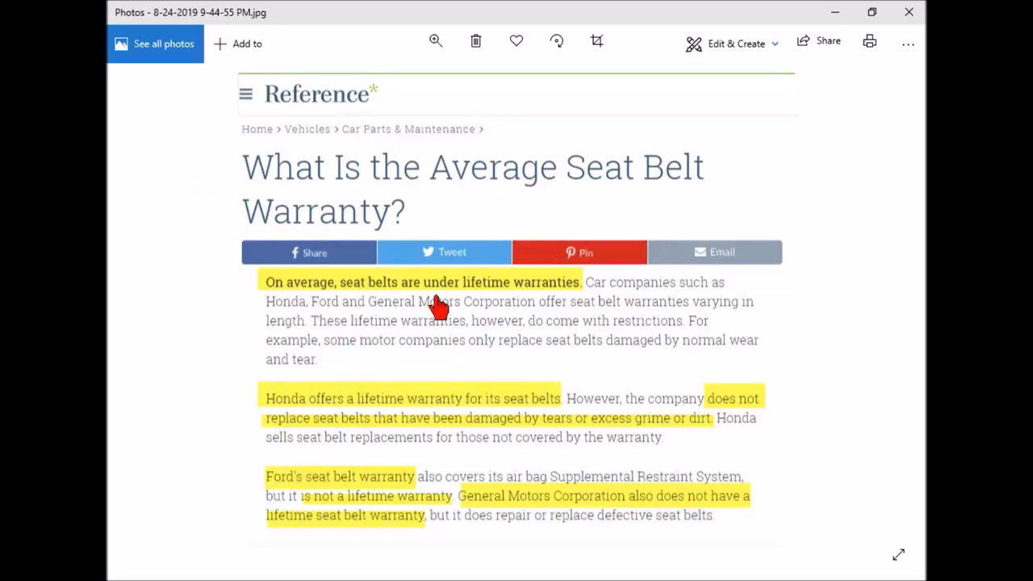
mouse_move(531, 331)
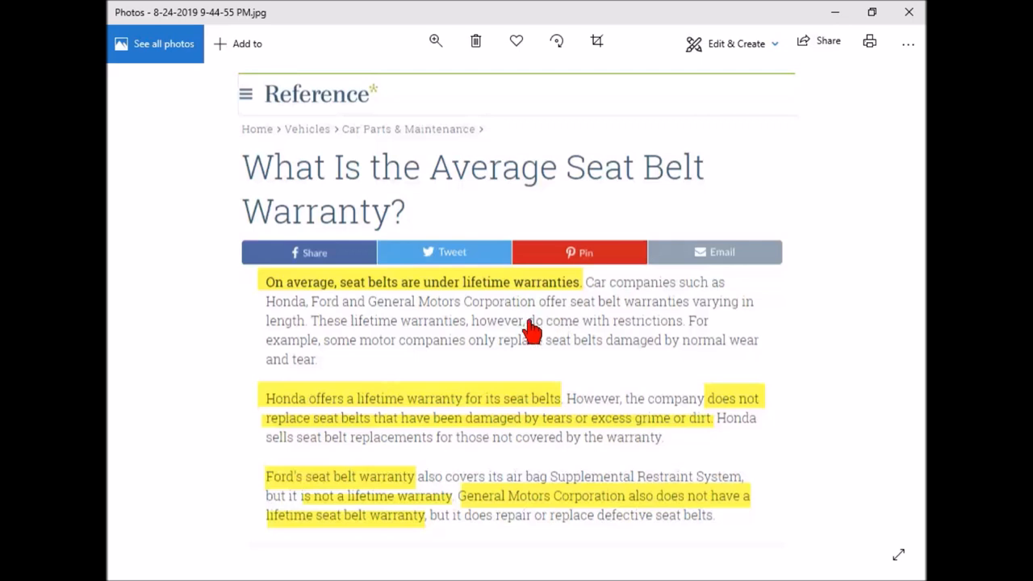
mouse_move(367, 419)
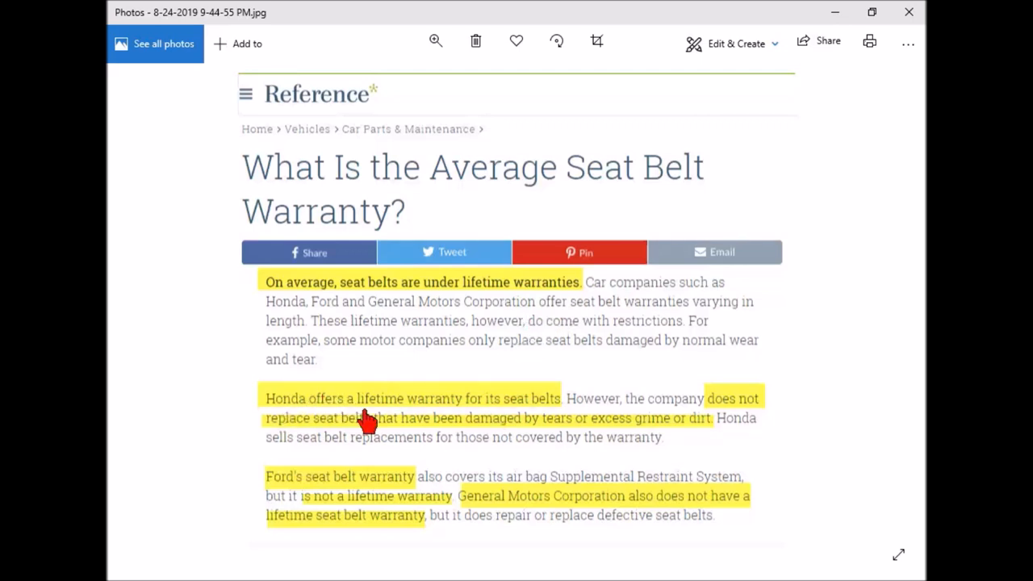
mouse_move(450, 448)
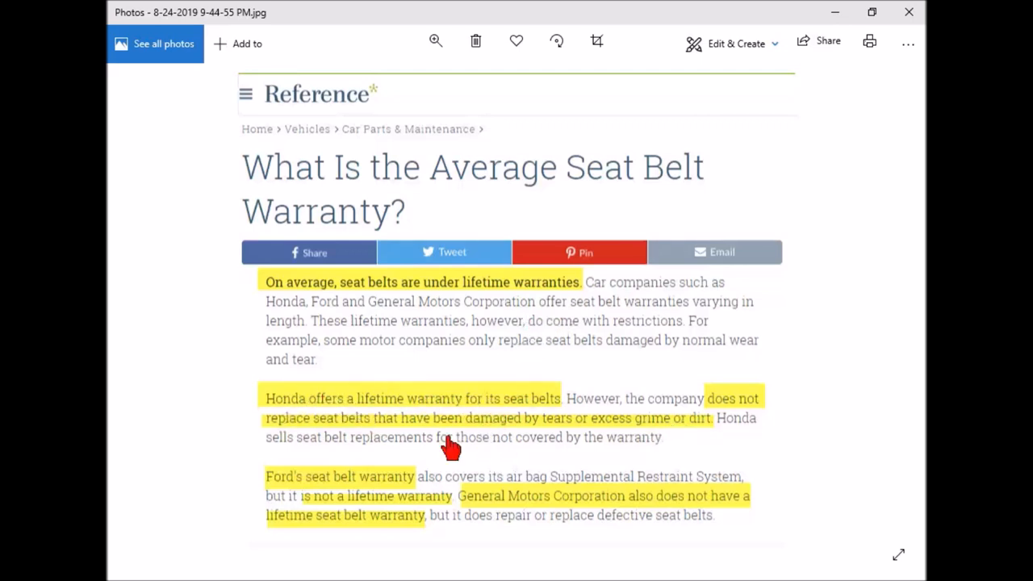
mouse_move(565, 456)
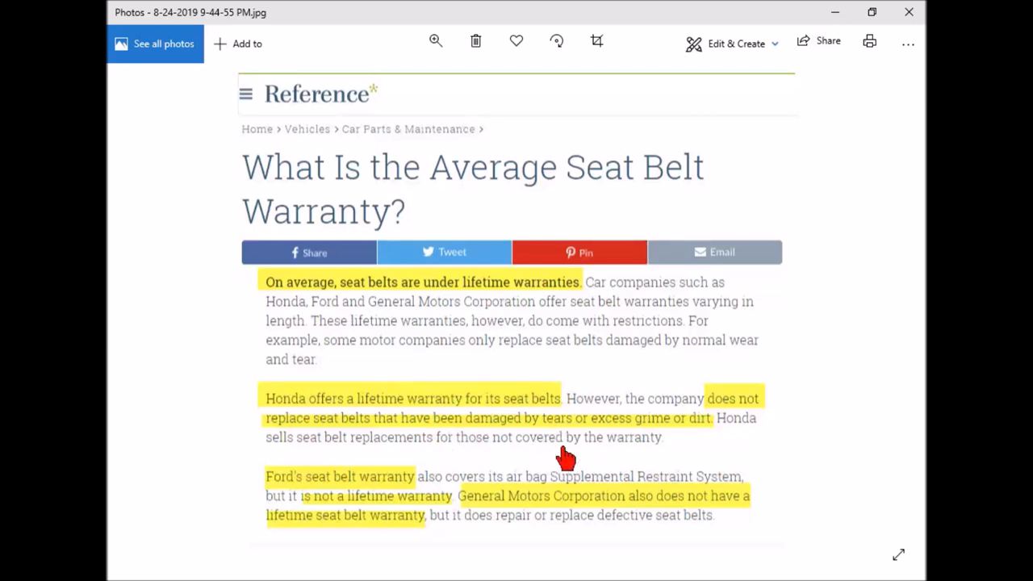
mouse_move(718, 447)
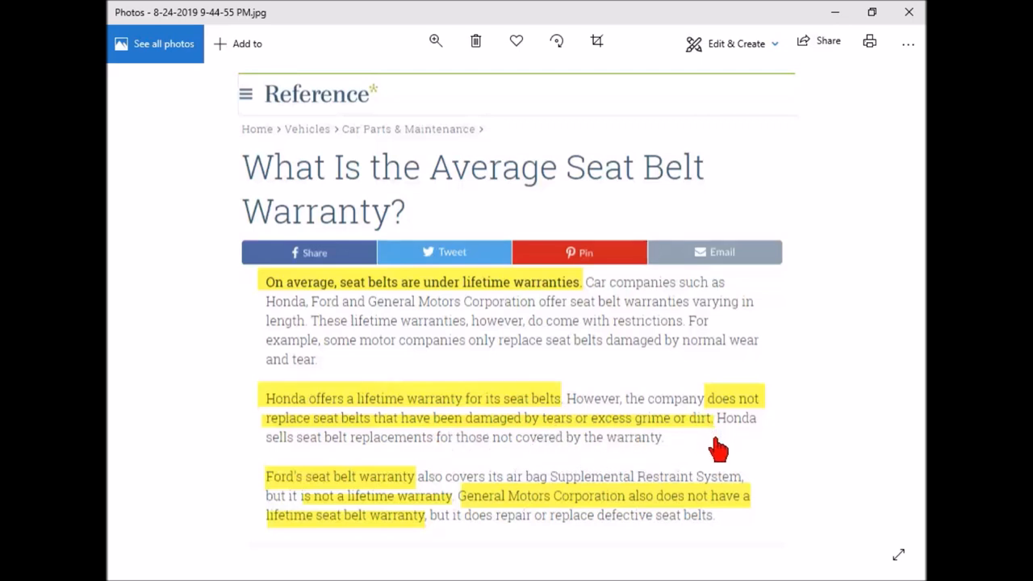
mouse_move(779, 494)
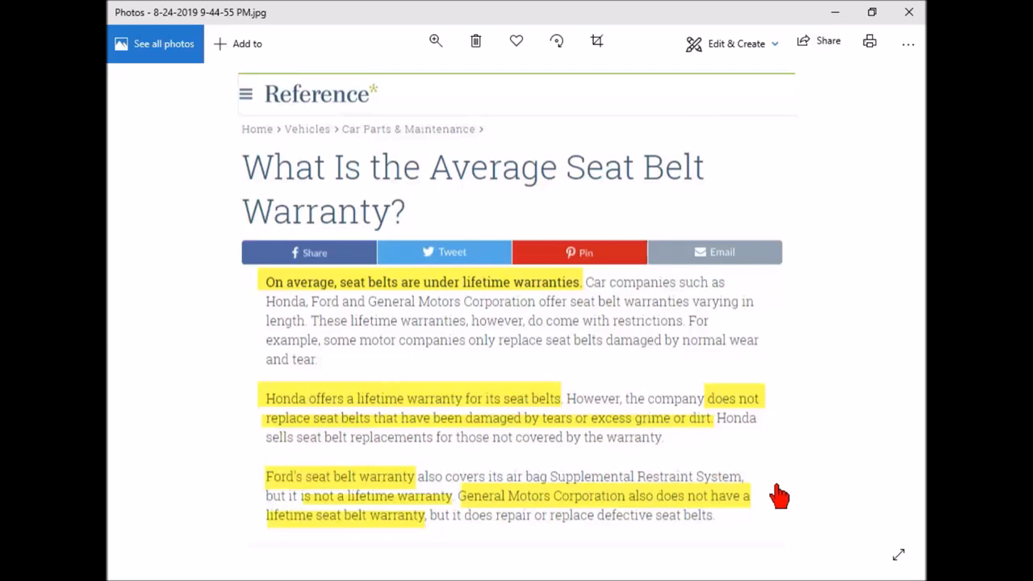
mouse_move(388, 329)
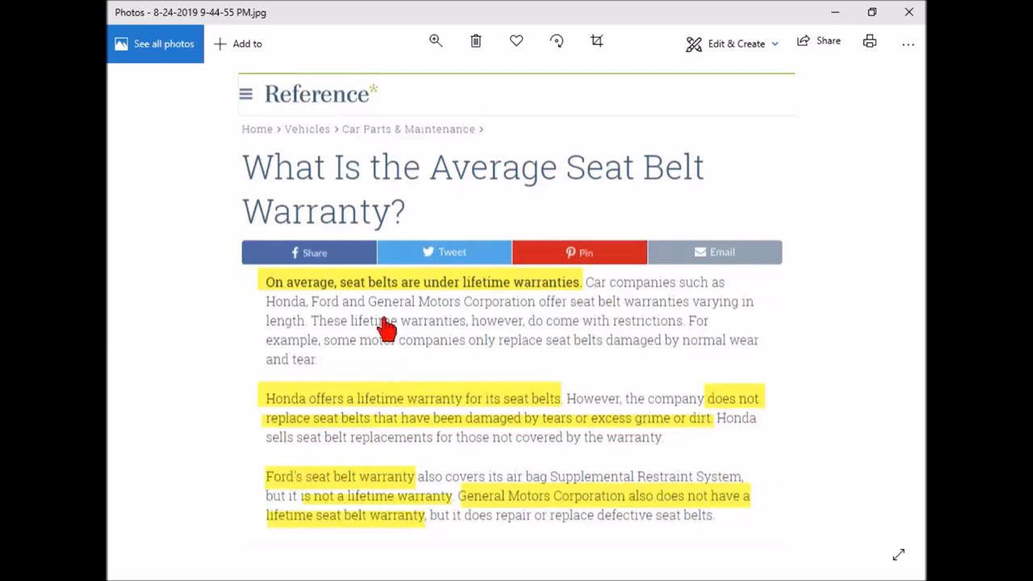
mouse_move(505, 318)
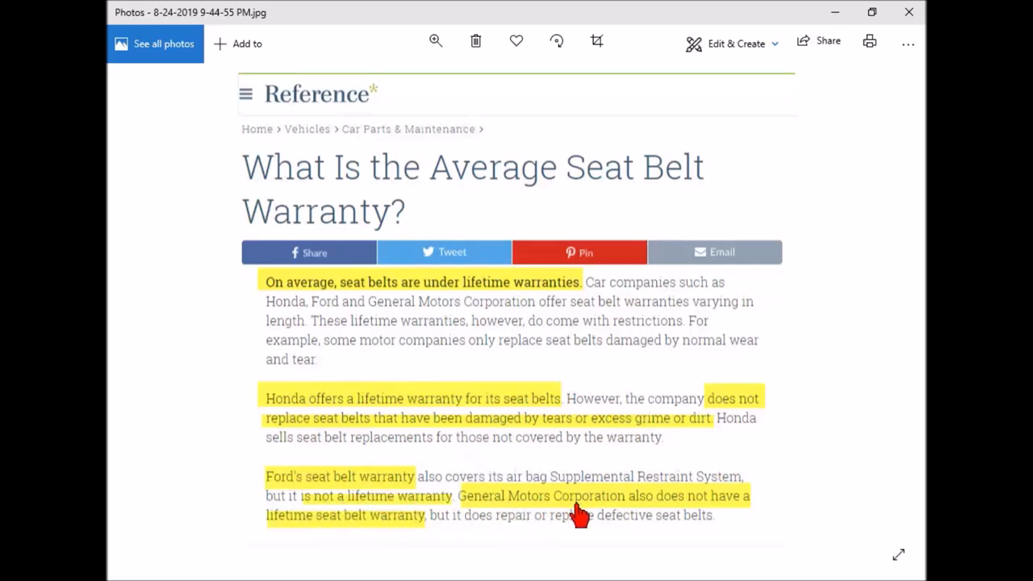
mouse_move(464, 222)
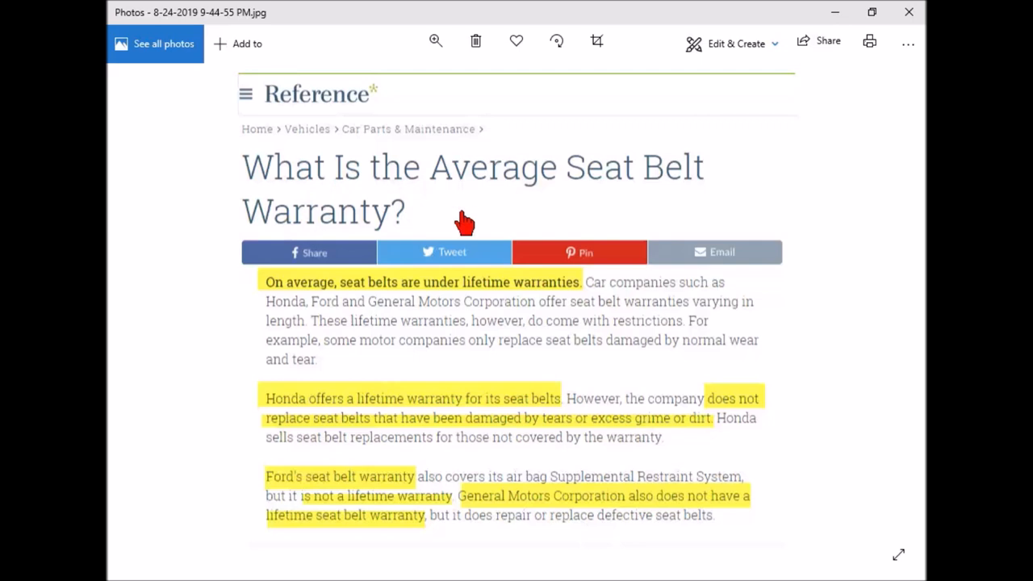
mouse_move(633, 520)
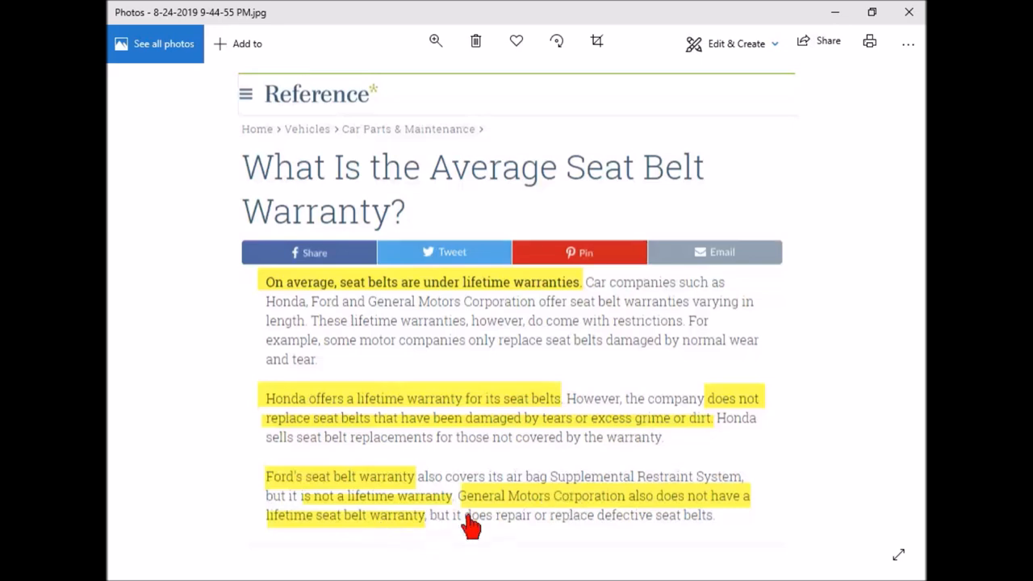
mouse_move(202, 99)
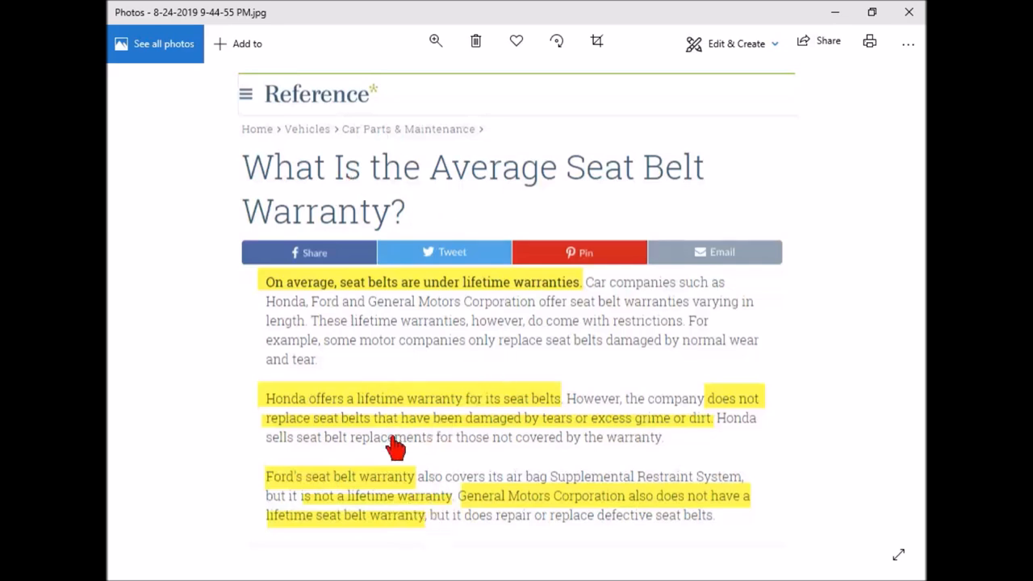
mouse_move(564, 441)
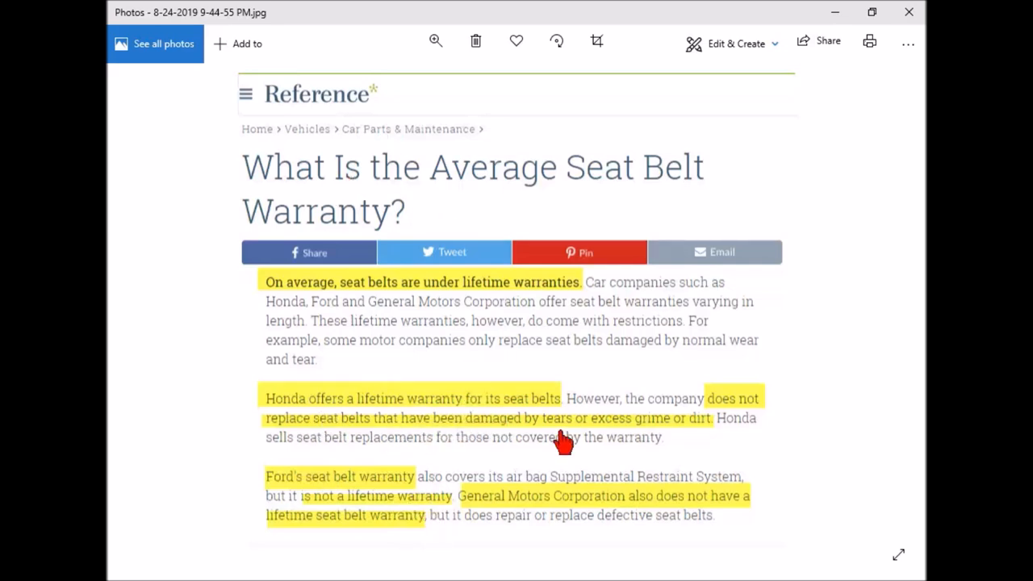
mouse_move(637, 432)
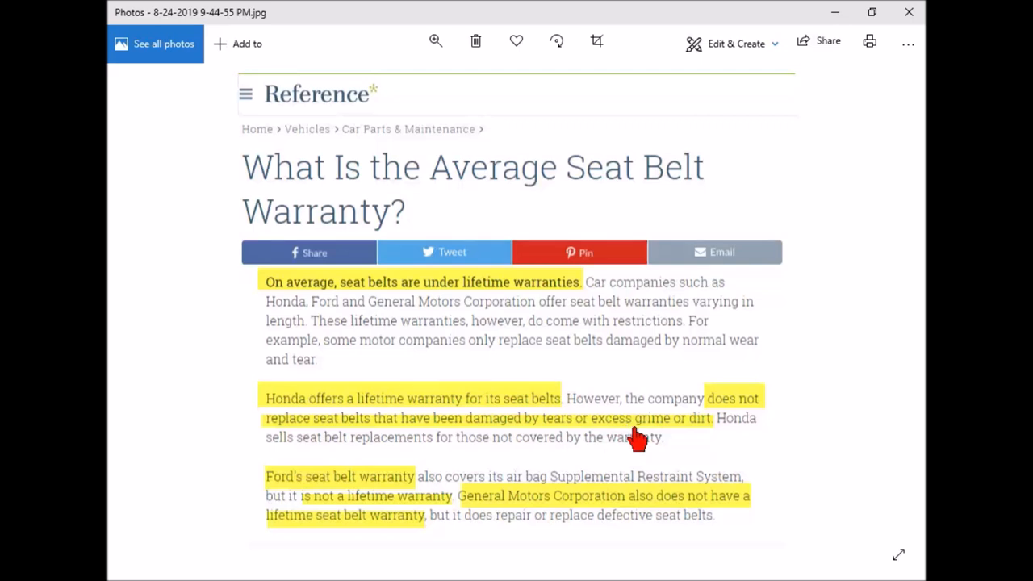
mouse_move(445, 405)
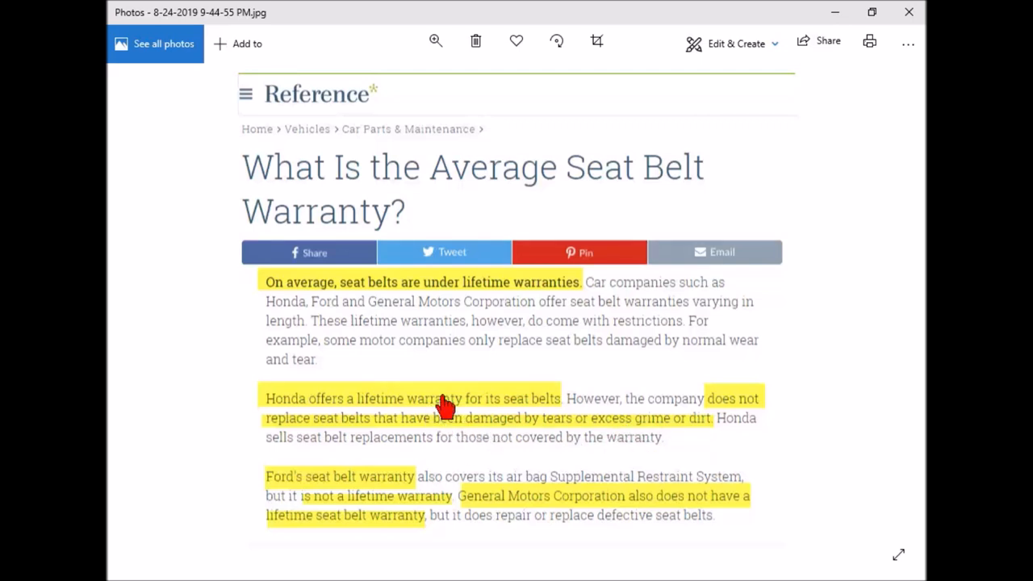
mouse_move(349, 294)
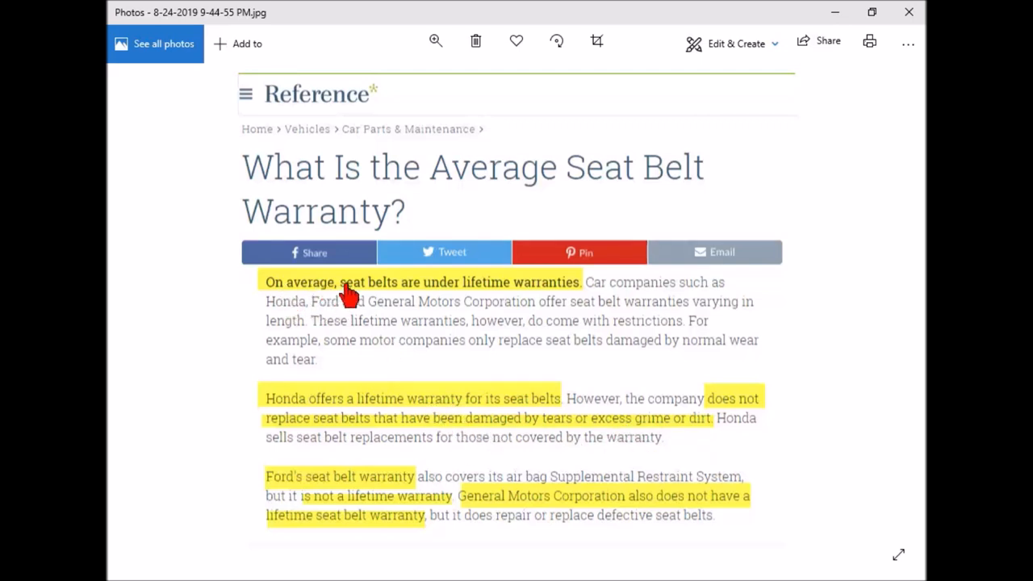
mouse_move(306, 305)
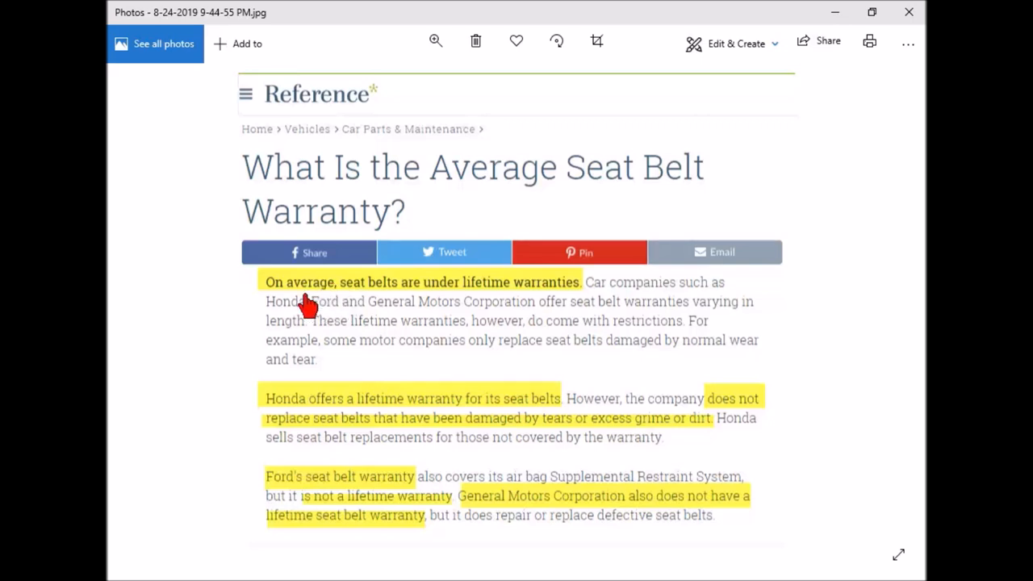
mouse_move(544, 294)
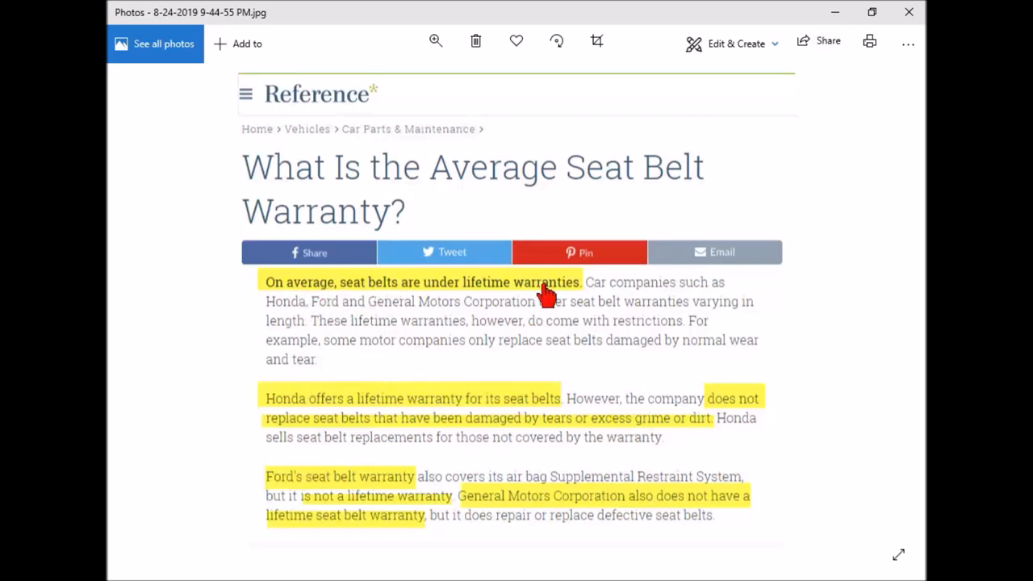
mouse_move(887, 315)
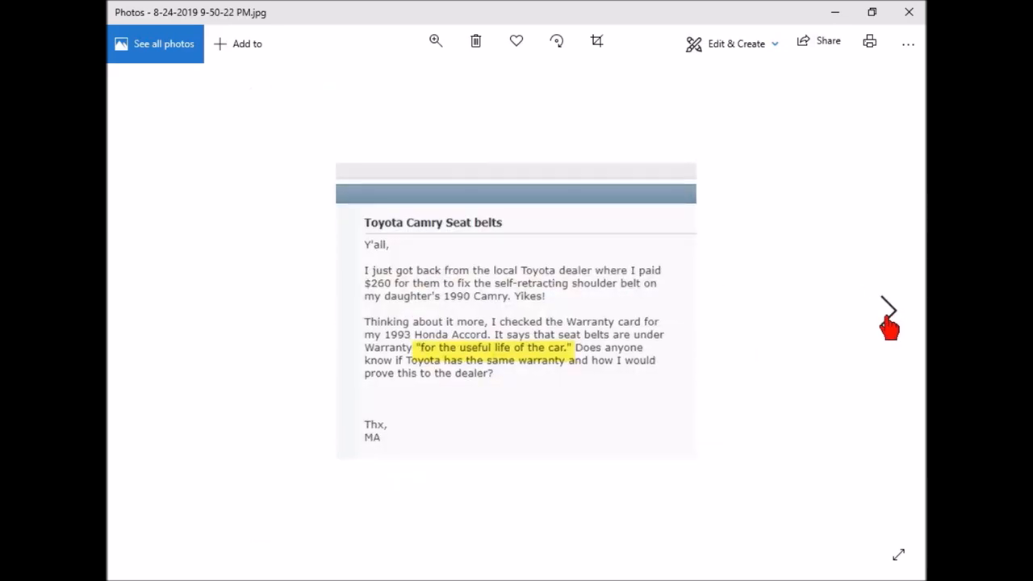
mouse_move(803, 327)
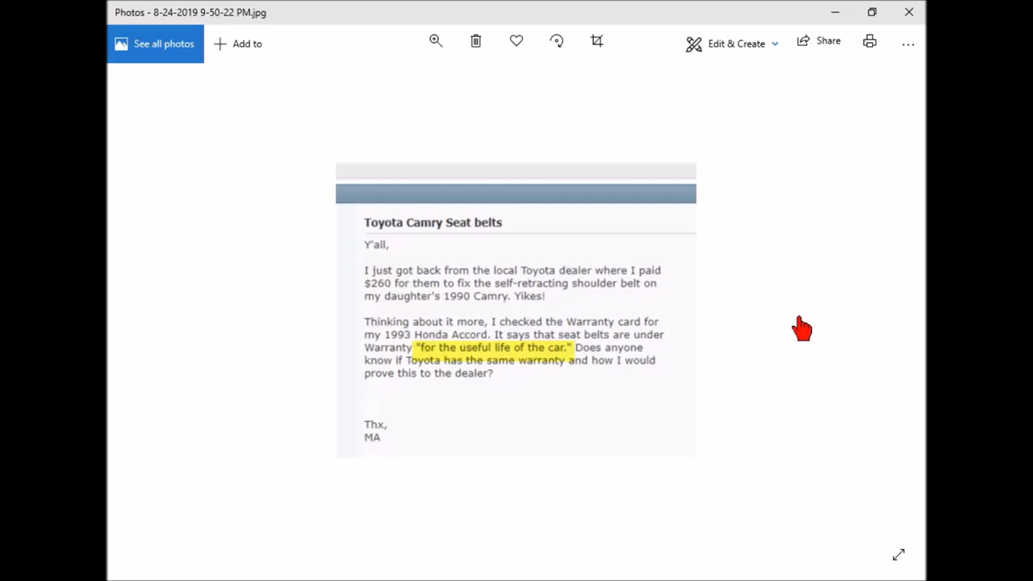
mouse_move(907, 331)
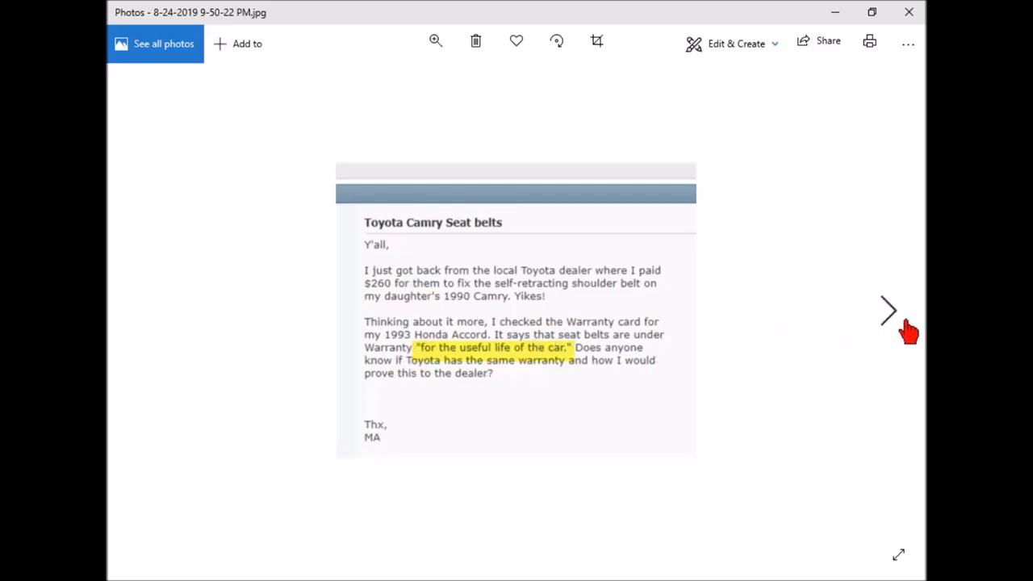
Step through the 'and the answer is' reply to 'Has Your Toyota Auto Warranty Expired?'.
left_click(888, 311)
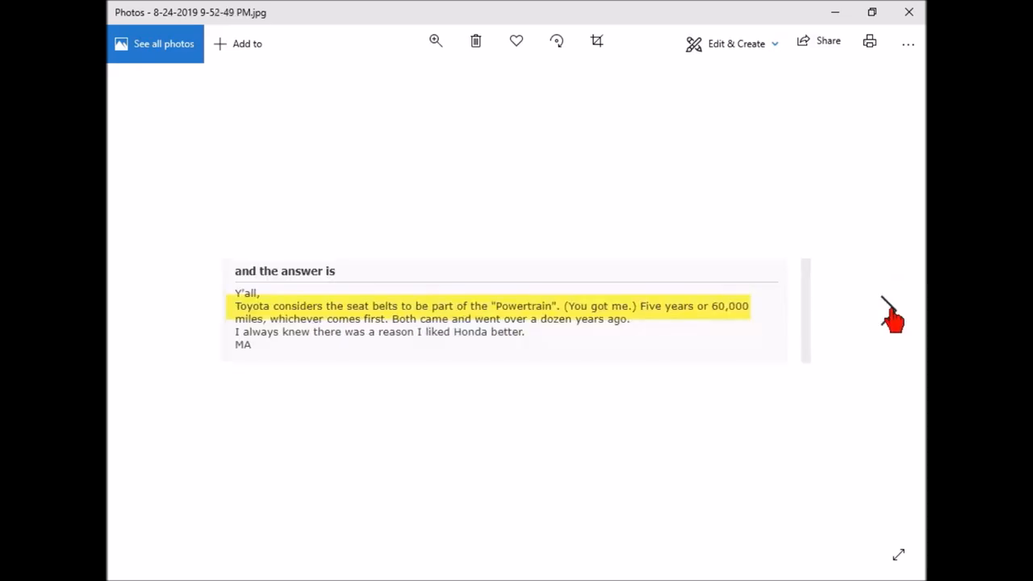
mouse_move(868, 347)
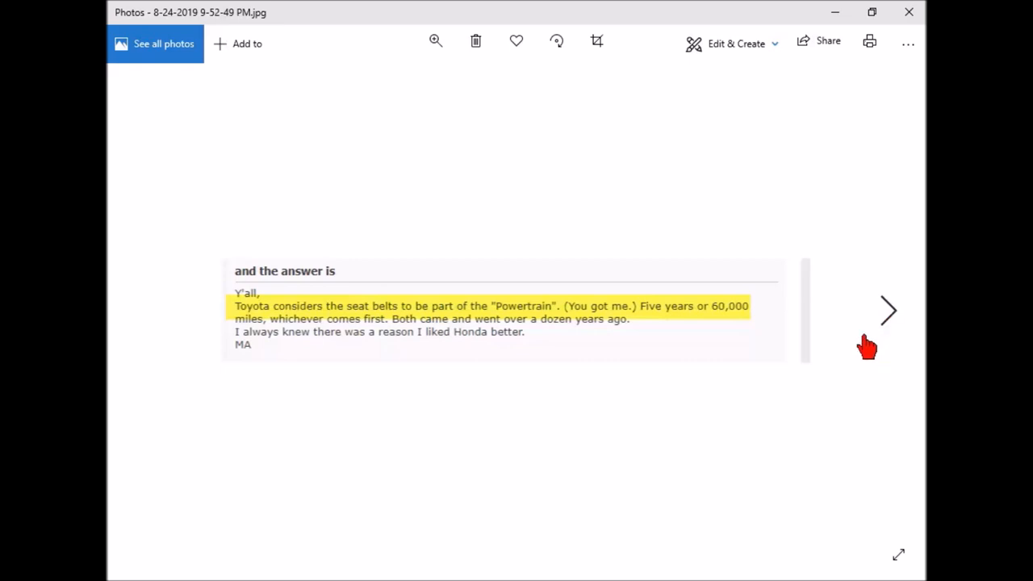
mouse_move(821, 333)
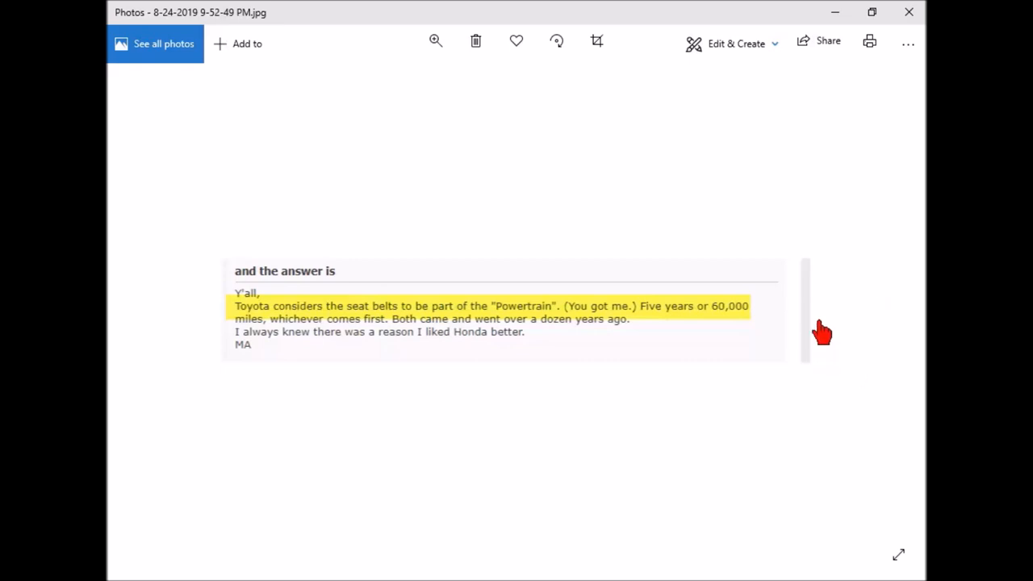
mouse_move(782, 322)
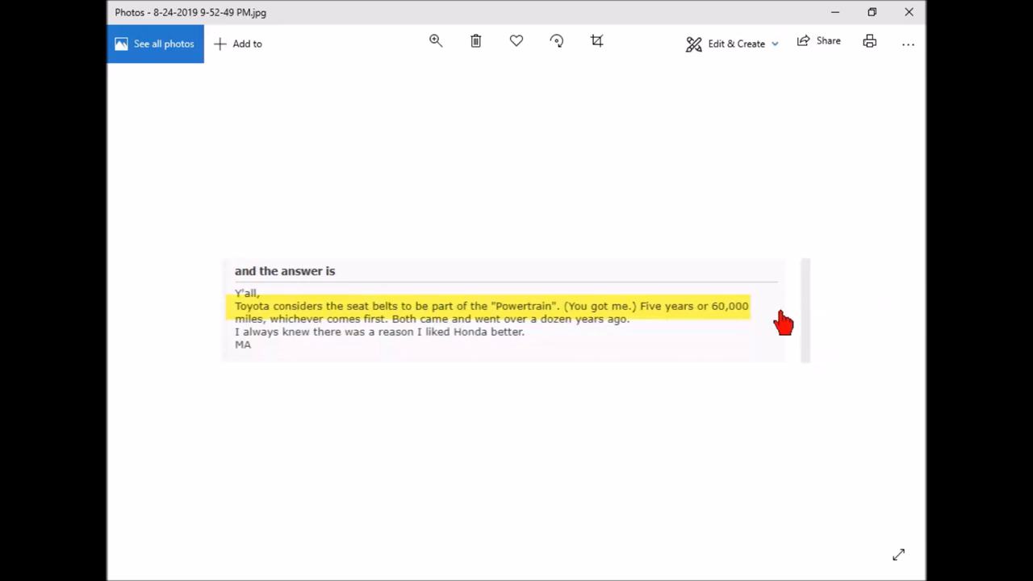
mouse_move(347, 322)
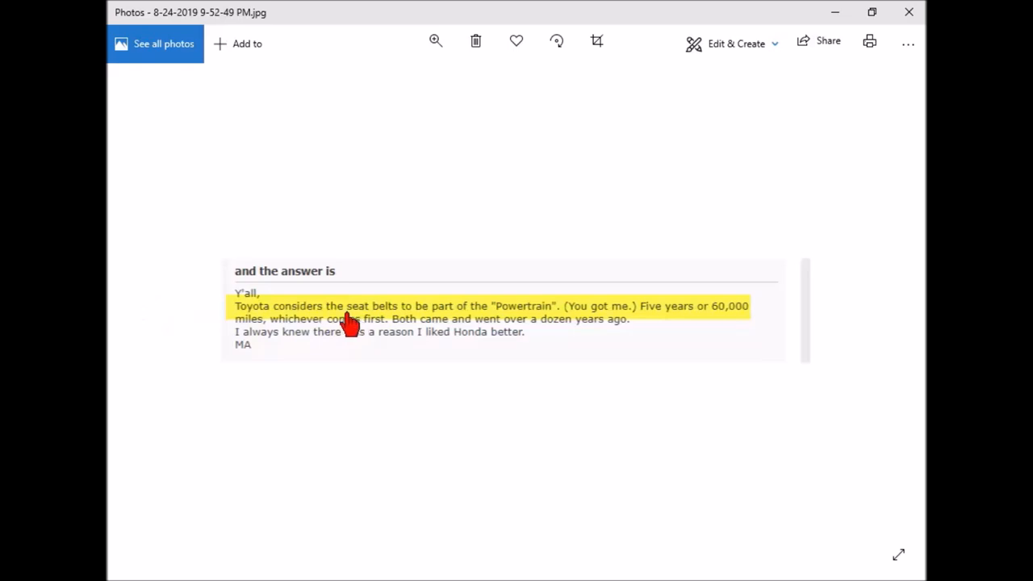
mouse_move(539, 339)
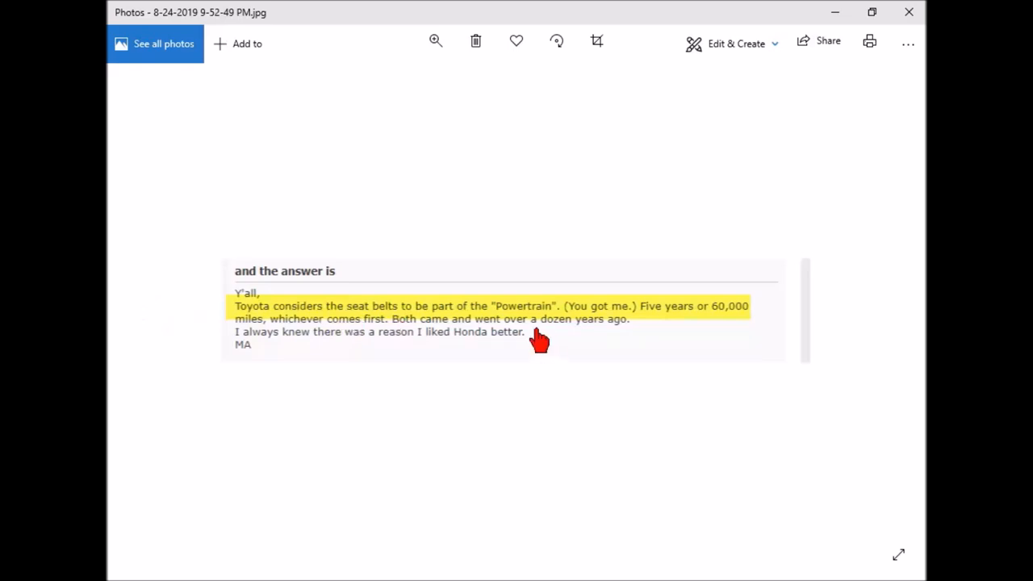
mouse_move(759, 371)
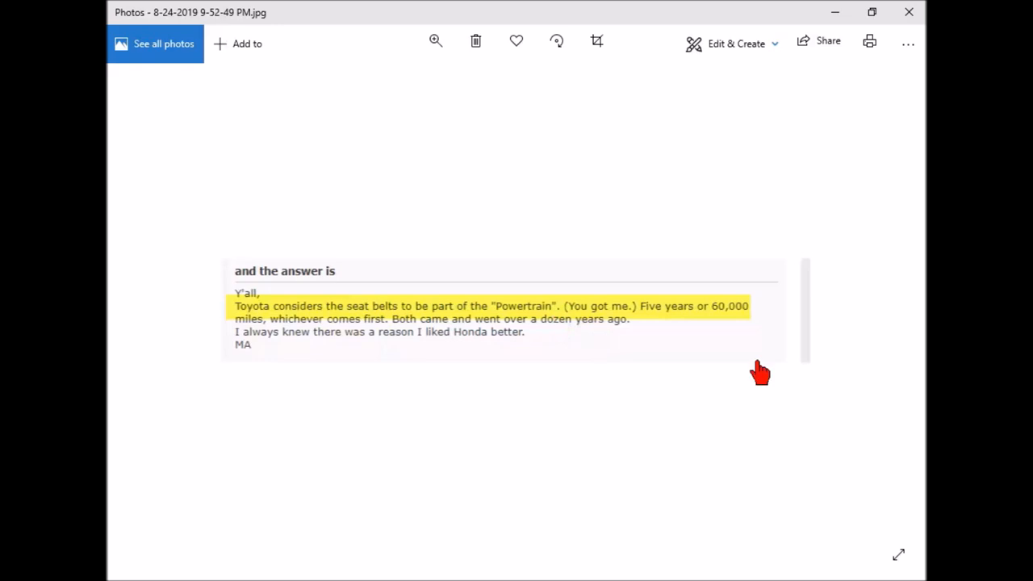
mouse_move(135, 568)
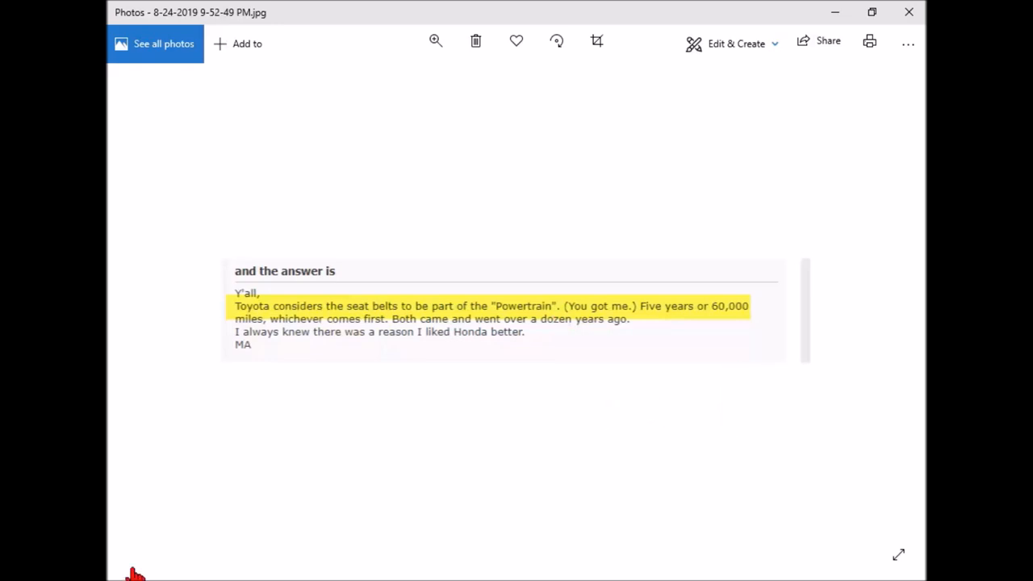
mouse_move(887, 314)
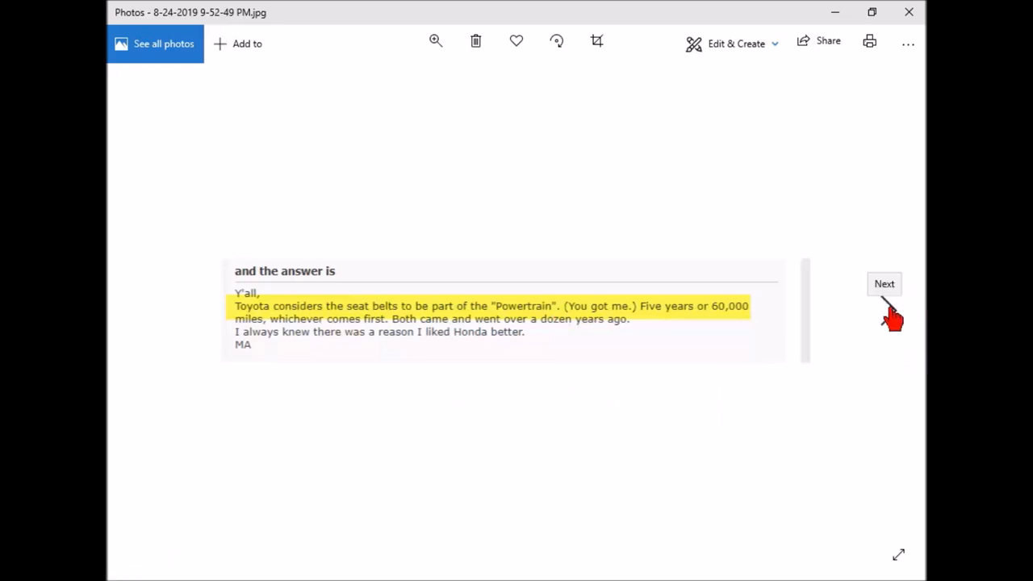
left_click(885, 284)
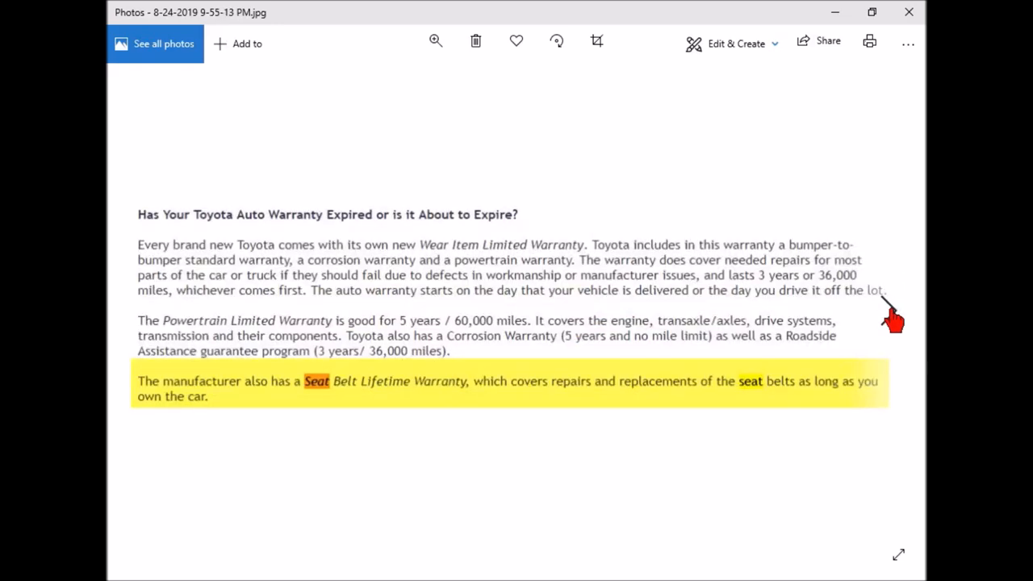
mouse_move(598, 282)
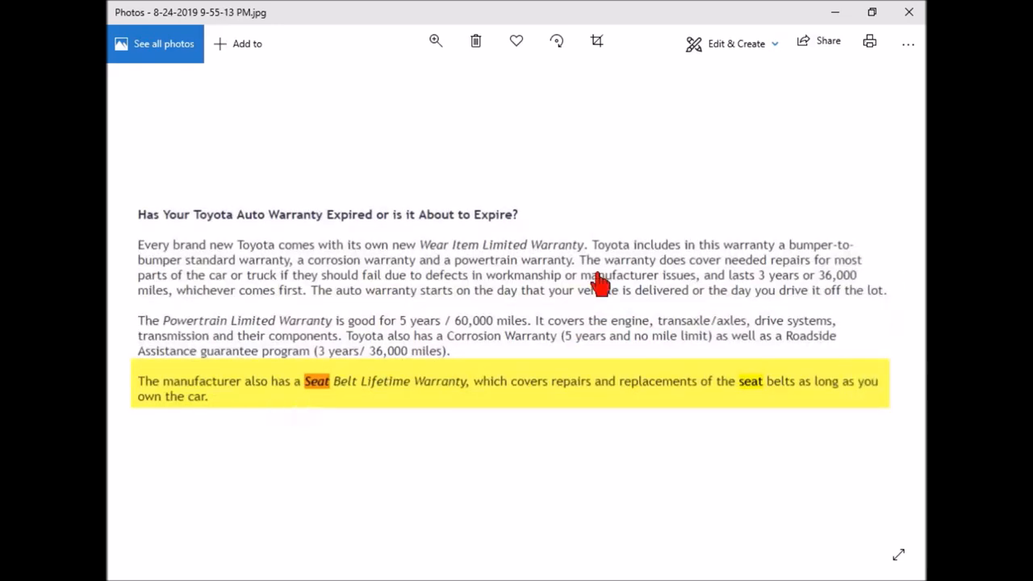
mouse_move(892, 329)
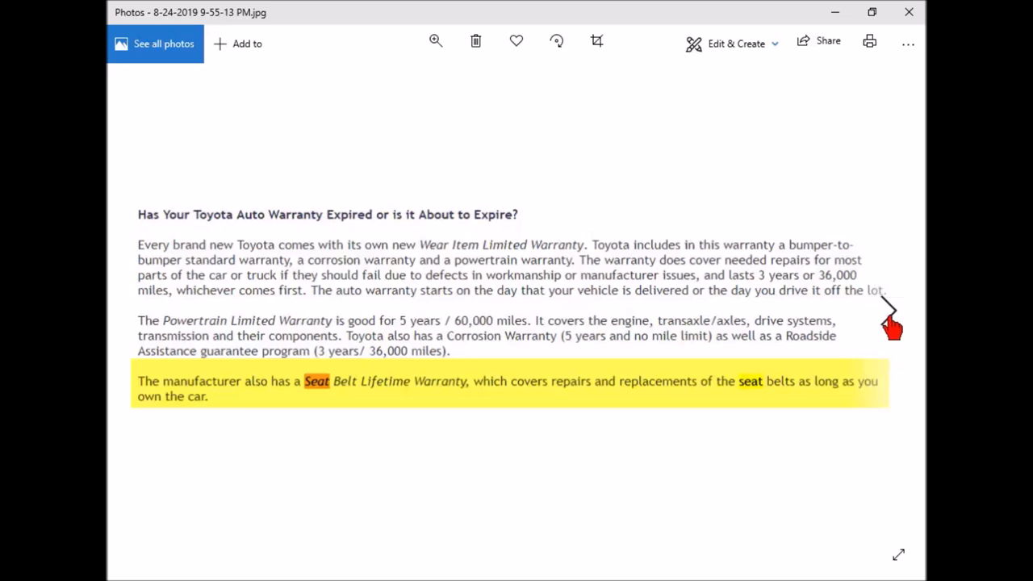
mouse_move(880, 327)
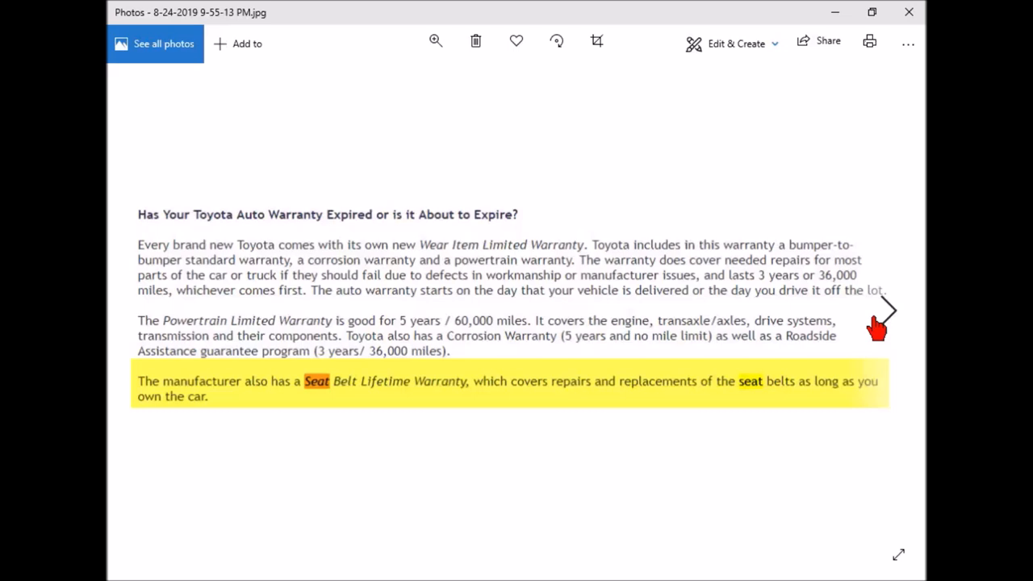
mouse_move(884, 334)
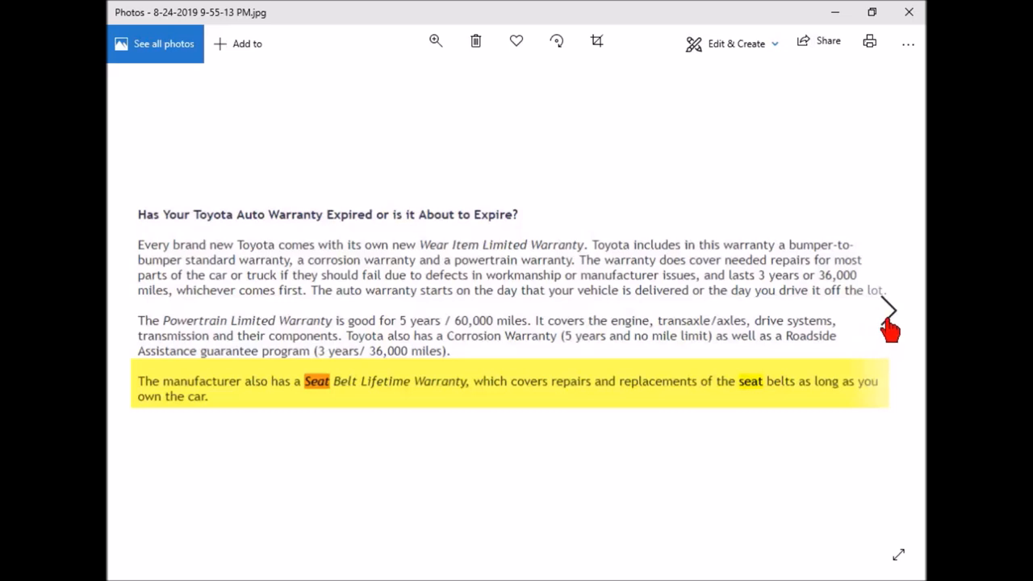
Show the Vehicle Protection Headquarters free instant warranty quote form screenshot.
left_click(887, 310)
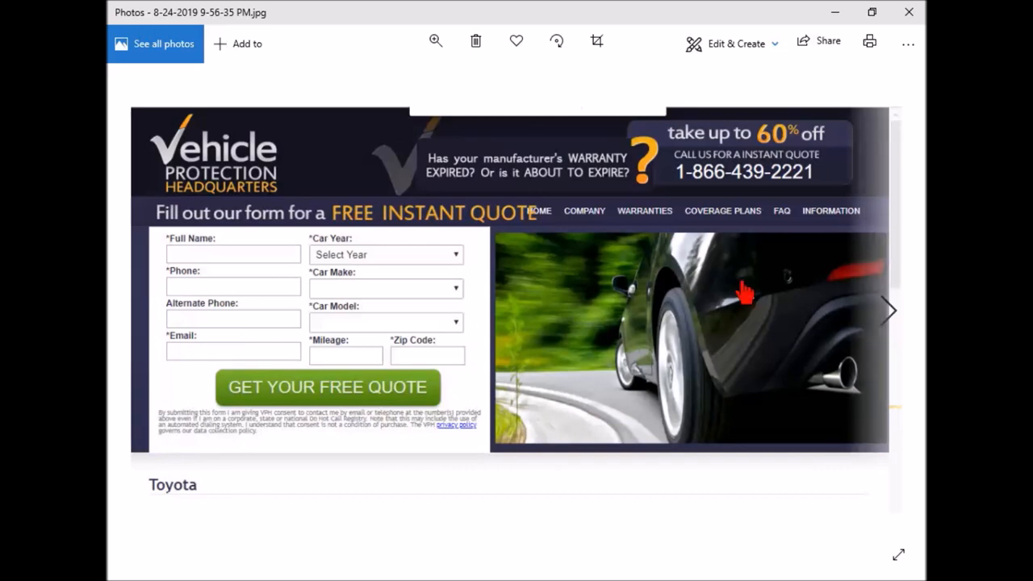
mouse_move(903, 347)
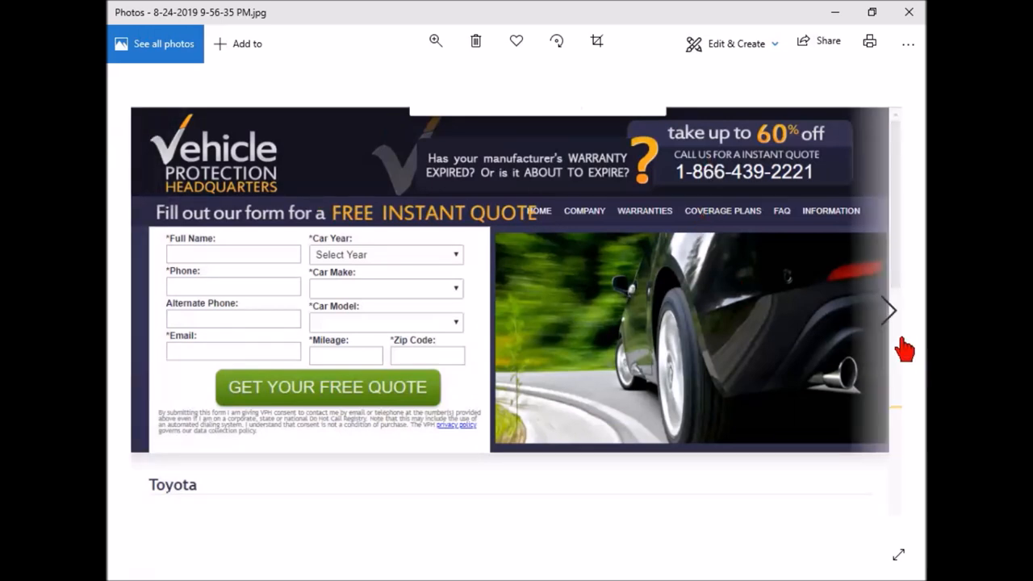
mouse_move(888, 327)
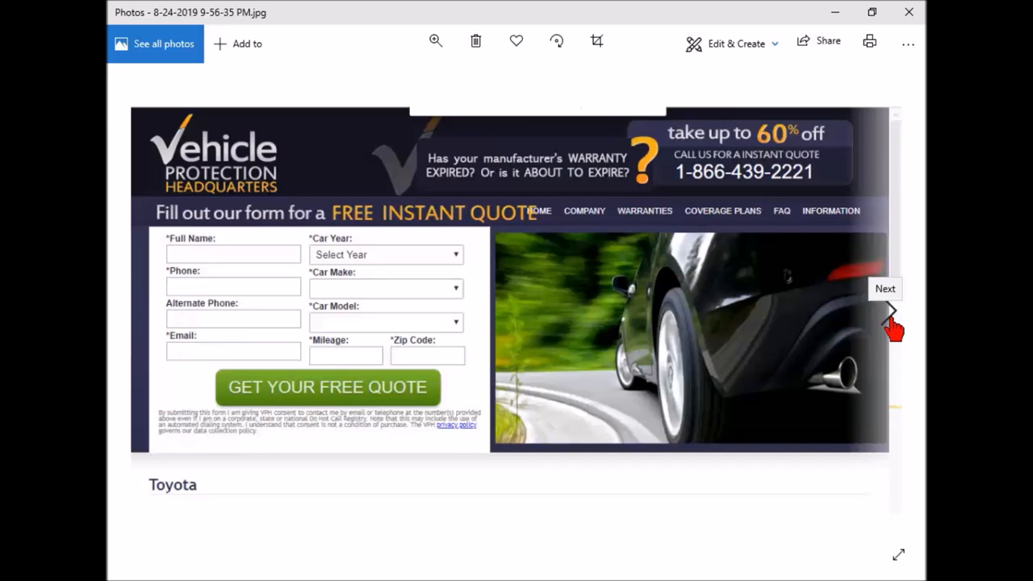
Show the retractor locking diagram contrasting 'When in motion' with 'In impact'.
left_click(891, 310)
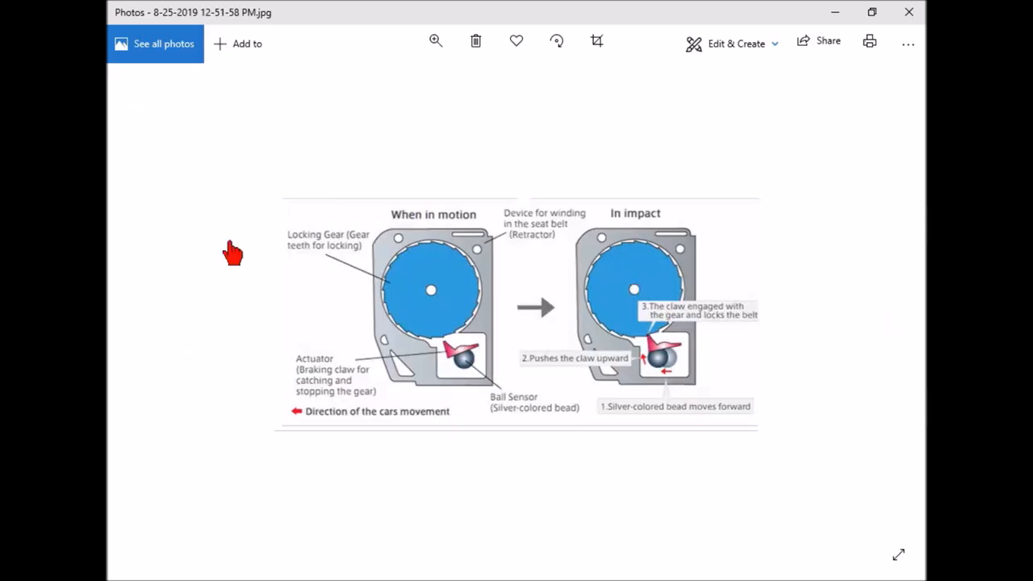
mouse_move(210, 468)
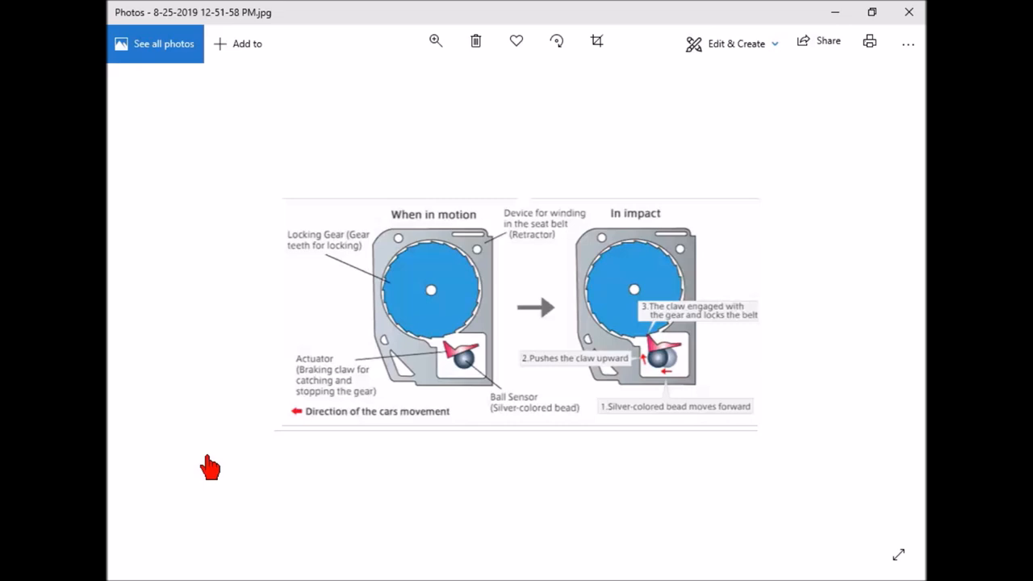
mouse_move(145, 392)
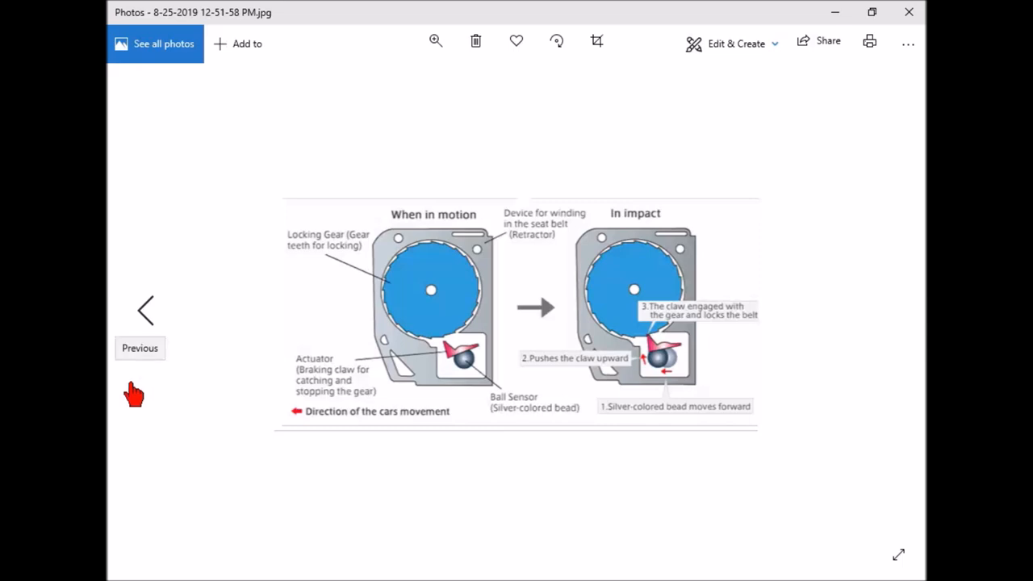
mouse_move(399, 301)
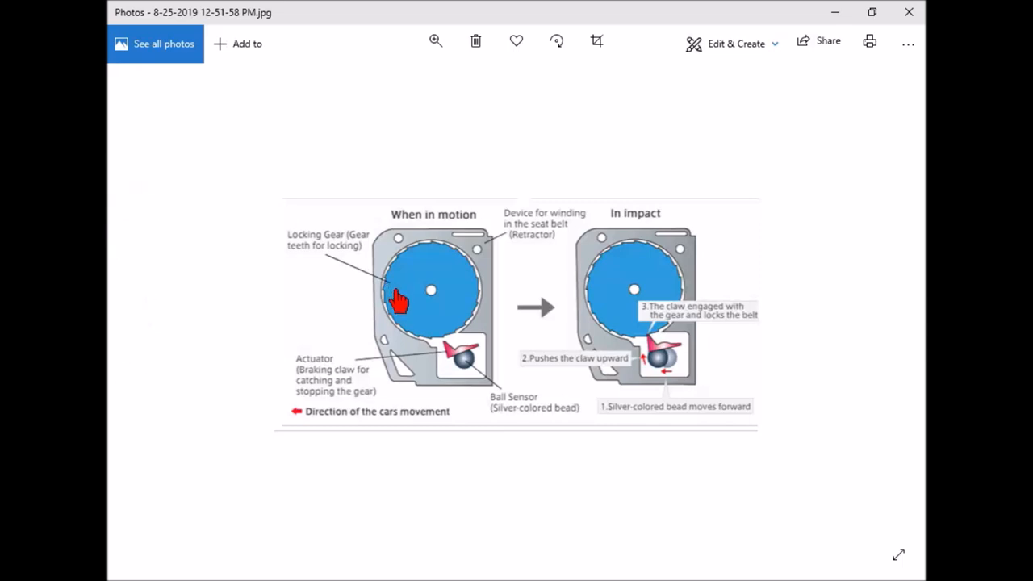
mouse_move(456, 322)
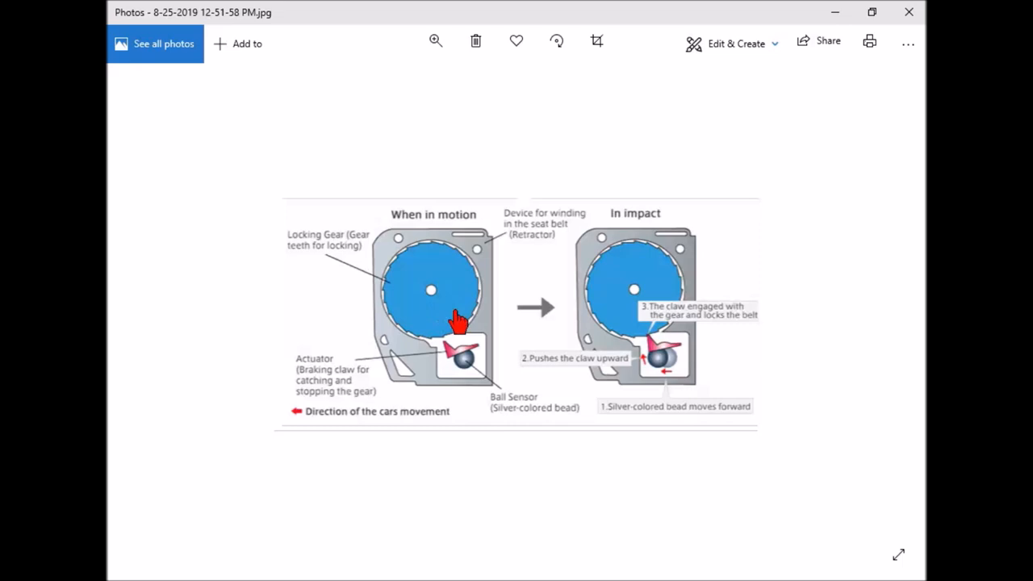
mouse_move(469, 313)
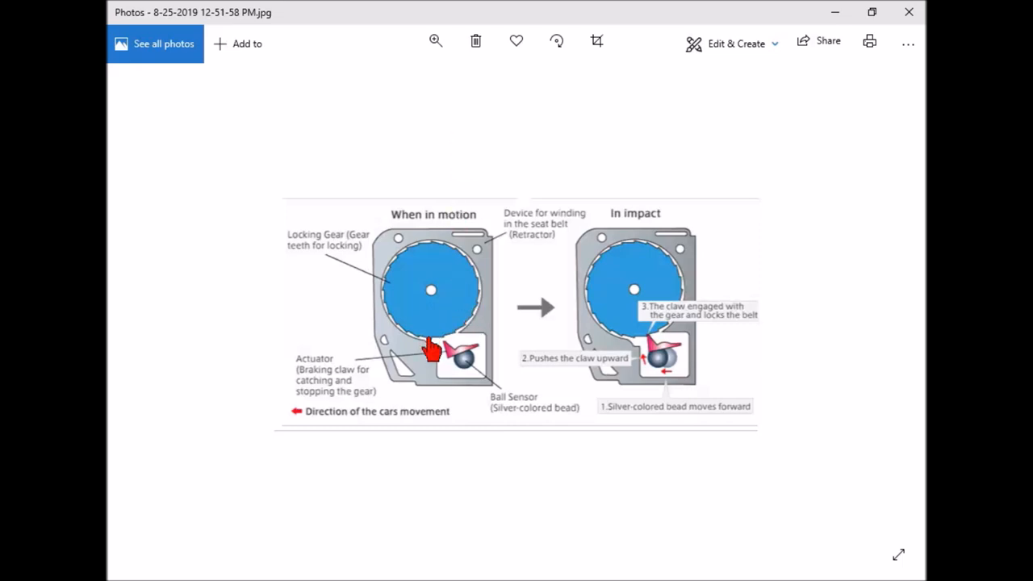
mouse_move(484, 250)
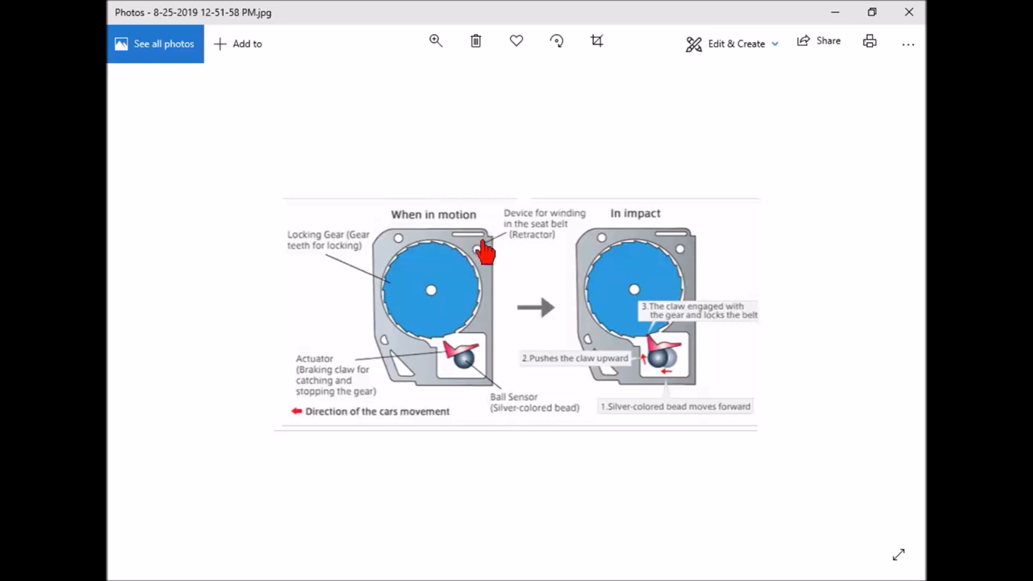
mouse_move(432, 339)
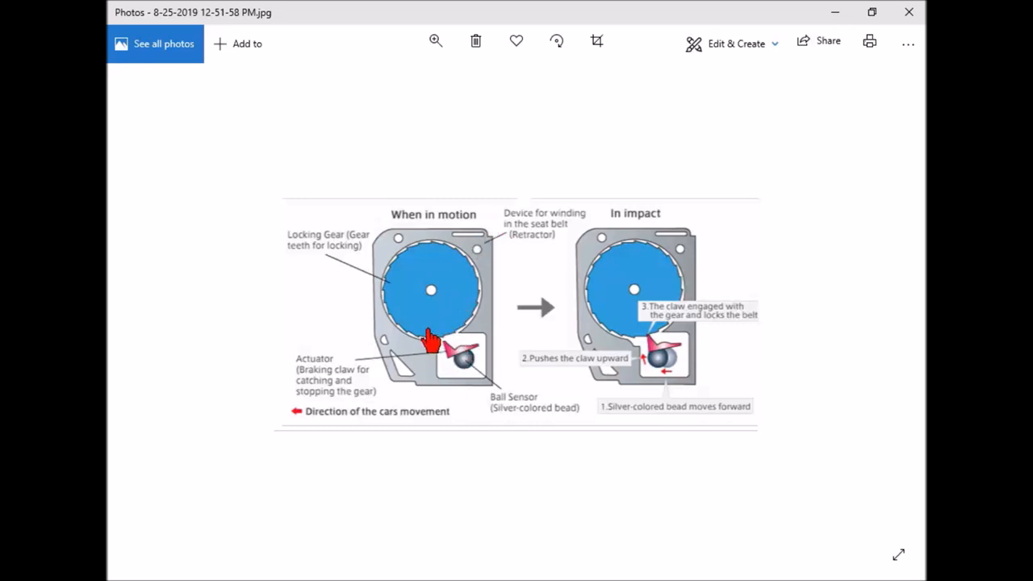
mouse_move(411, 331)
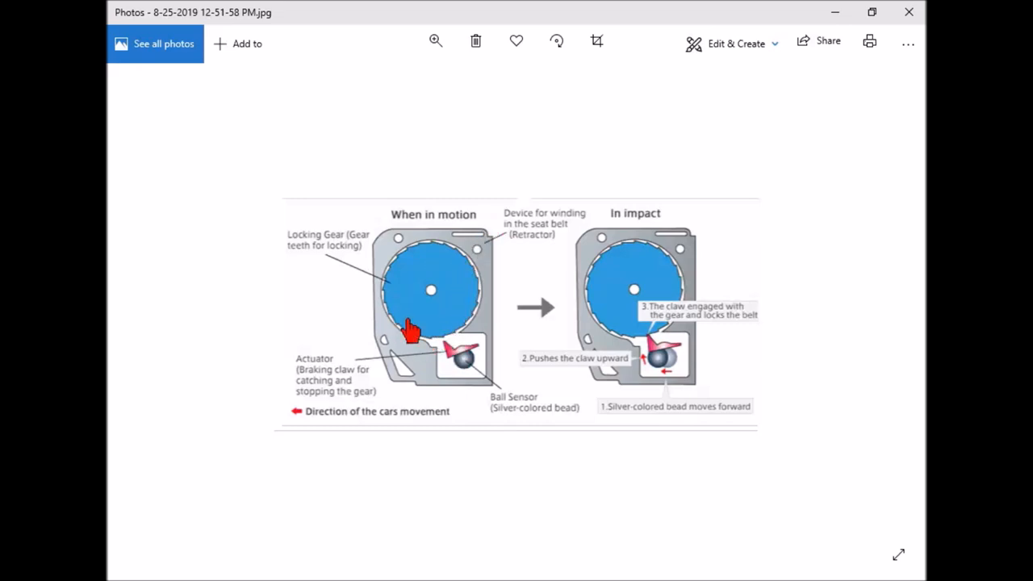
mouse_move(476, 394)
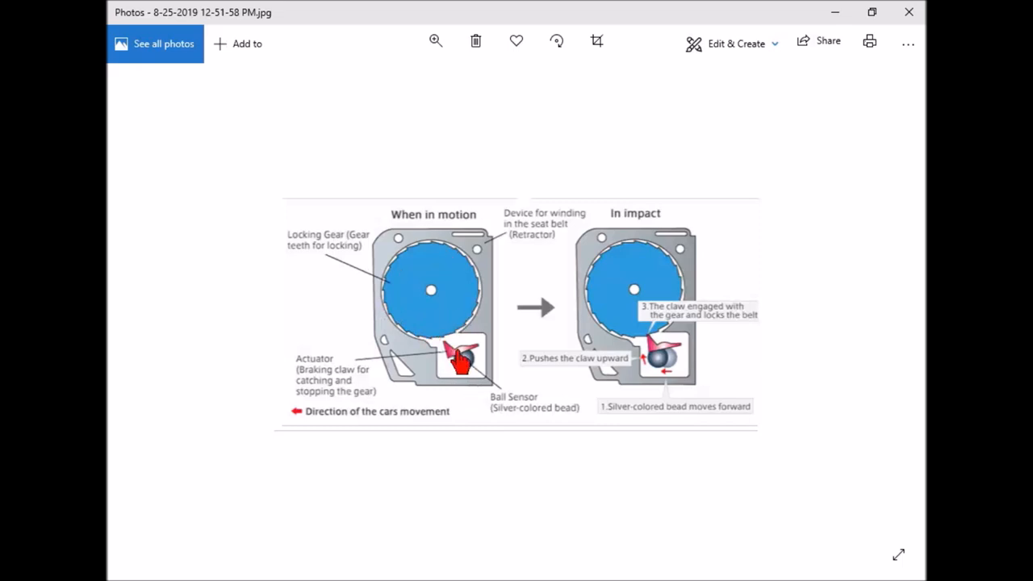
mouse_move(452, 321)
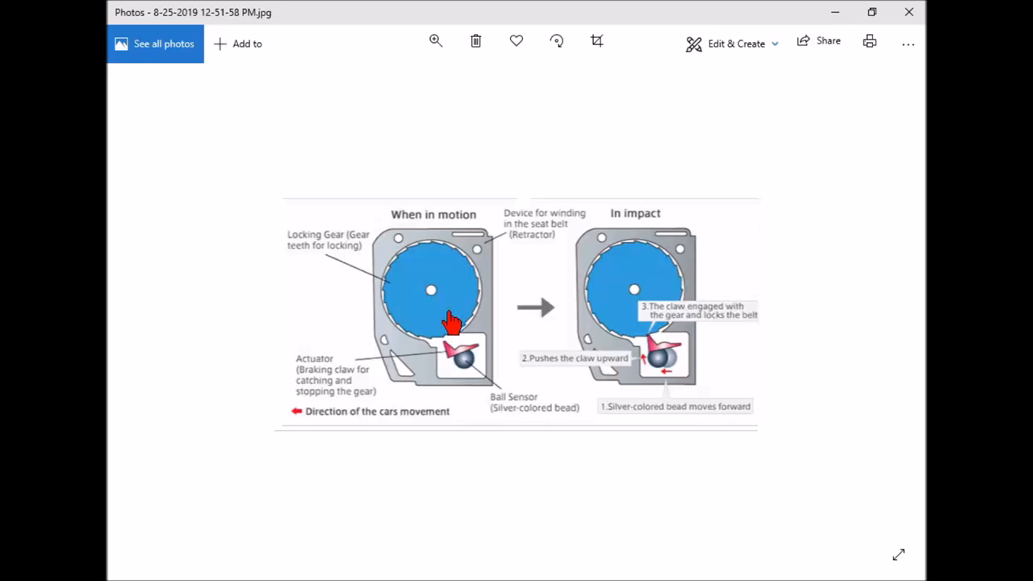
mouse_move(450, 343)
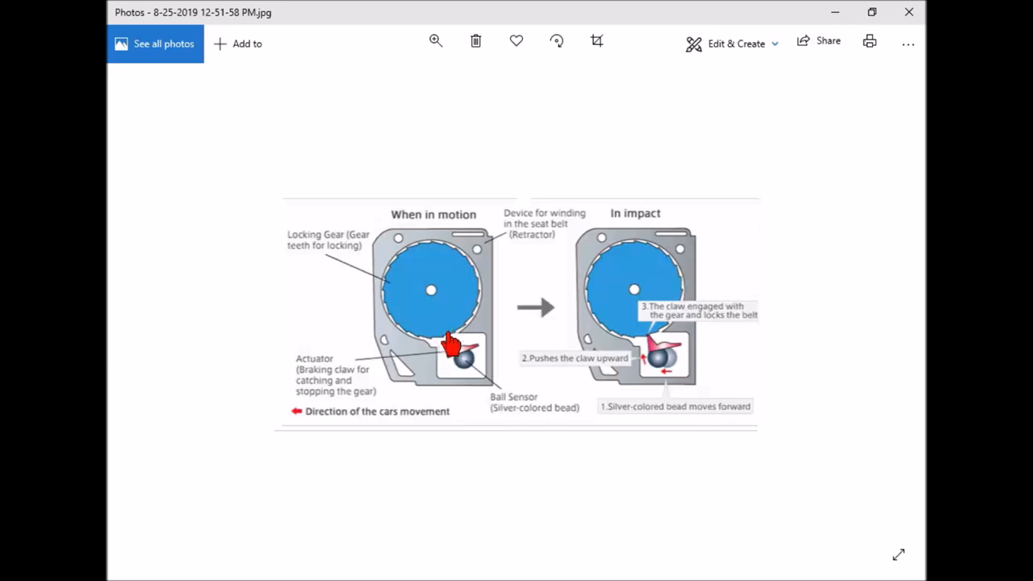
mouse_move(445, 334)
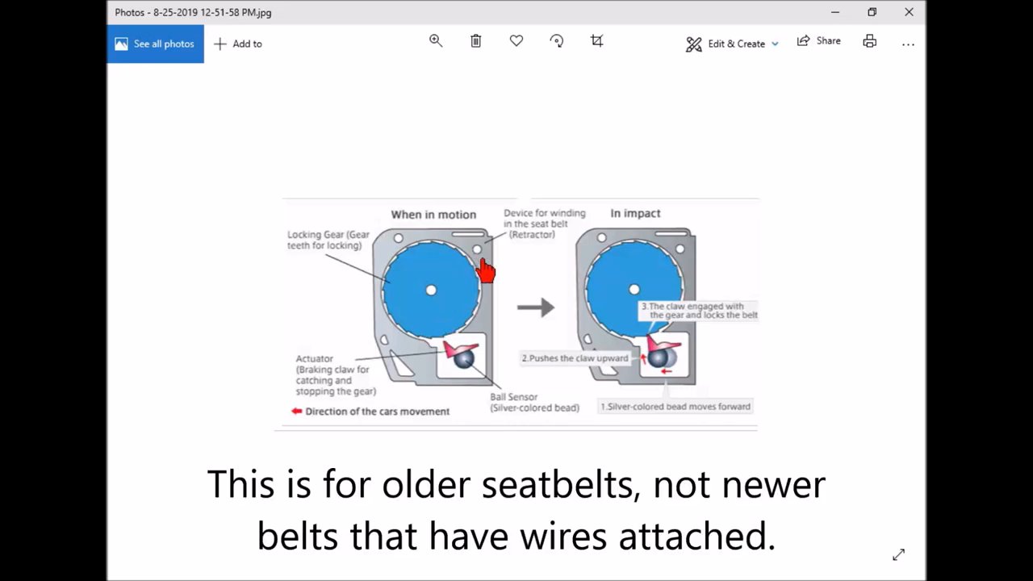
mouse_move(503, 313)
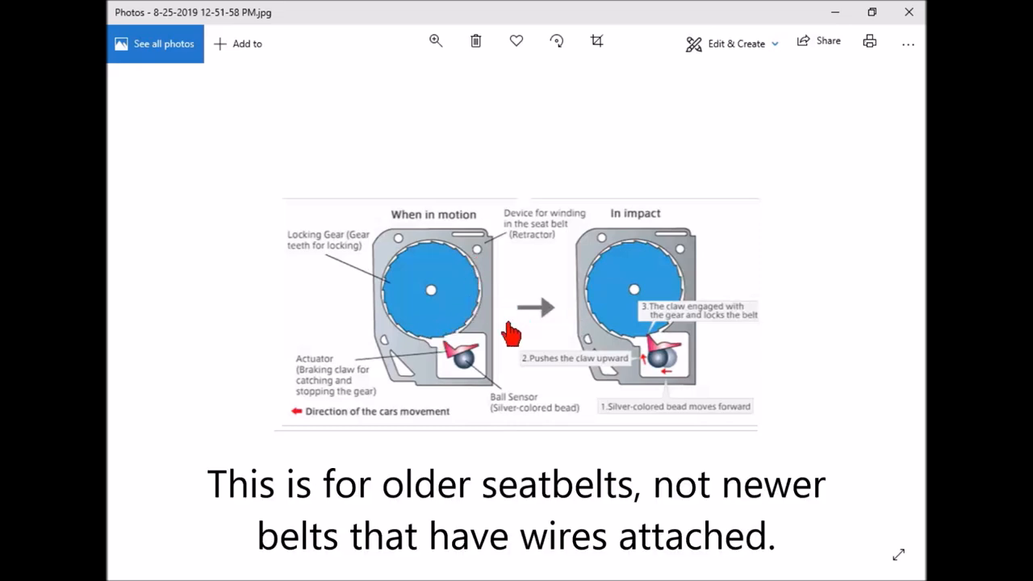
mouse_move(657, 371)
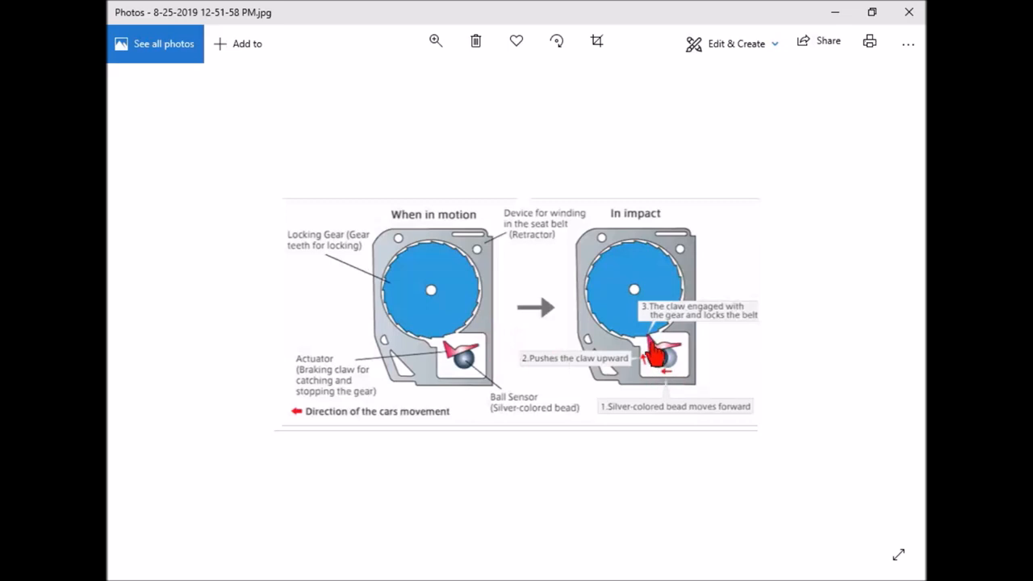
mouse_move(626, 349)
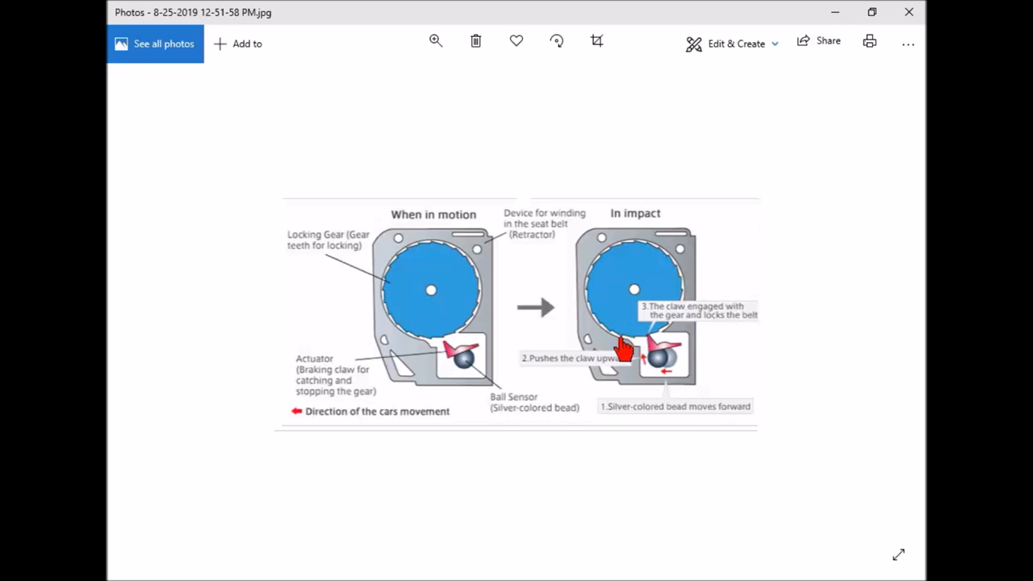
mouse_move(597, 258)
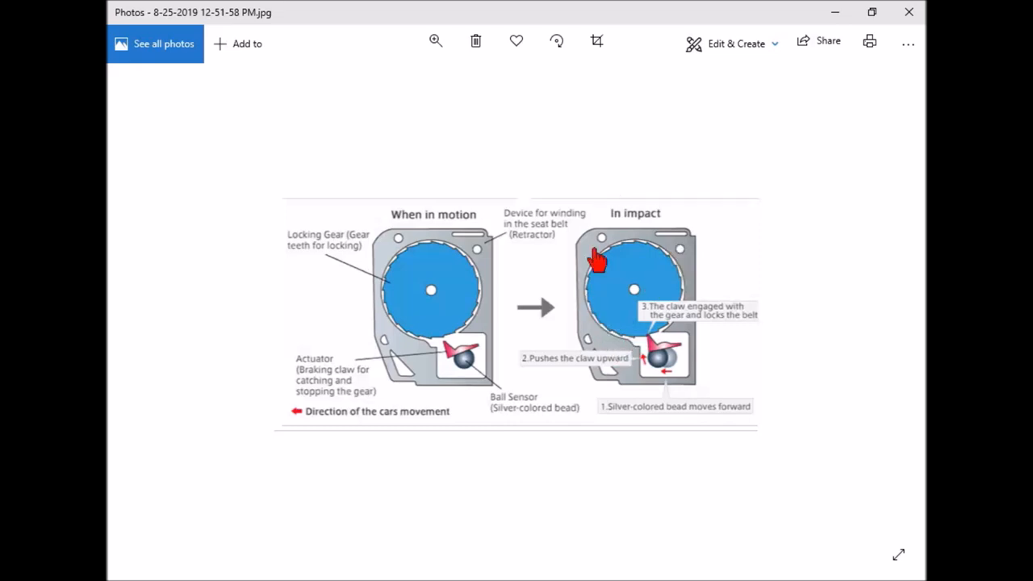
mouse_move(613, 331)
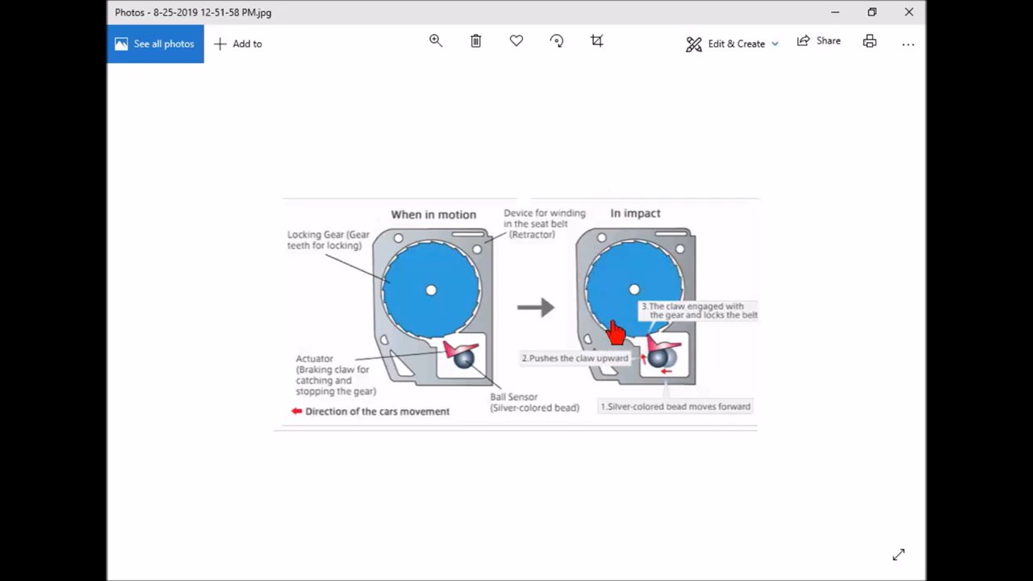
mouse_move(650, 363)
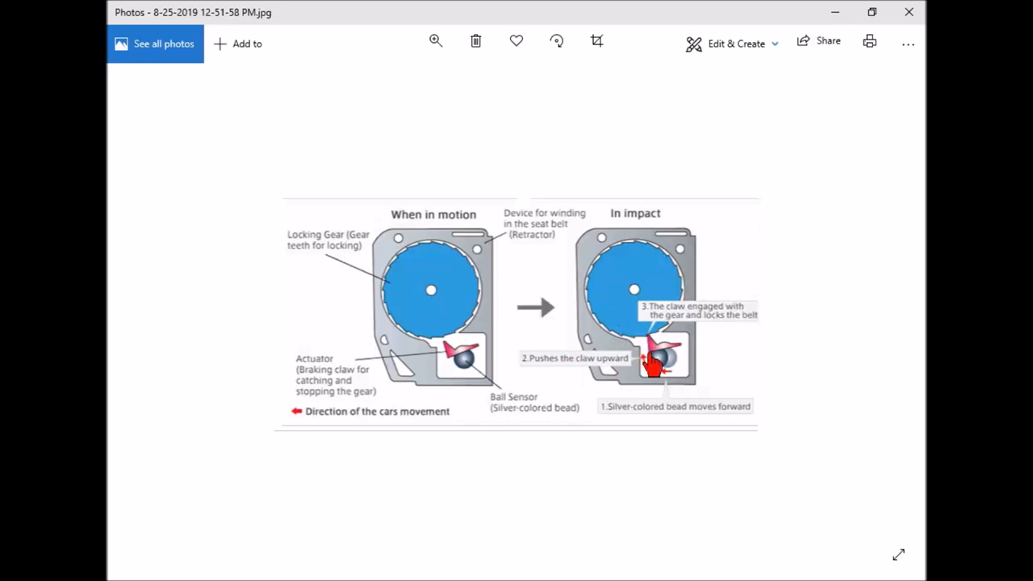
mouse_move(654, 331)
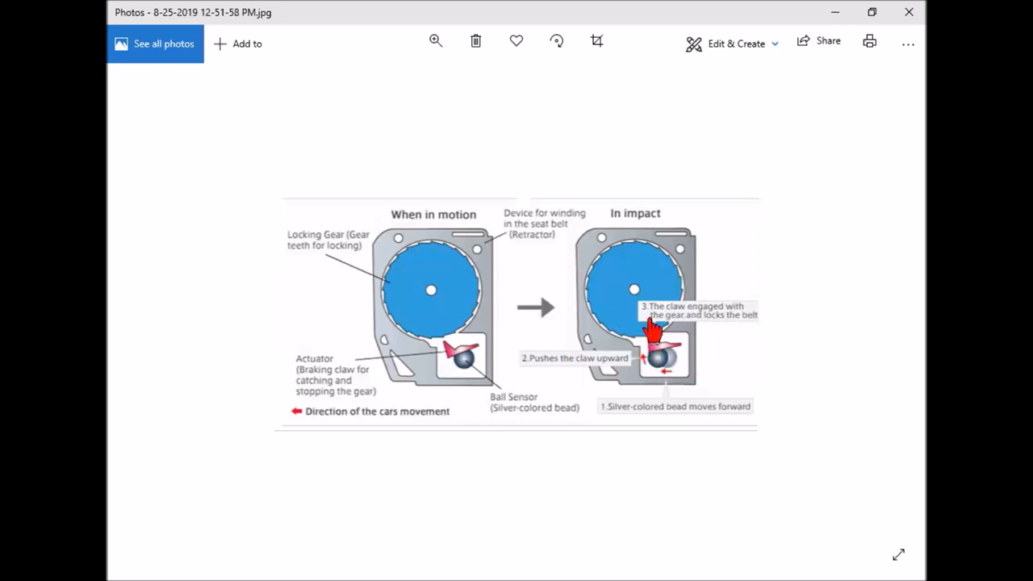
mouse_move(661, 318)
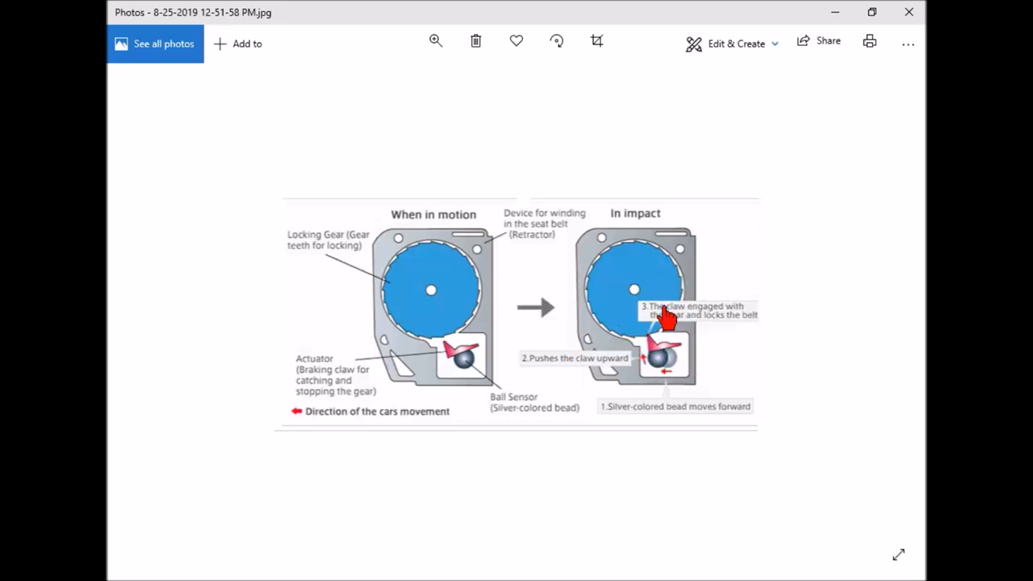
mouse_move(668, 373)
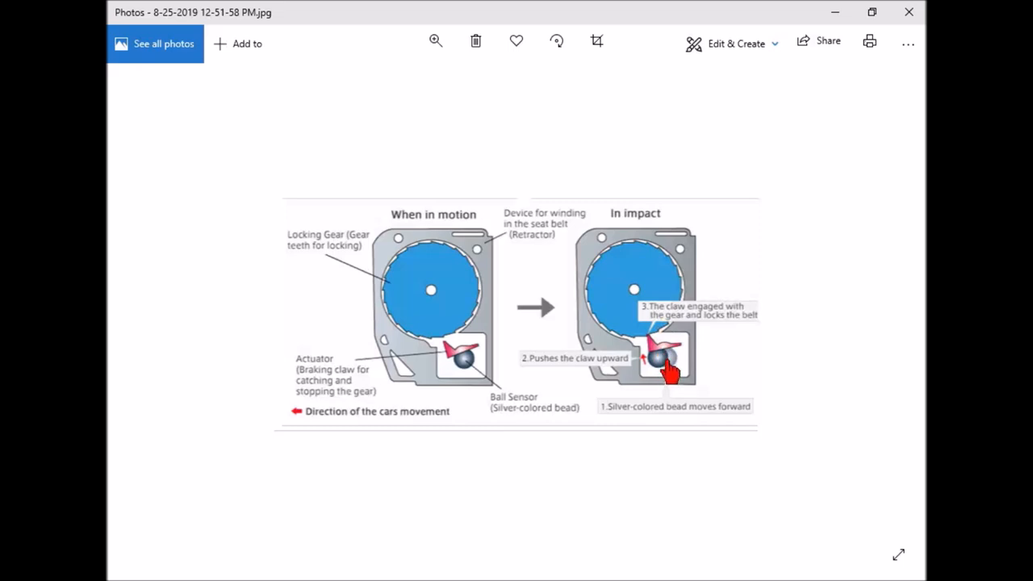
mouse_move(615, 252)
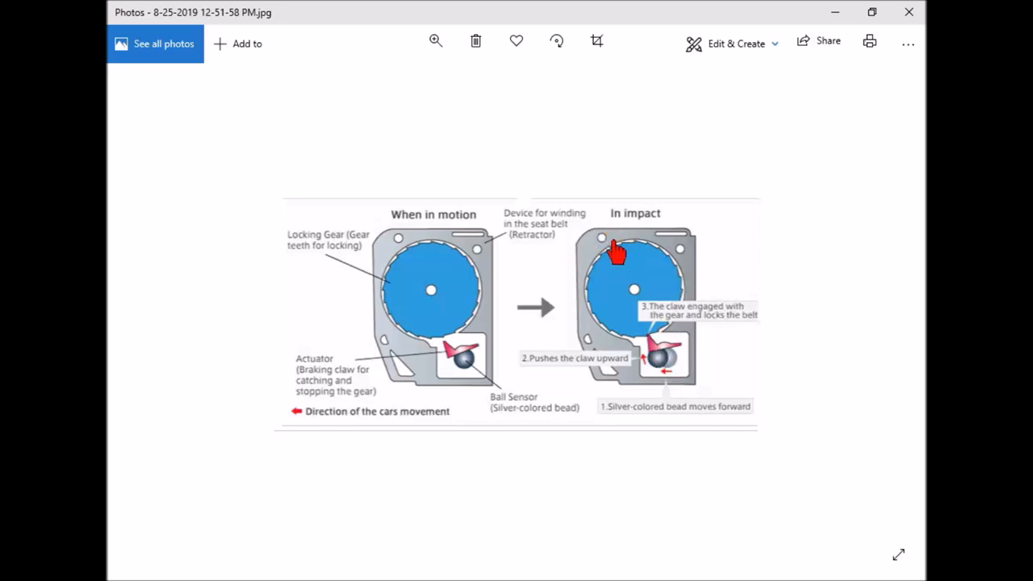
mouse_move(603, 266)
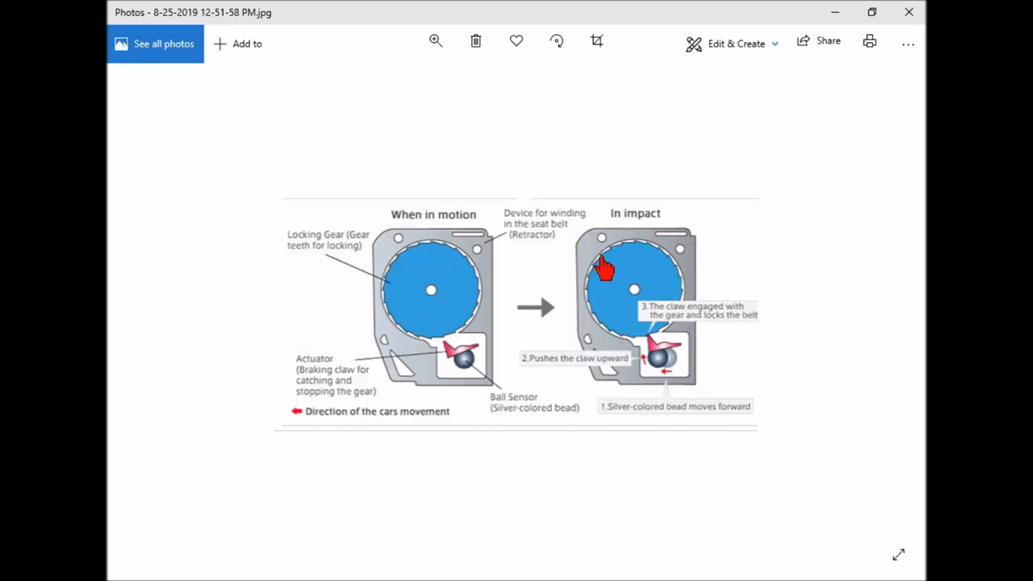
mouse_move(597, 266)
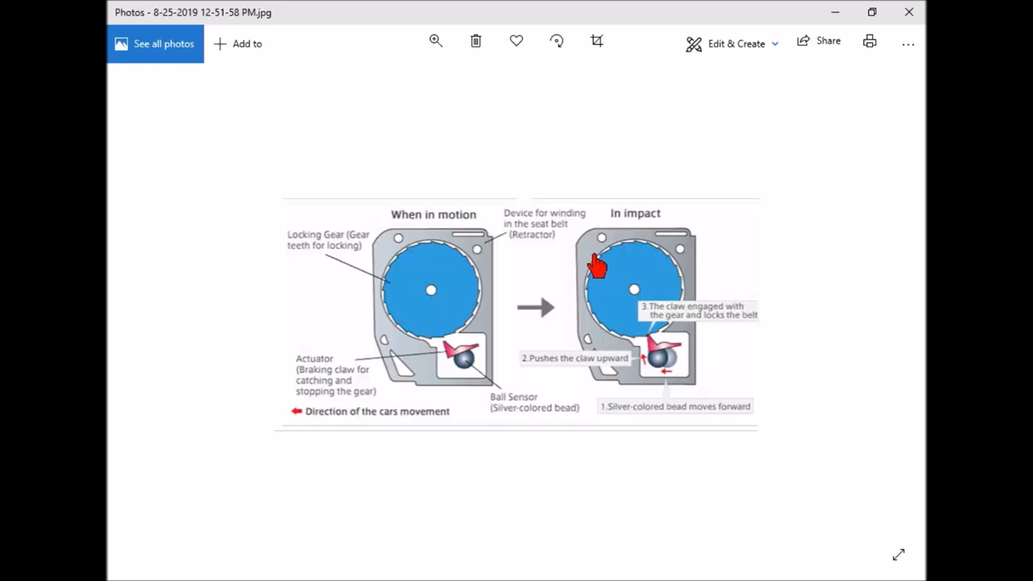
mouse_move(658, 181)
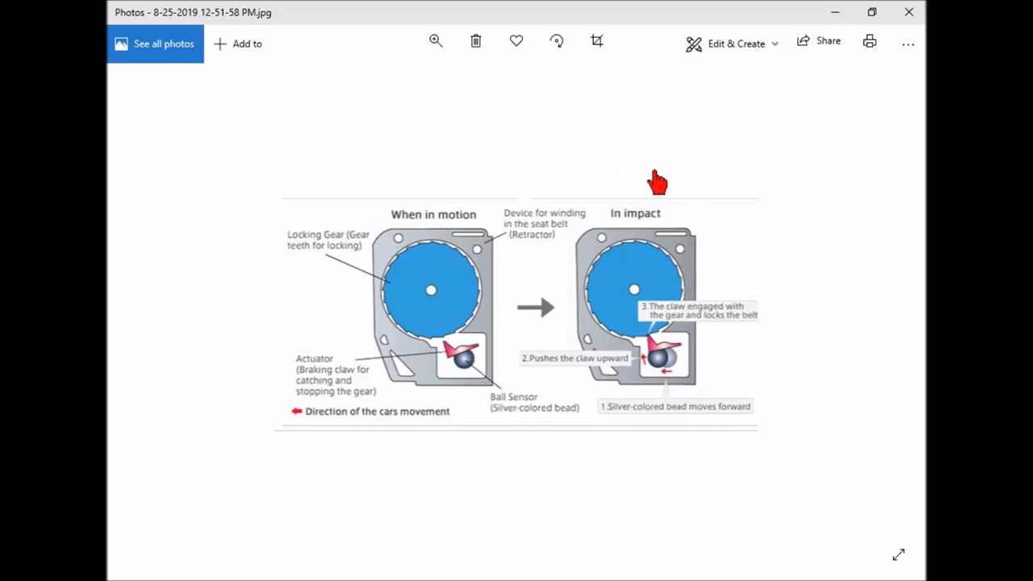
mouse_move(624, 234)
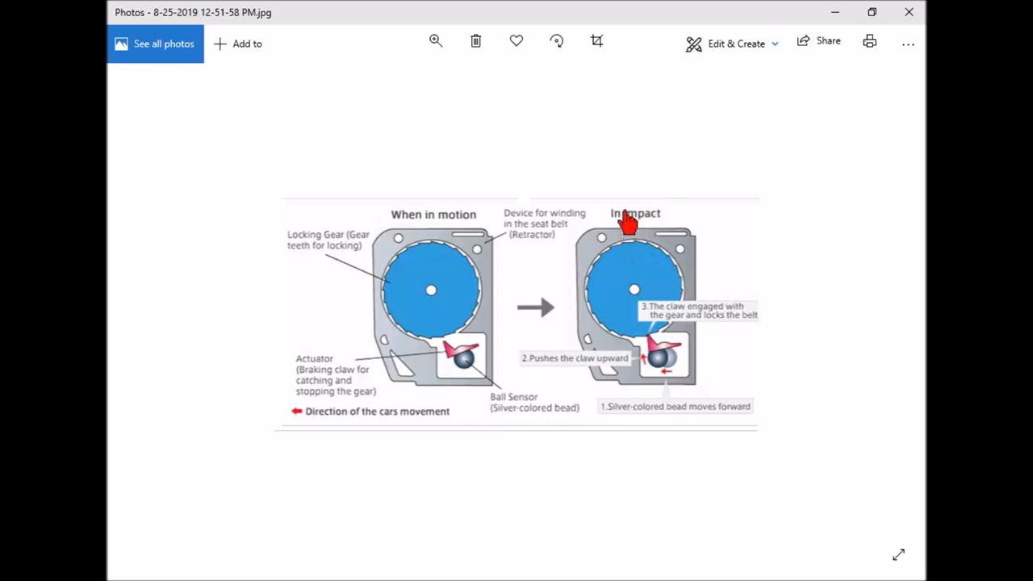
mouse_move(609, 246)
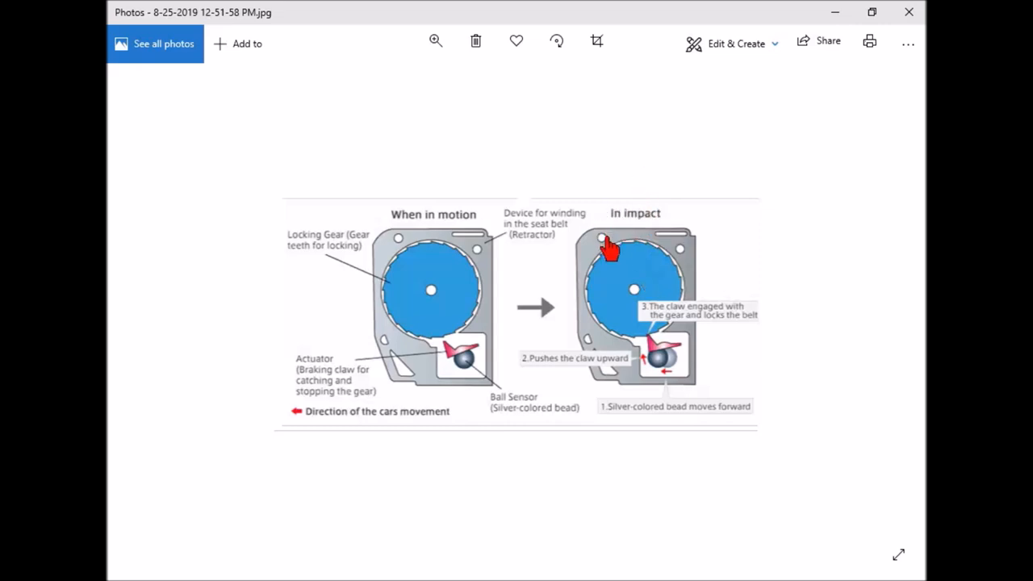
mouse_move(616, 242)
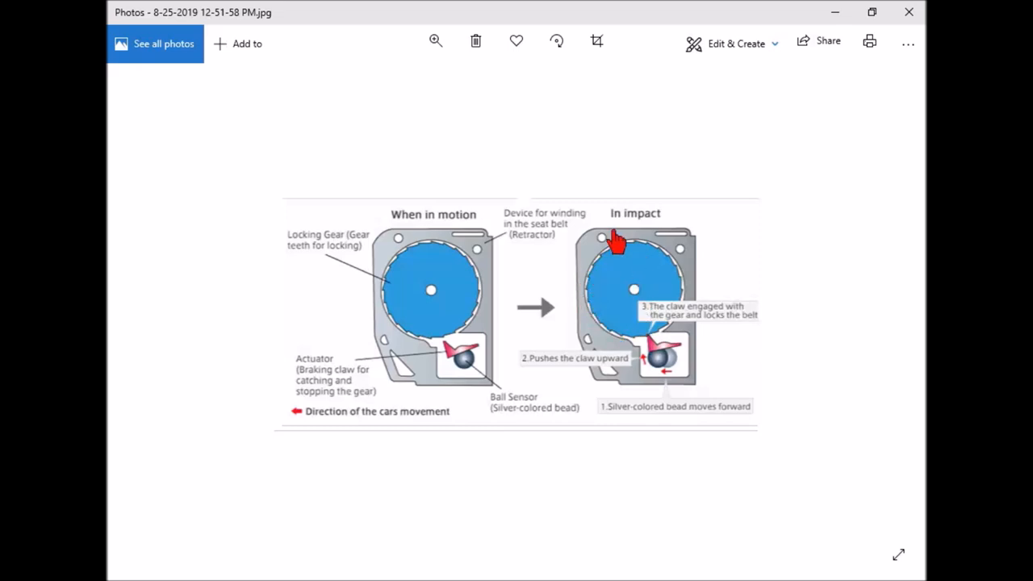
mouse_move(460, 311)
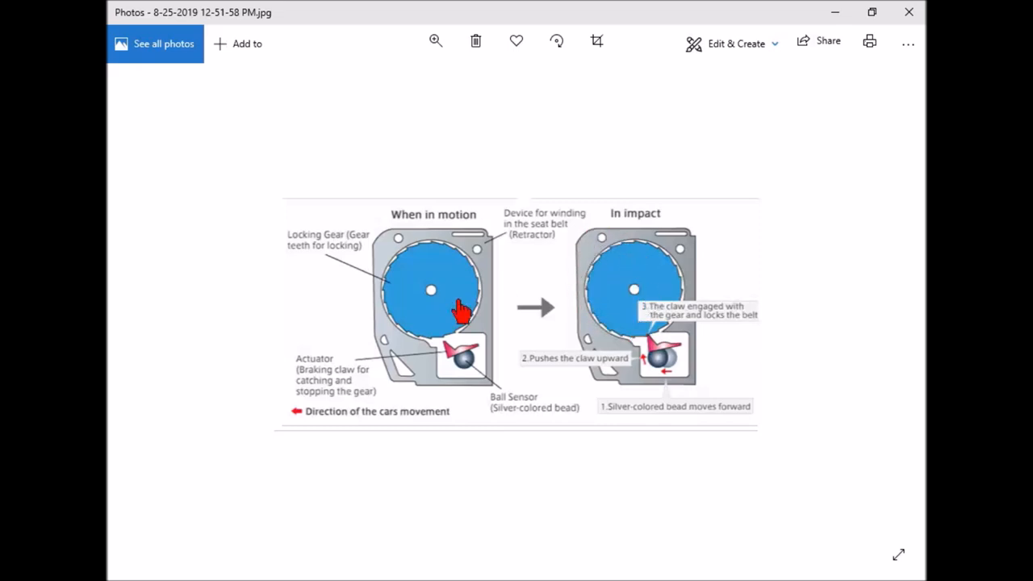
mouse_move(451, 327)
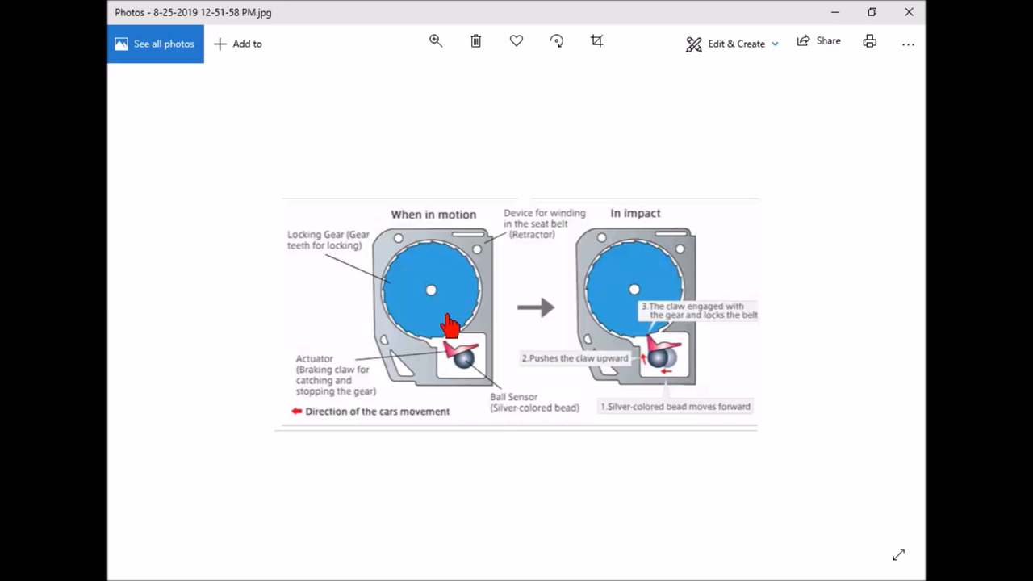
mouse_move(563, 390)
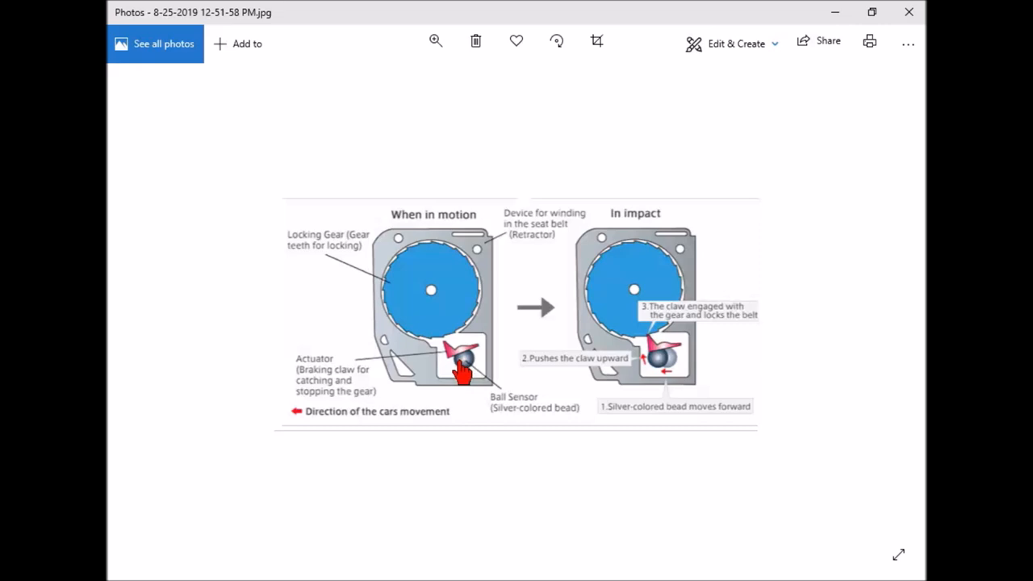
mouse_move(468, 371)
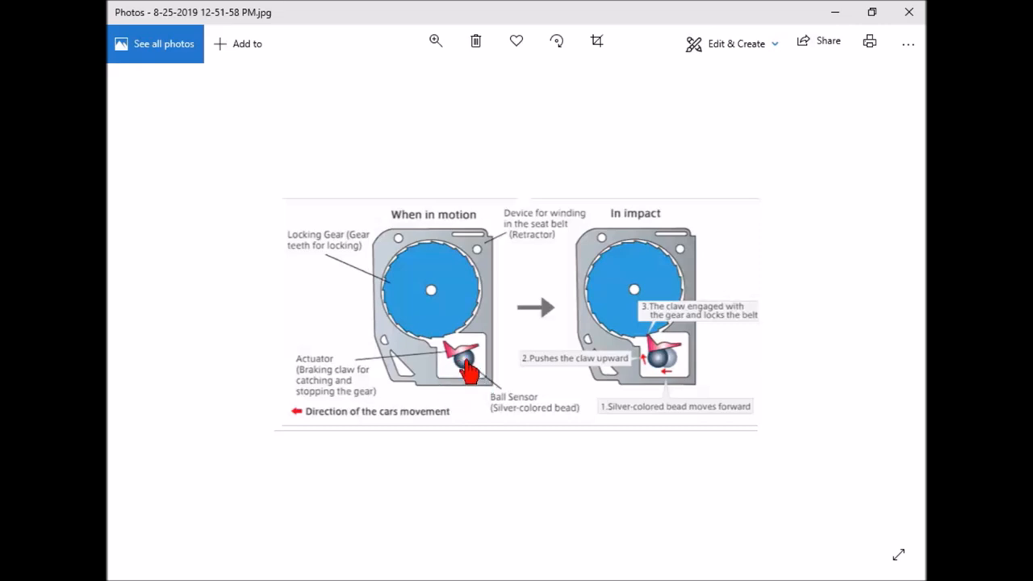
mouse_move(466, 381)
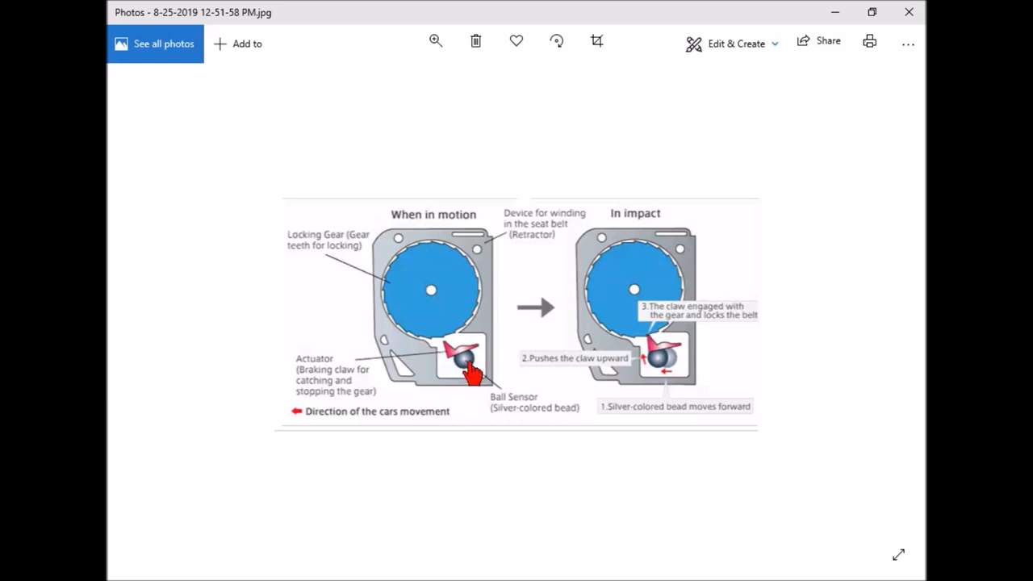
mouse_move(425, 375)
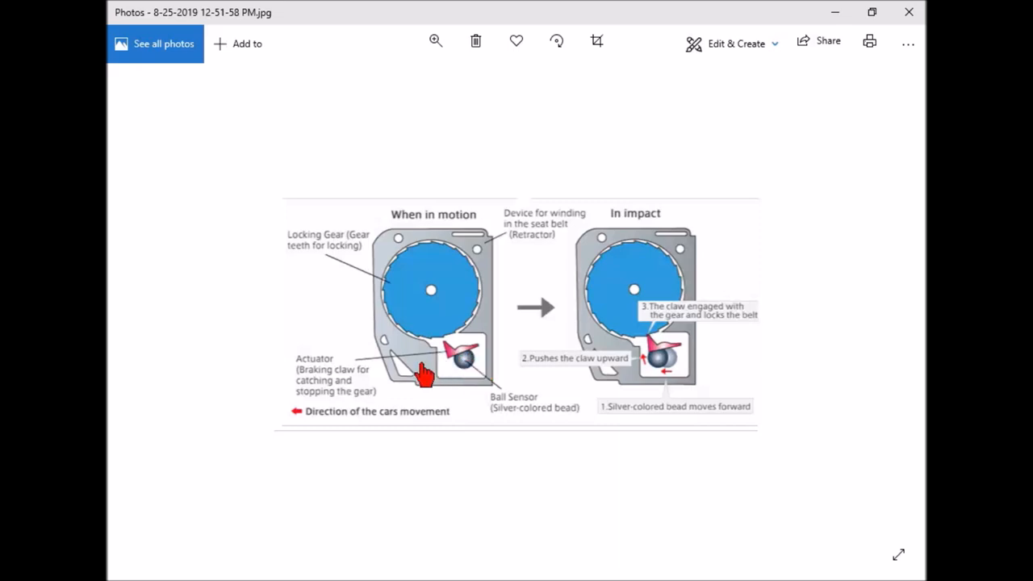
mouse_move(650, 383)
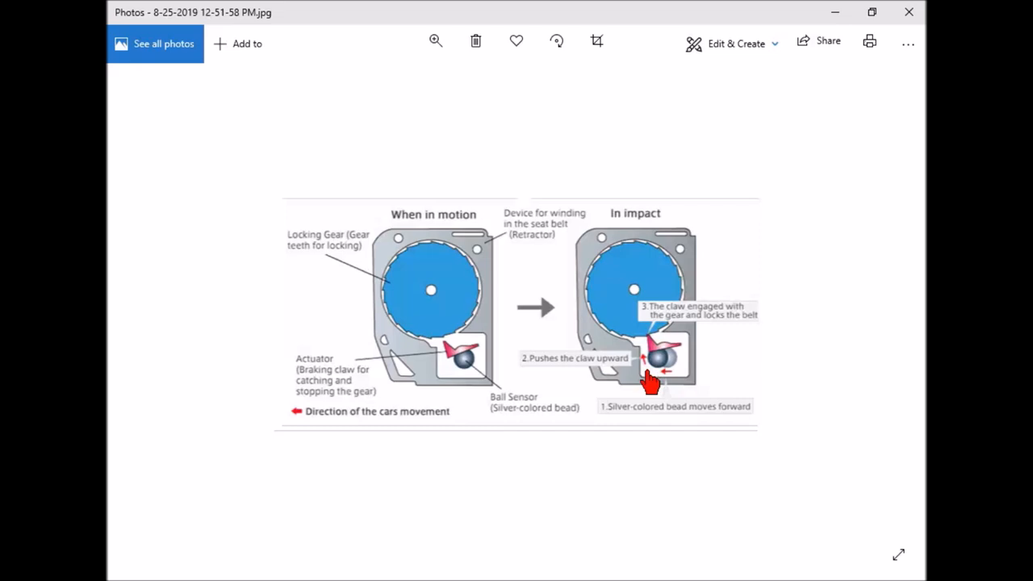
mouse_move(452, 380)
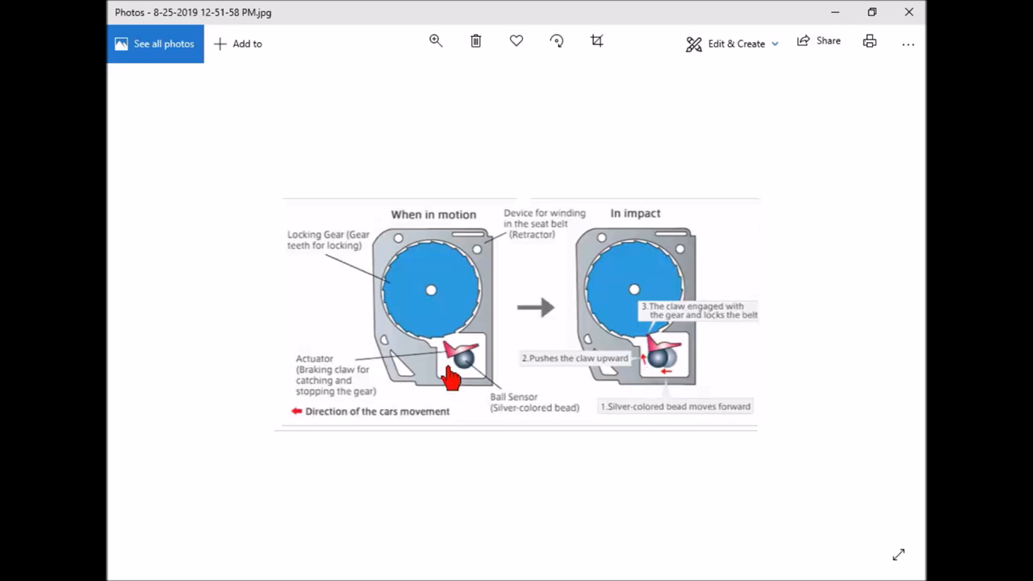
mouse_move(442, 381)
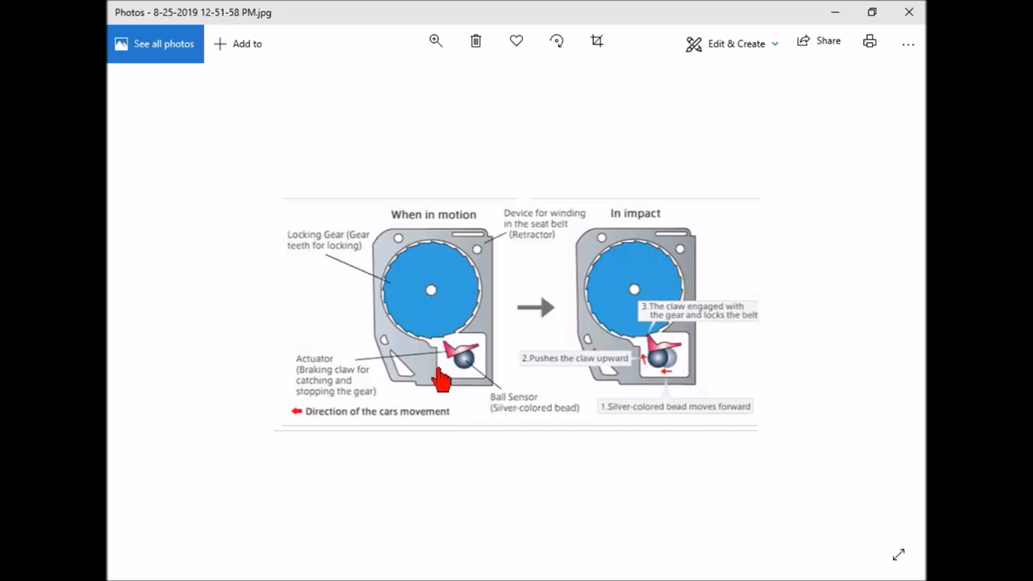
mouse_move(517, 337)
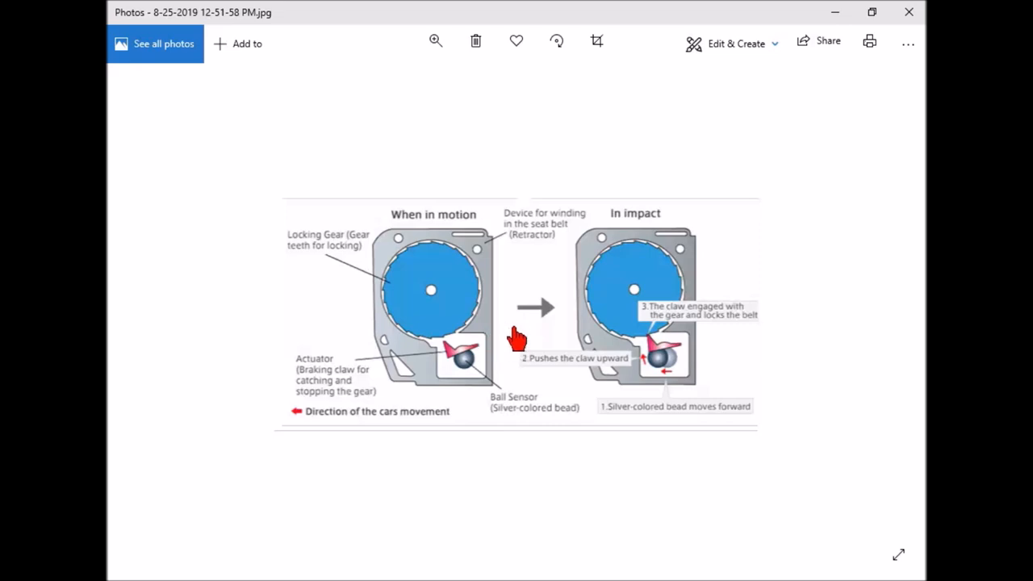
mouse_move(464, 359)
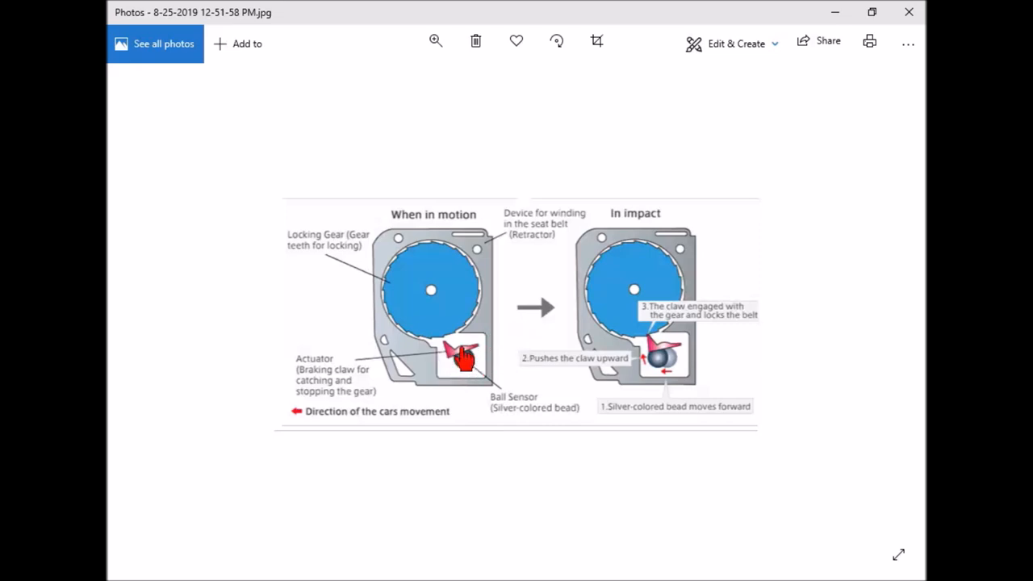
mouse_move(601, 262)
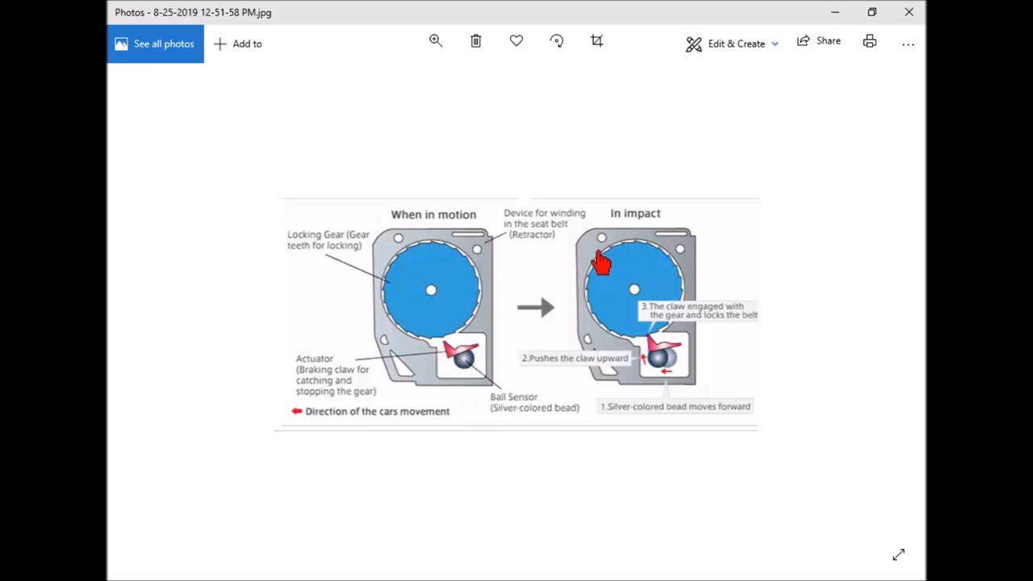
mouse_move(463, 218)
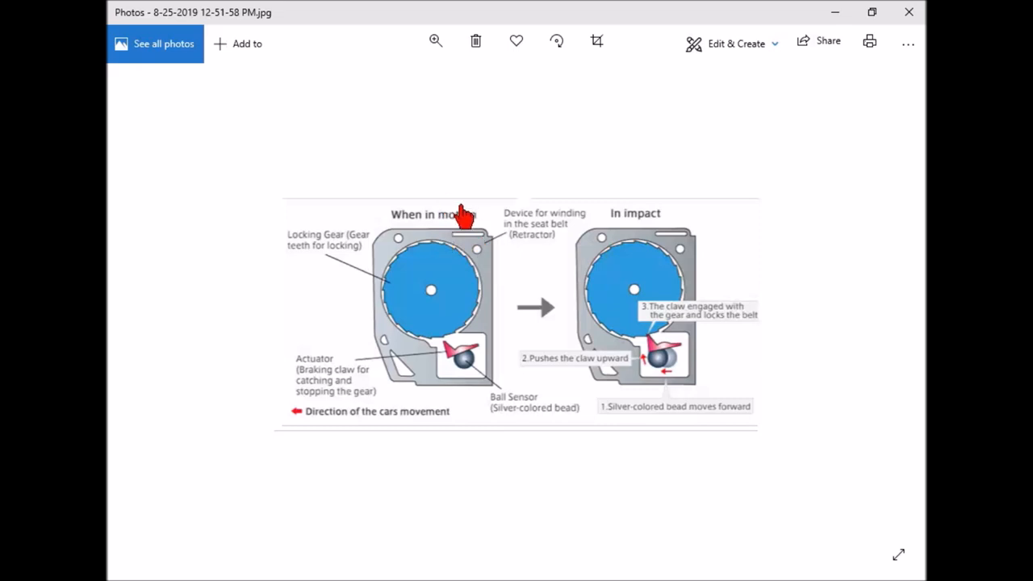
mouse_move(456, 226)
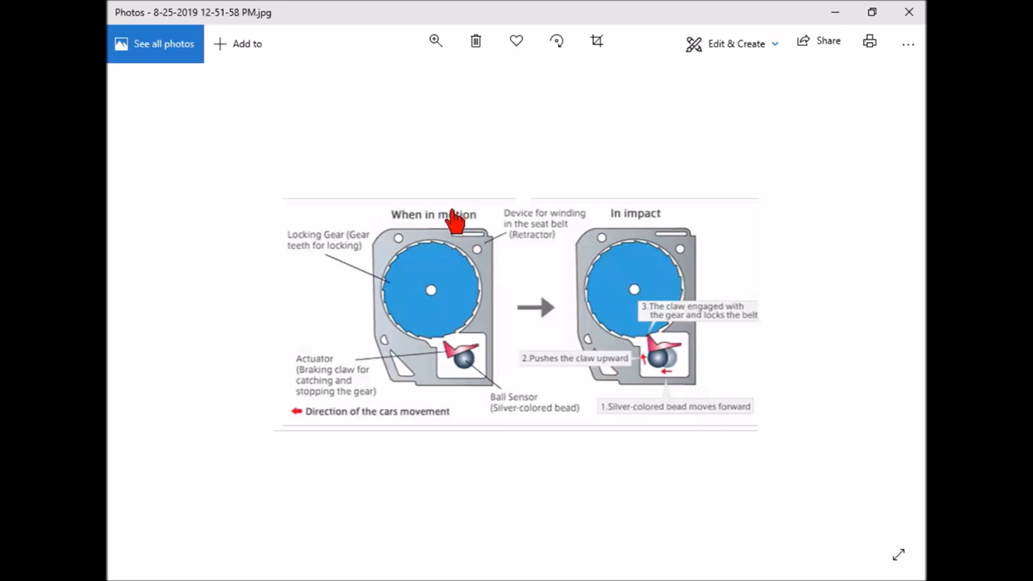
mouse_move(448, 226)
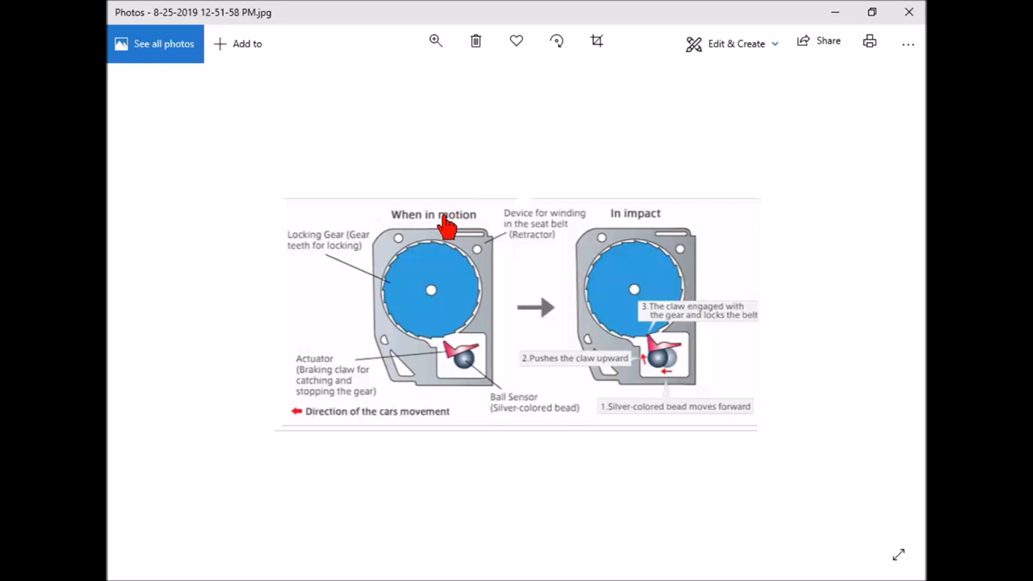
mouse_move(508, 306)
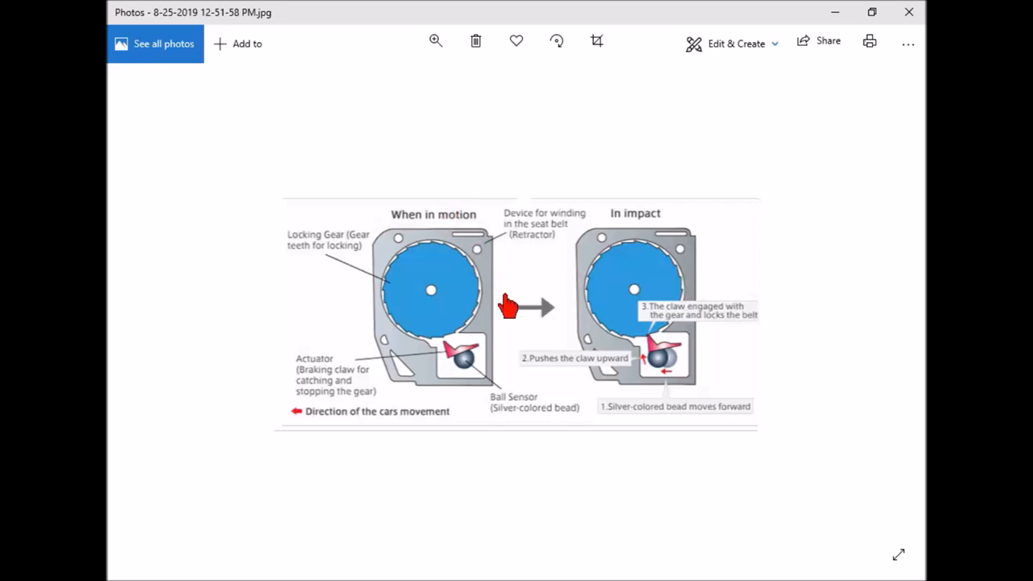
mouse_move(495, 317)
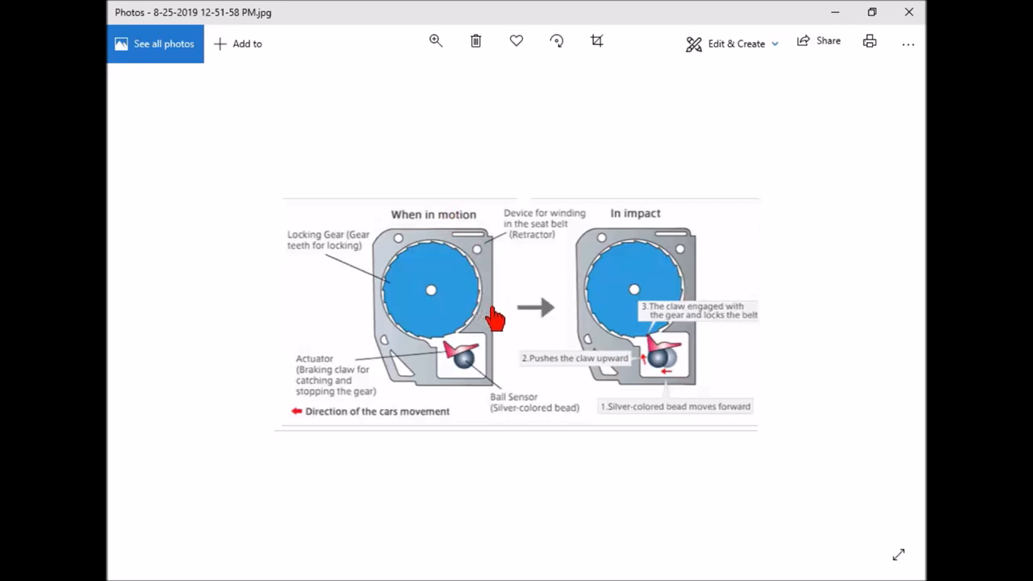
mouse_move(472, 319)
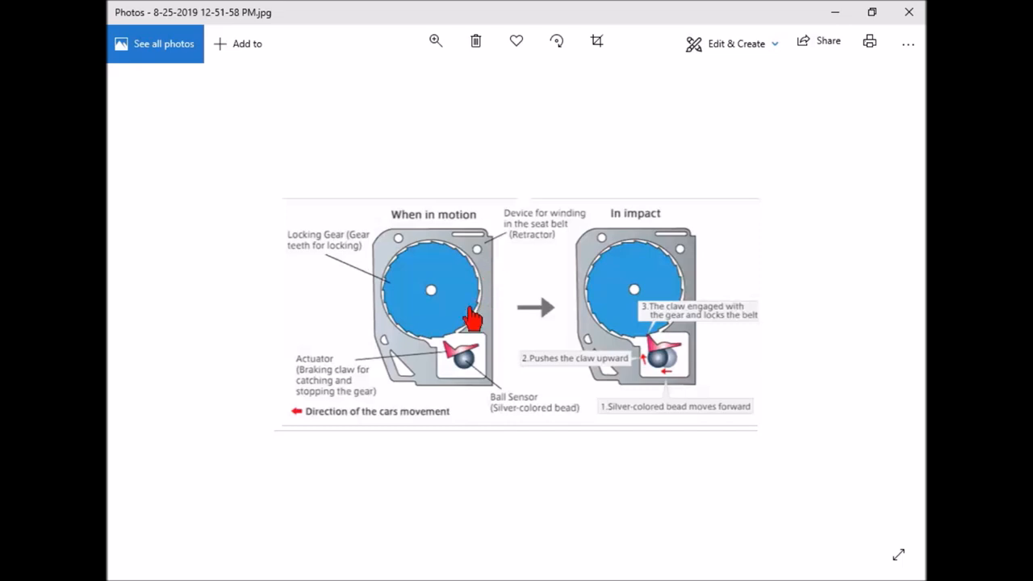
mouse_move(480, 321)
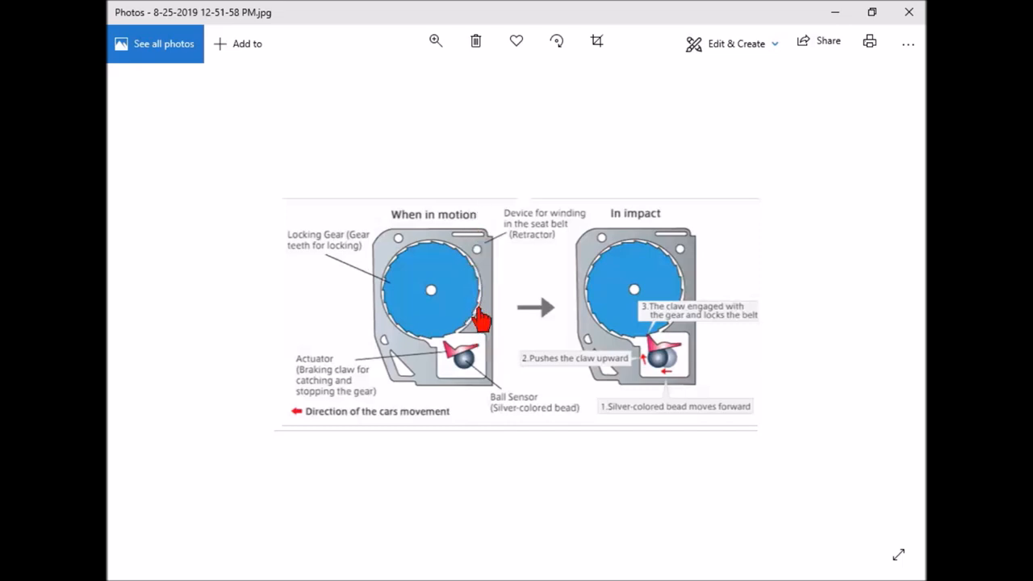
mouse_move(924, 318)
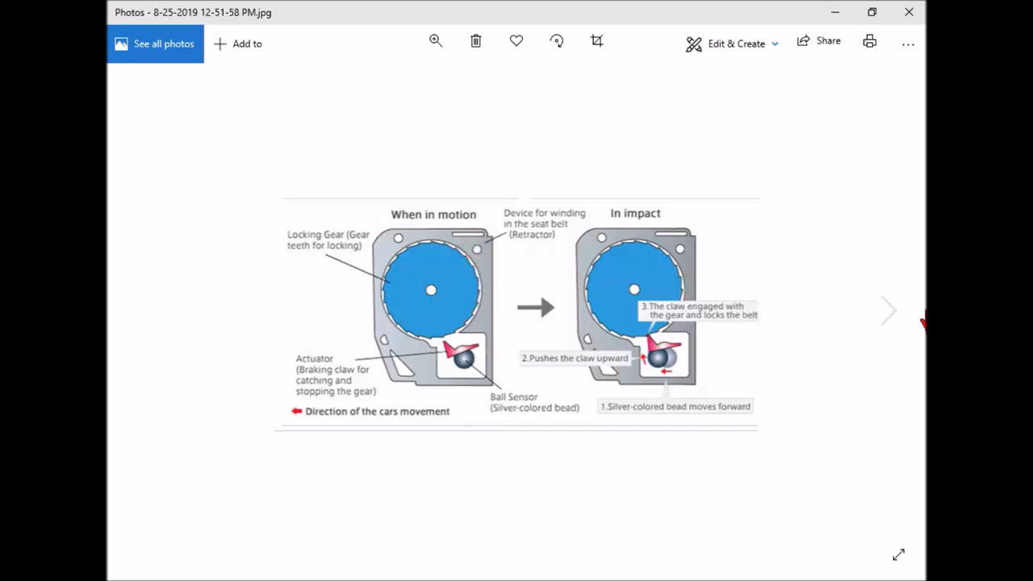
mouse_move(891, 318)
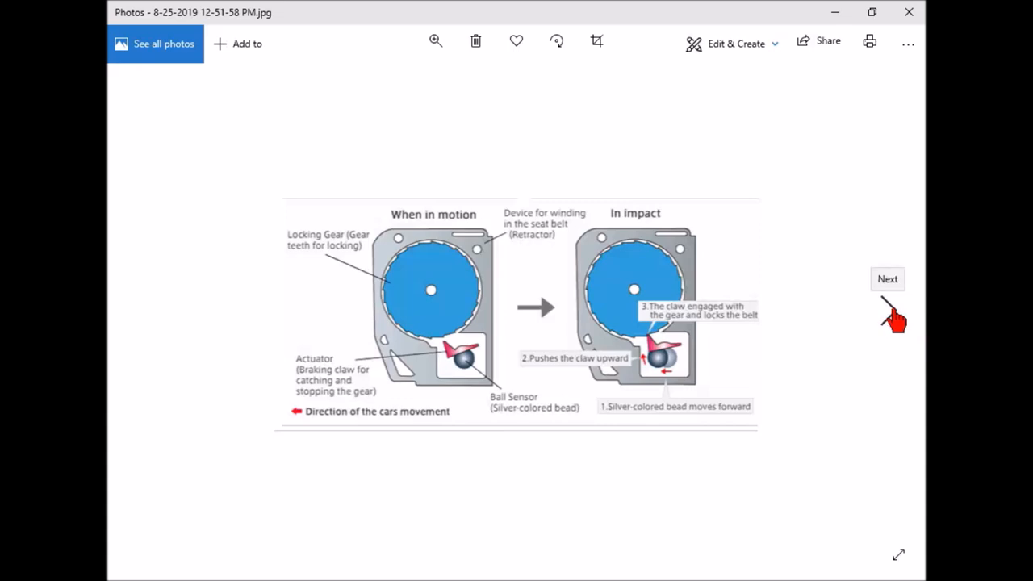
Show the retractor diagram of clutch lever, ratchet gear, pawl, cam and sliding pin.
left_click(887, 279)
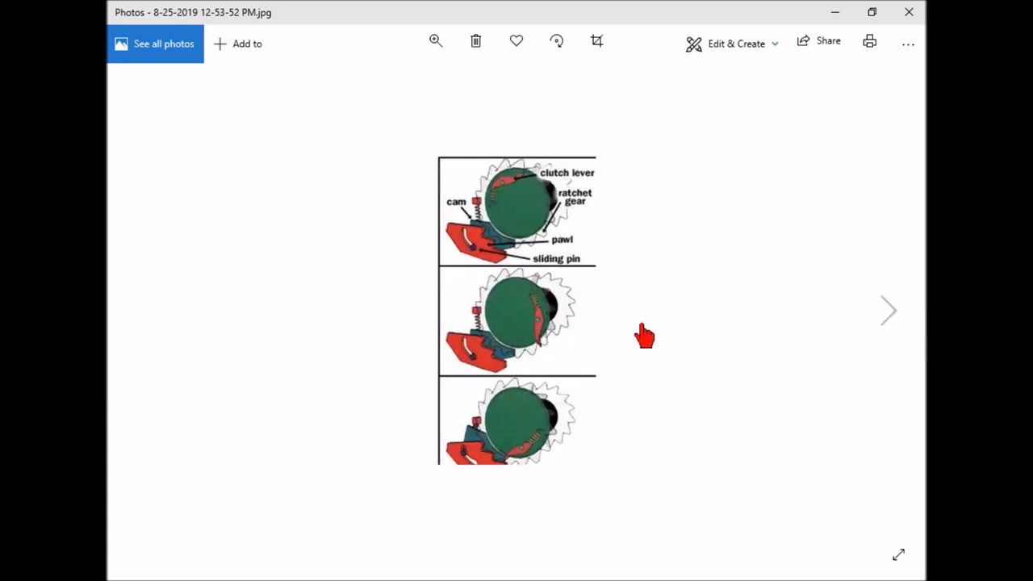
mouse_move(532, 270)
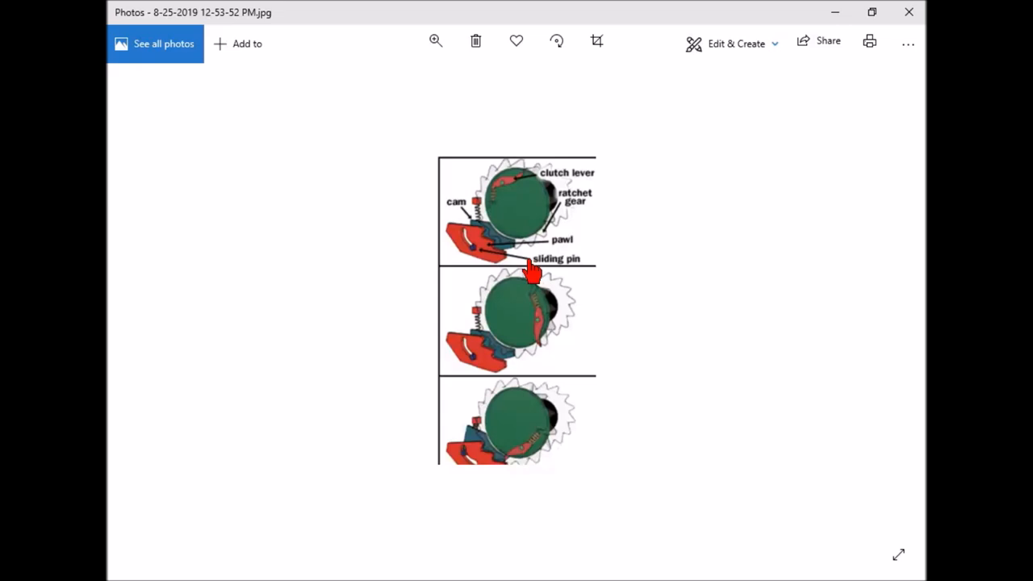
mouse_move(528, 216)
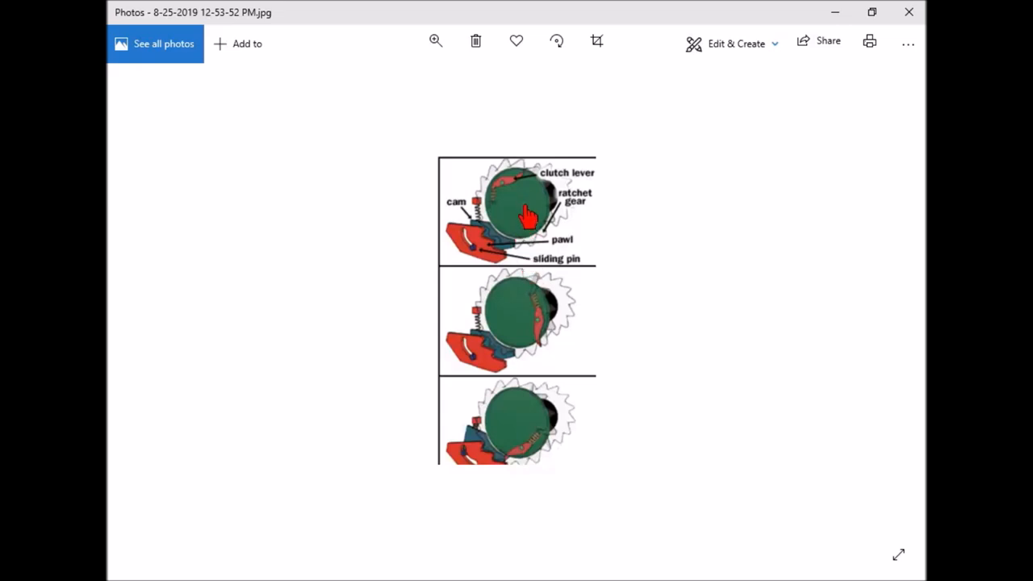
mouse_move(484, 210)
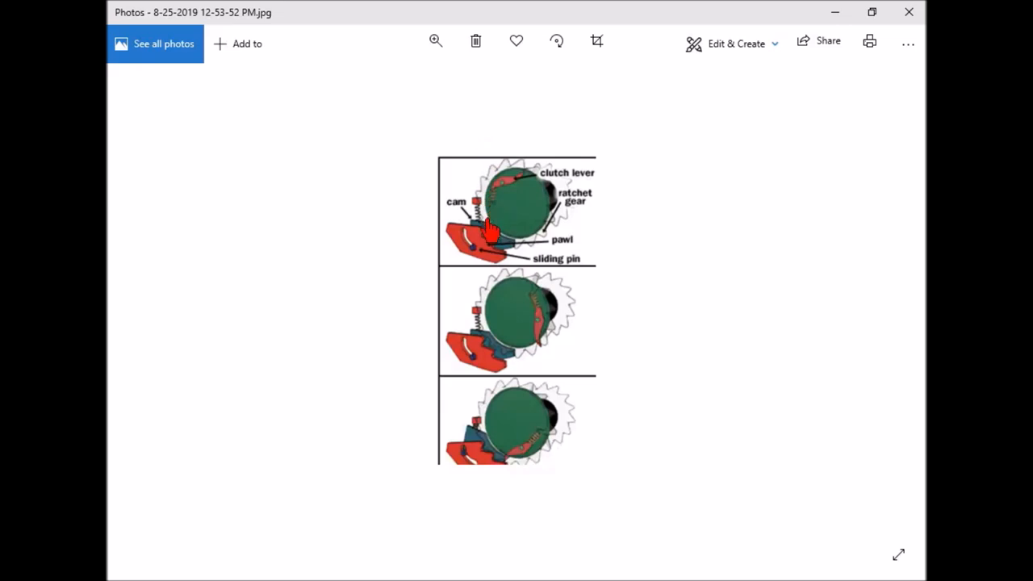
mouse_move(488, 193)
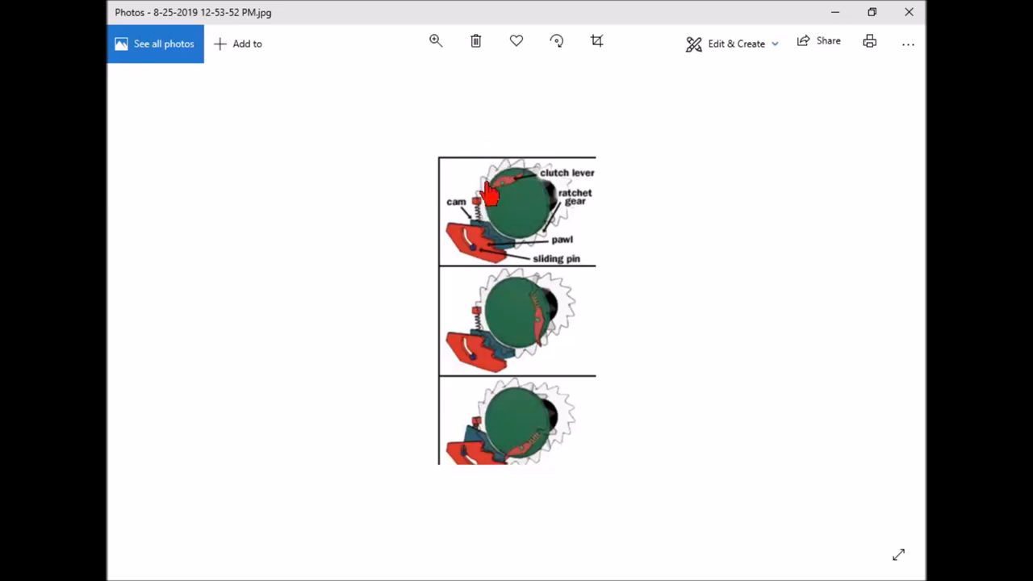
mouse_move(557, 202)
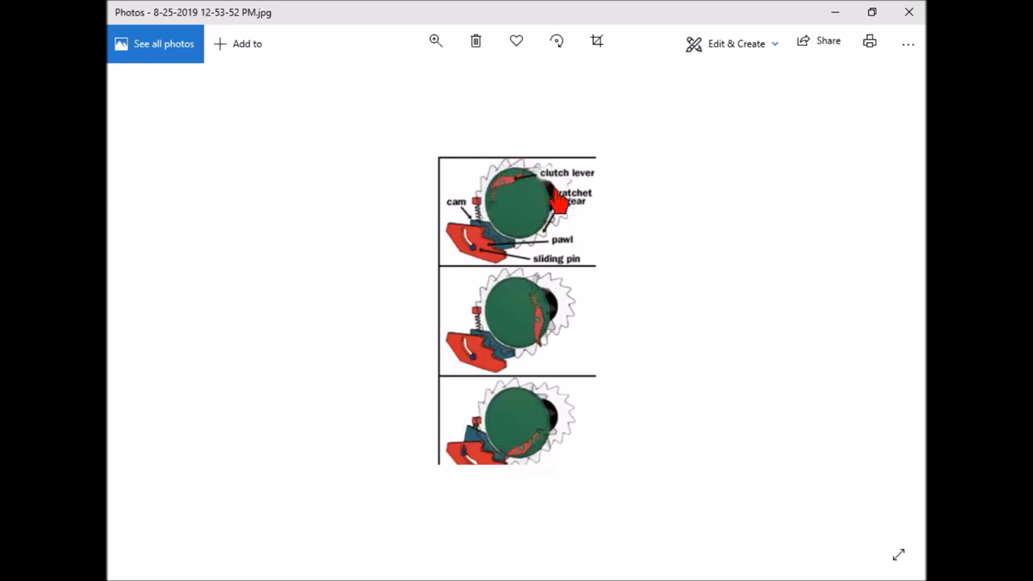
mouse_move(480, 214)
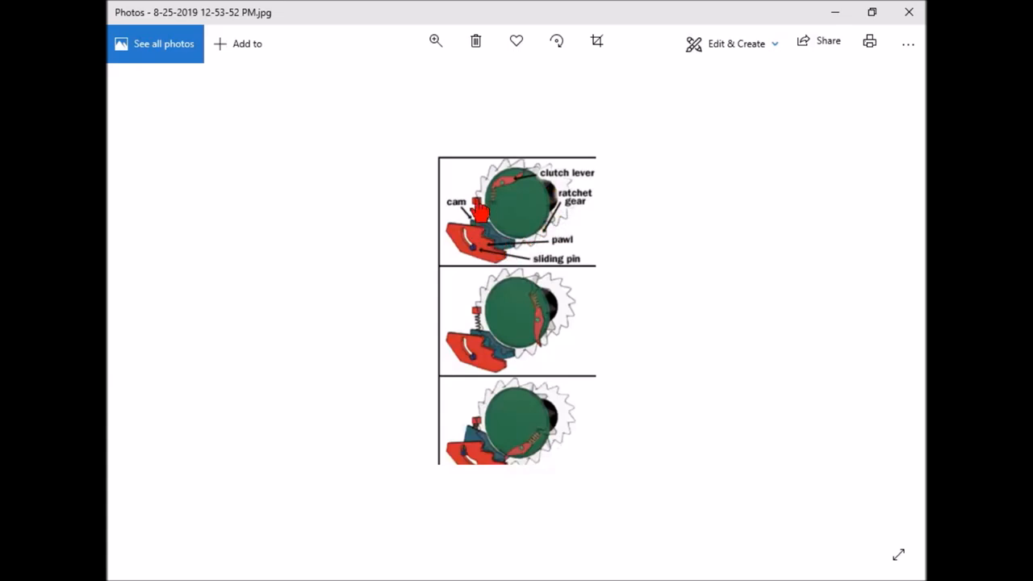
mouse_move(505, 193)
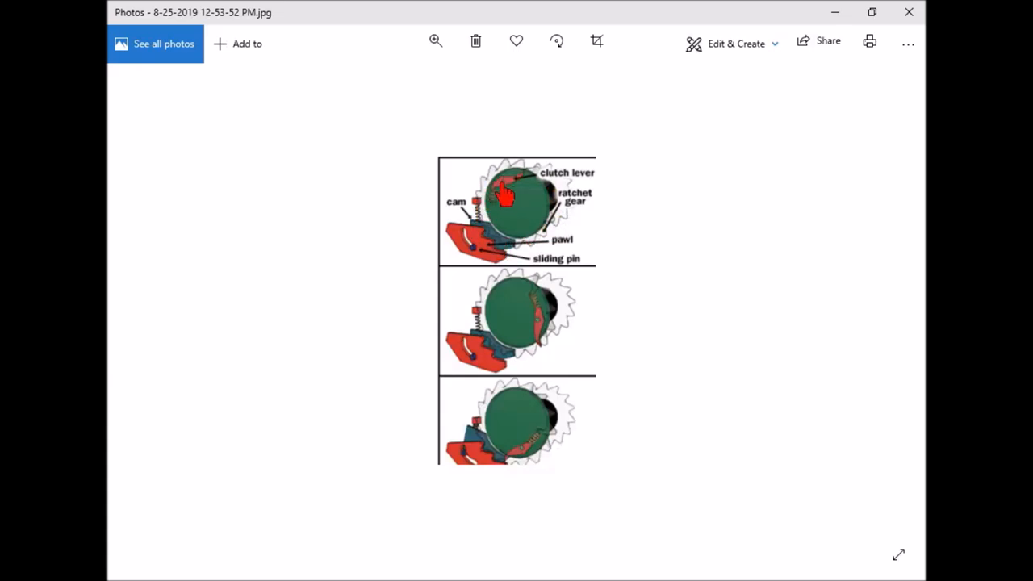
mouse_move(500, 204)
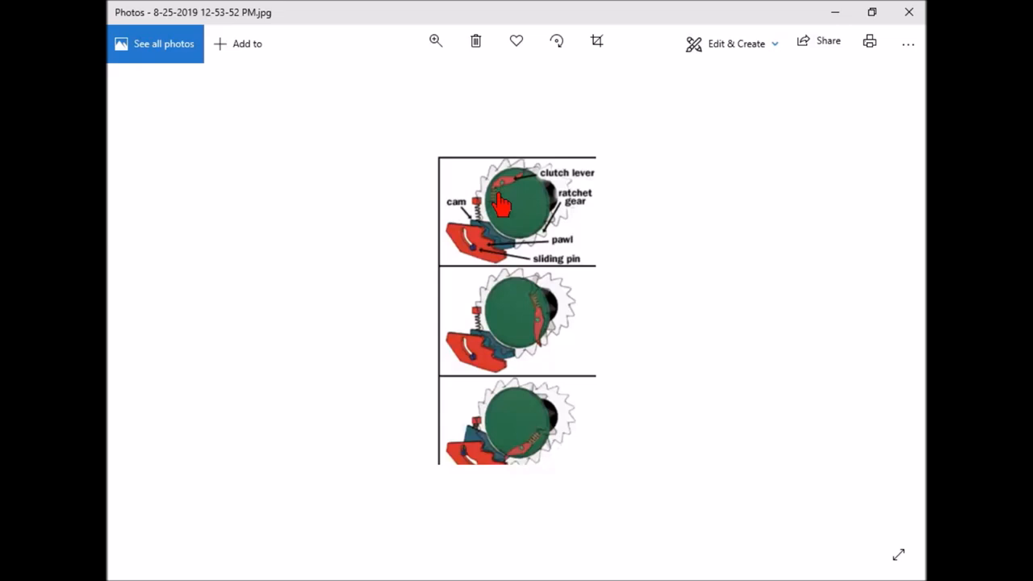
mouse_move(484, 271)
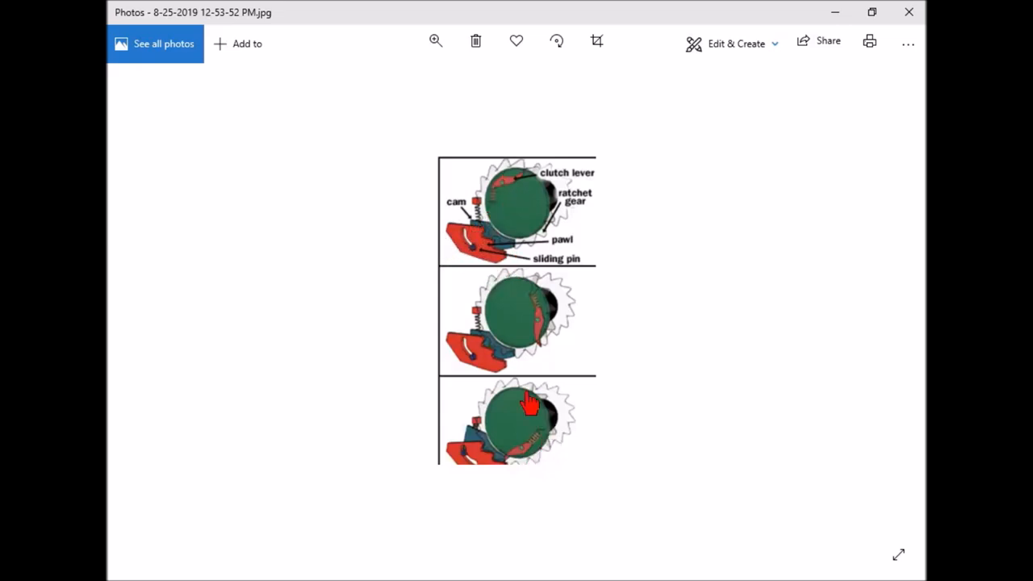
mouse_move(501, 192)
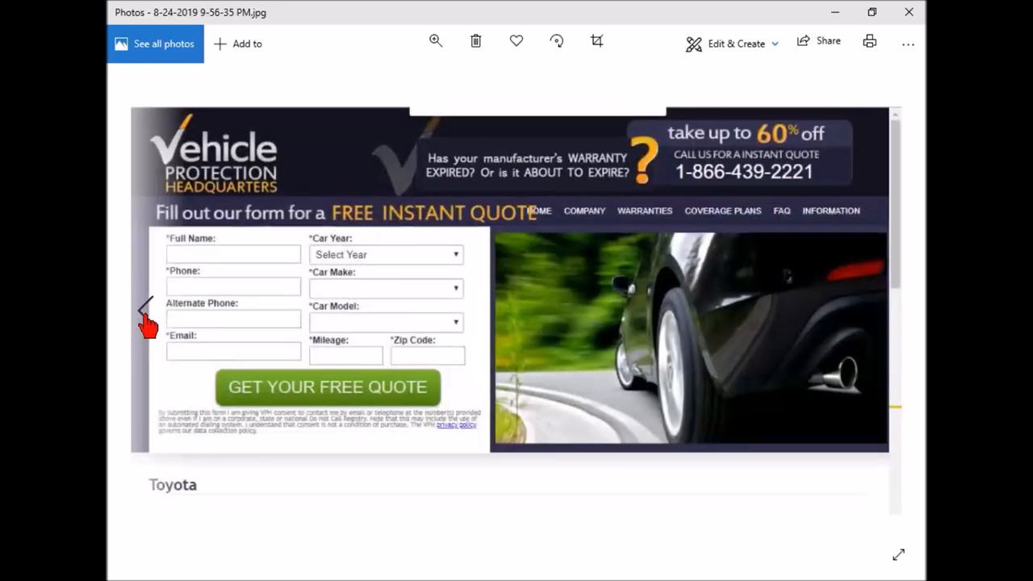
Step back past the Vehicle Protection quote page to the Toyota Seat Belt Lifetime Warranty screenshot.
left_click(146, 315)
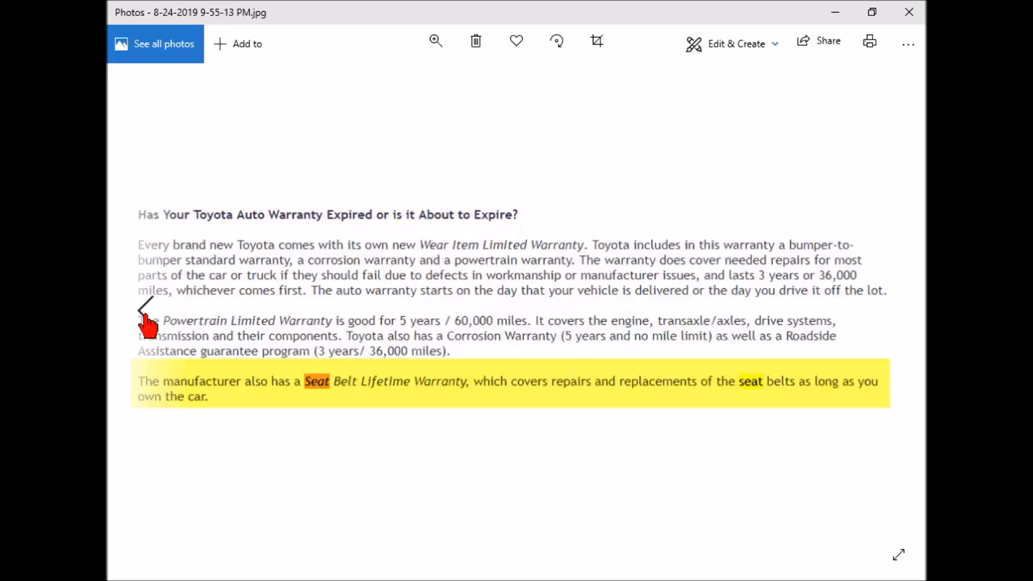
Step back past the 'and the answer is' powertrain forum reply to the 2019 C-HR Warranty Guide cover.
left_click(146, 315)
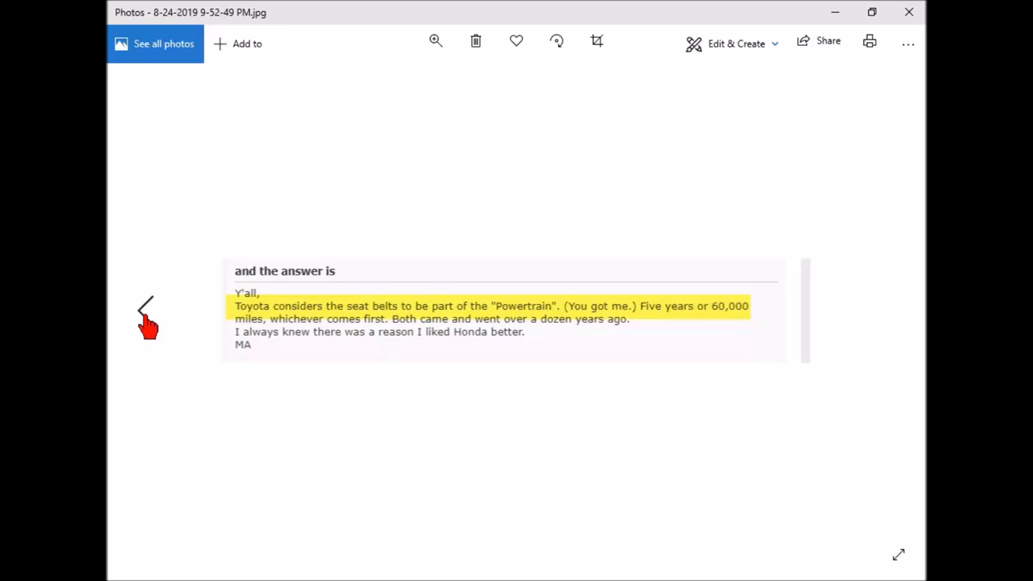
mouse_move(143, 327)
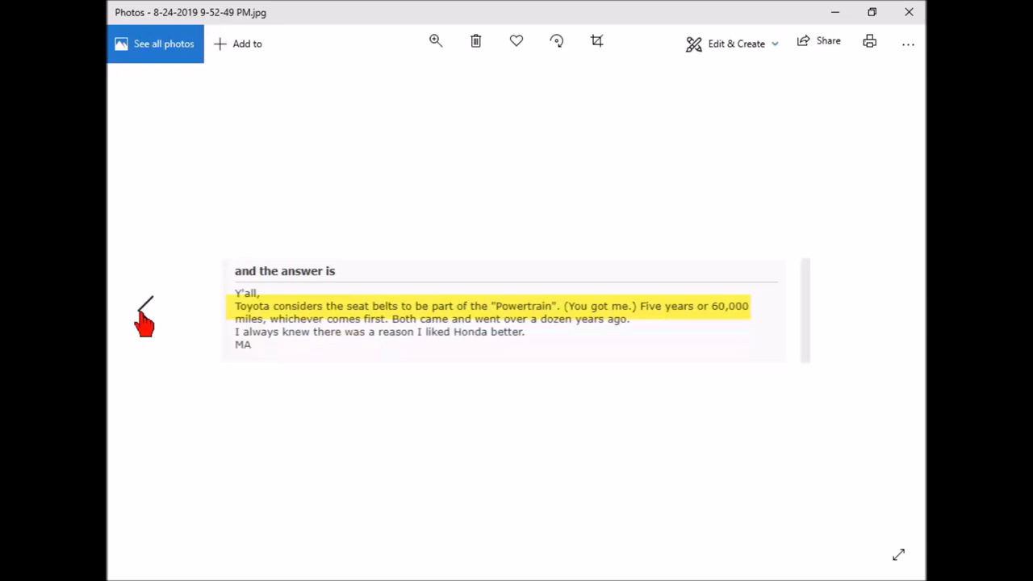
mouse_move(143, 324)
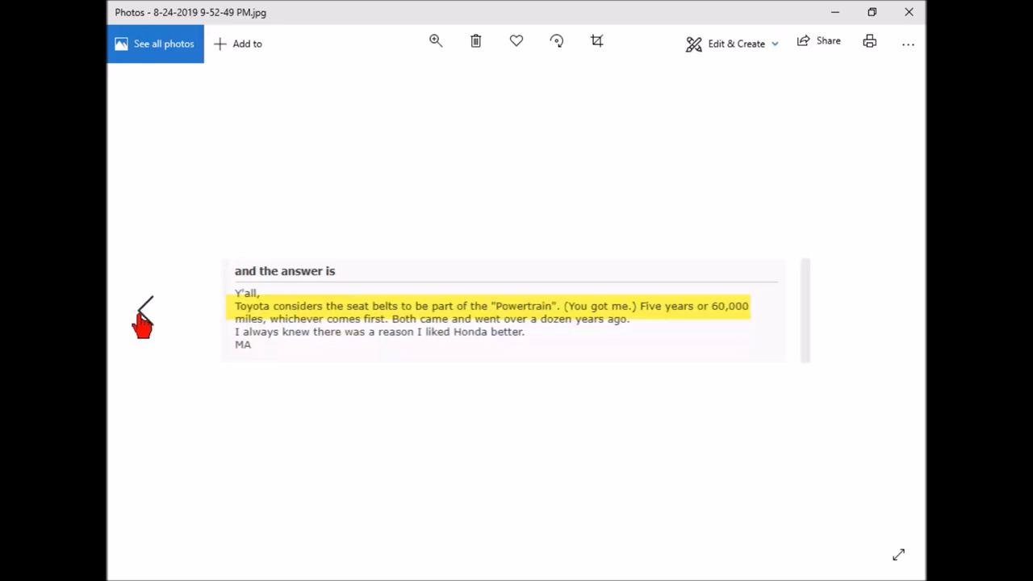
left_click(145, 315)
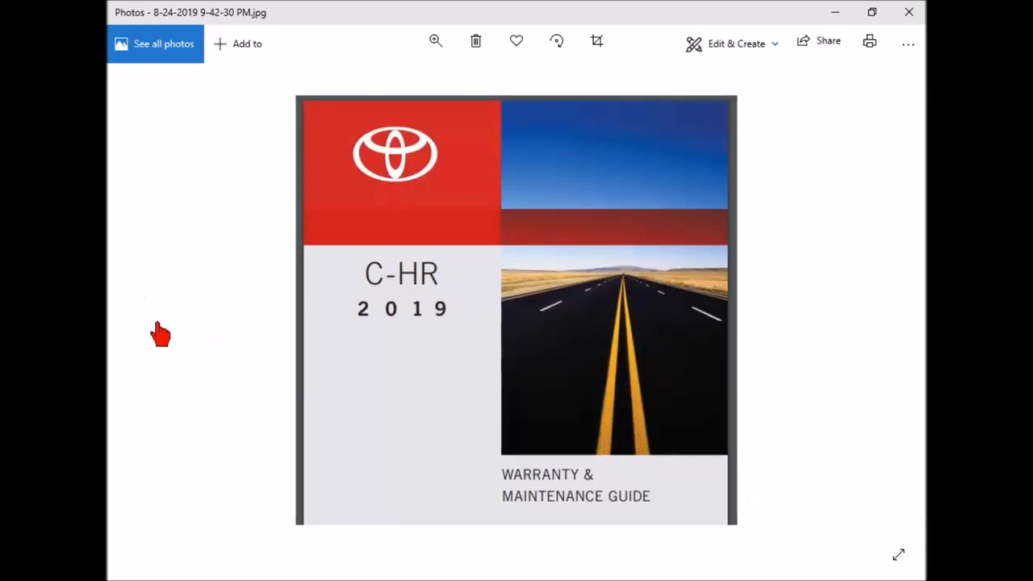
mouse_move(145, 319)
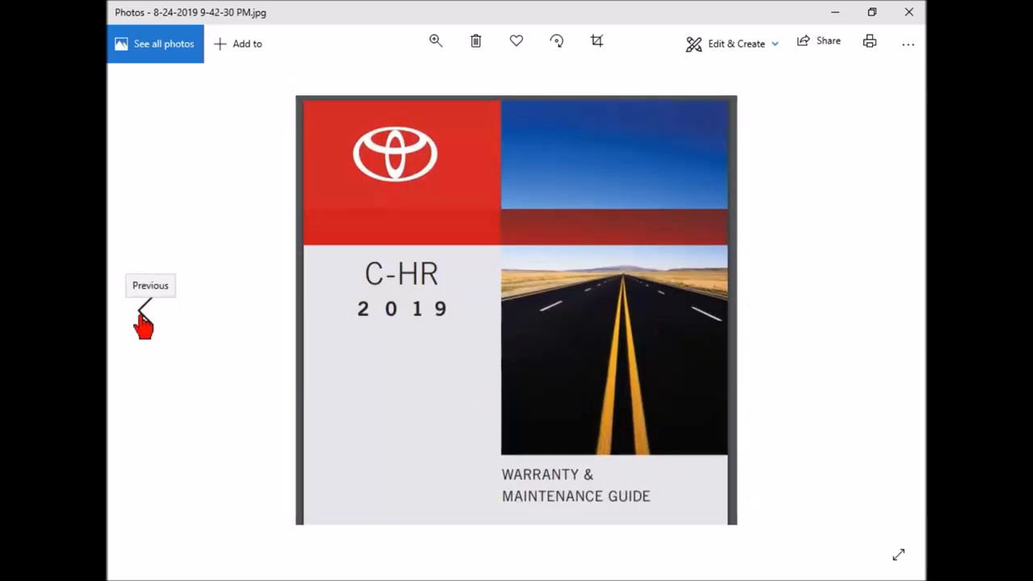